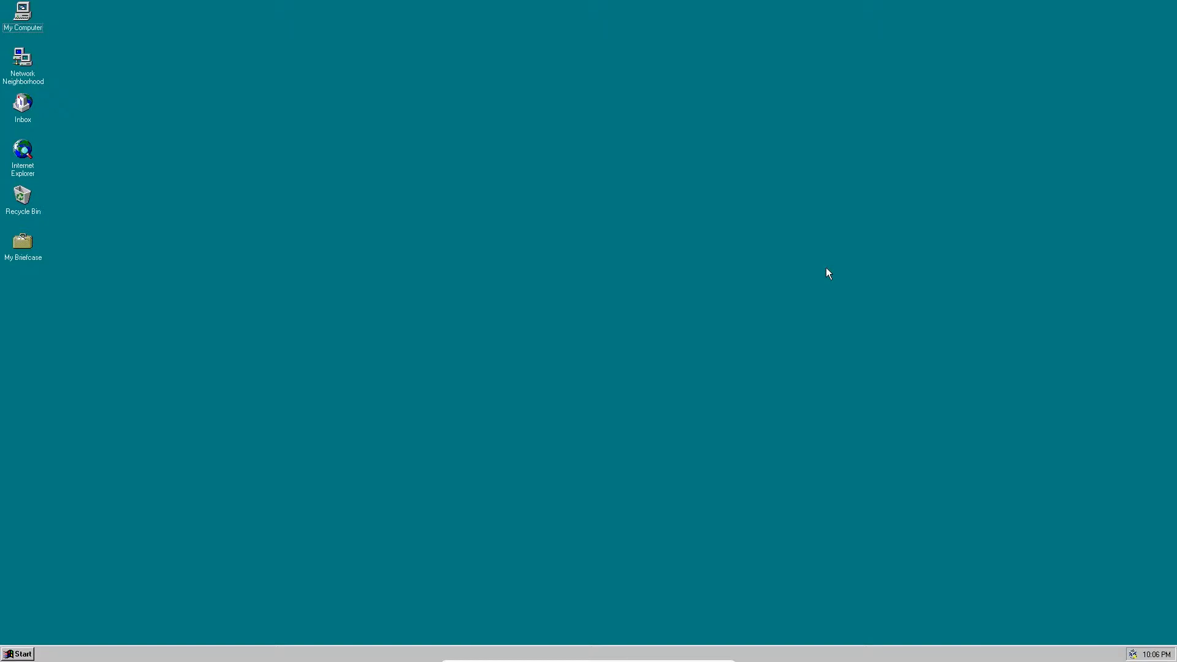
mouse_move(853, 280)
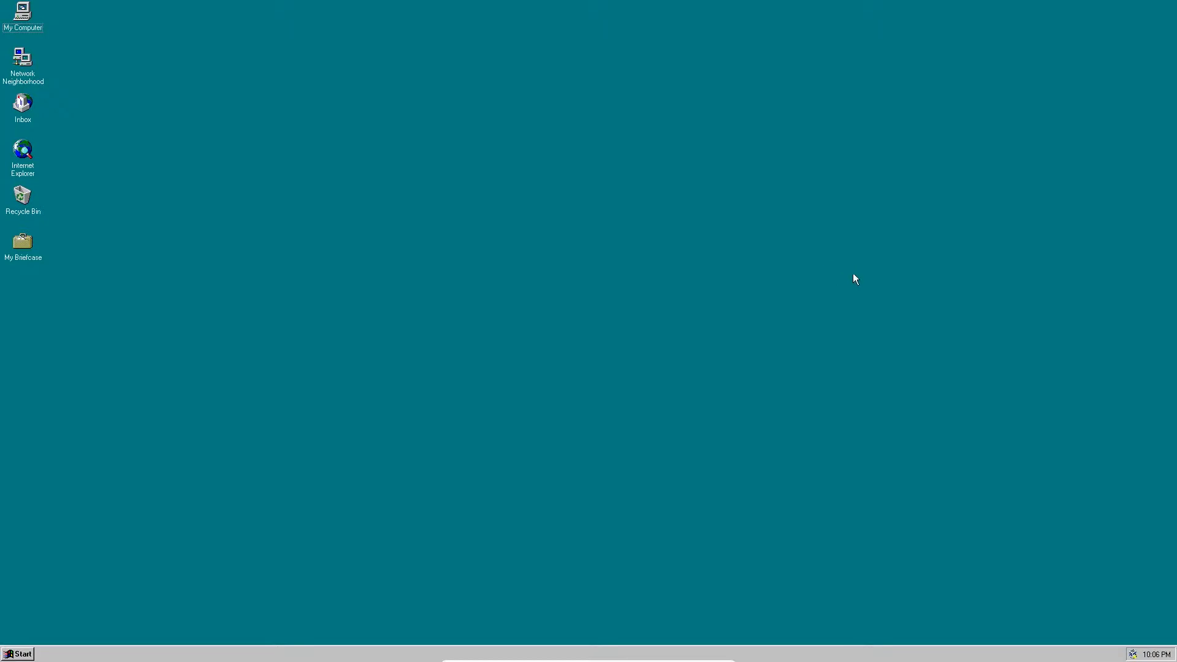
mouse_move(837, 271)
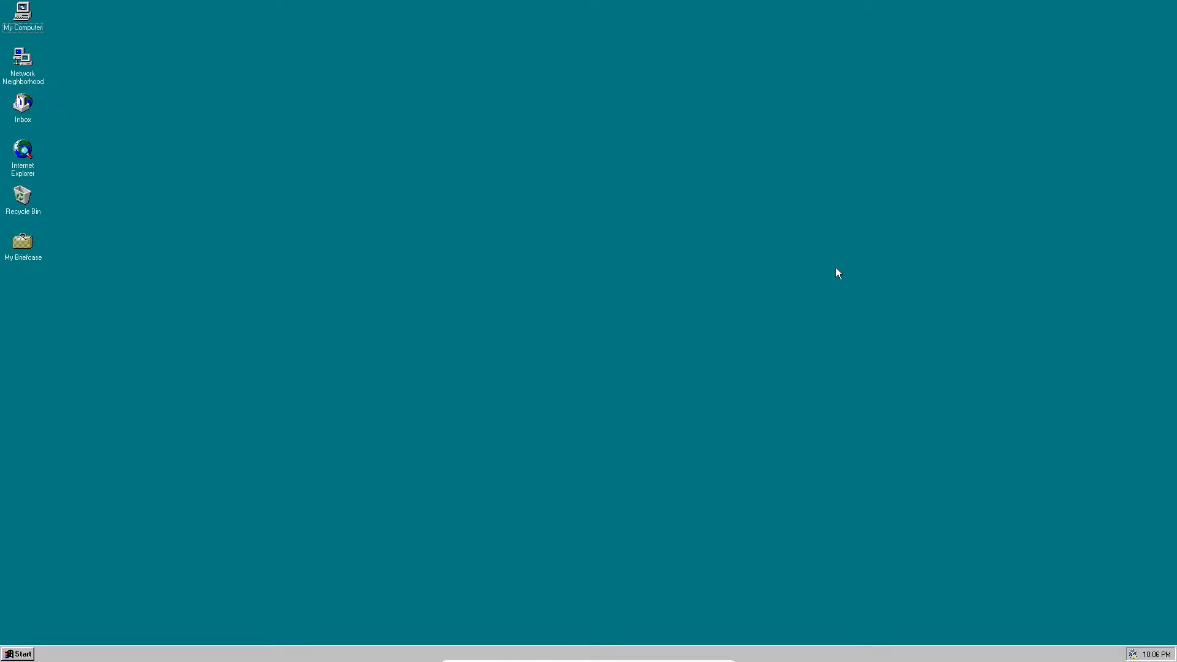
mouse_move(835, 287)
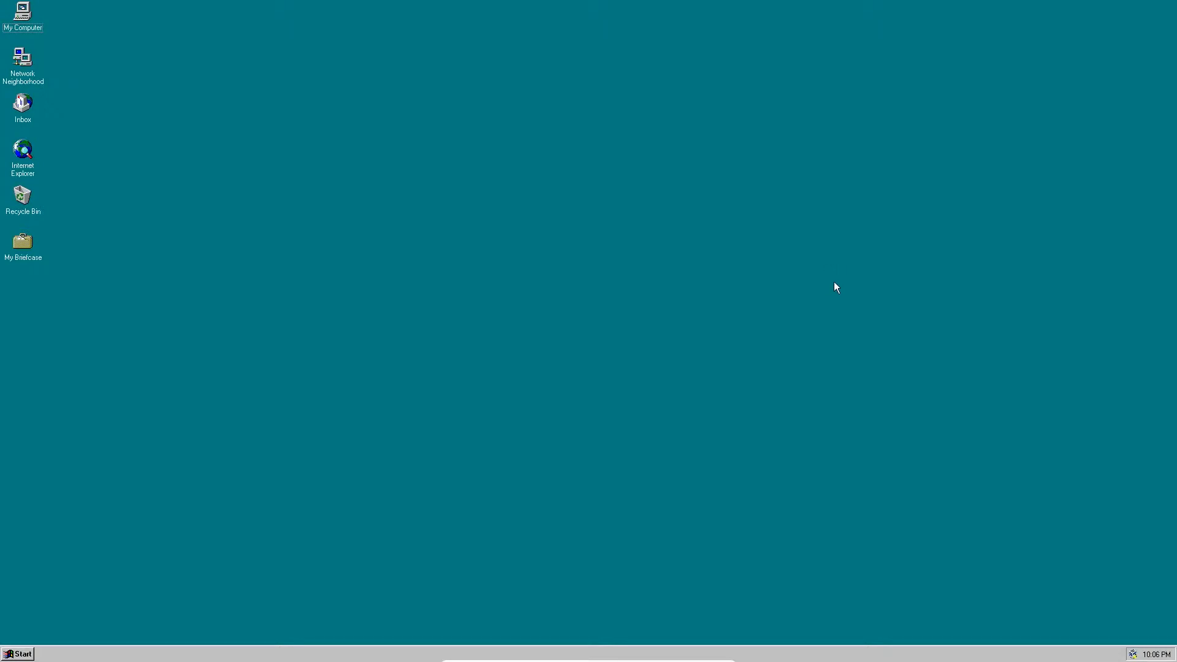
mouse_move(837, 282)
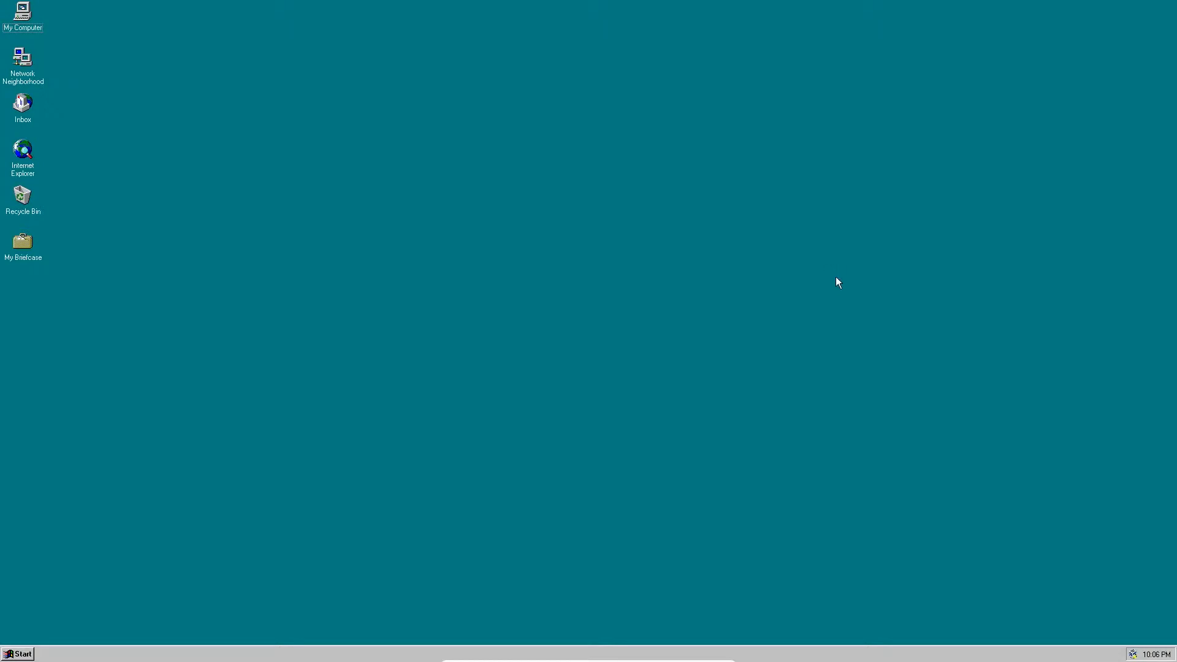
mouse_move(834, 283)
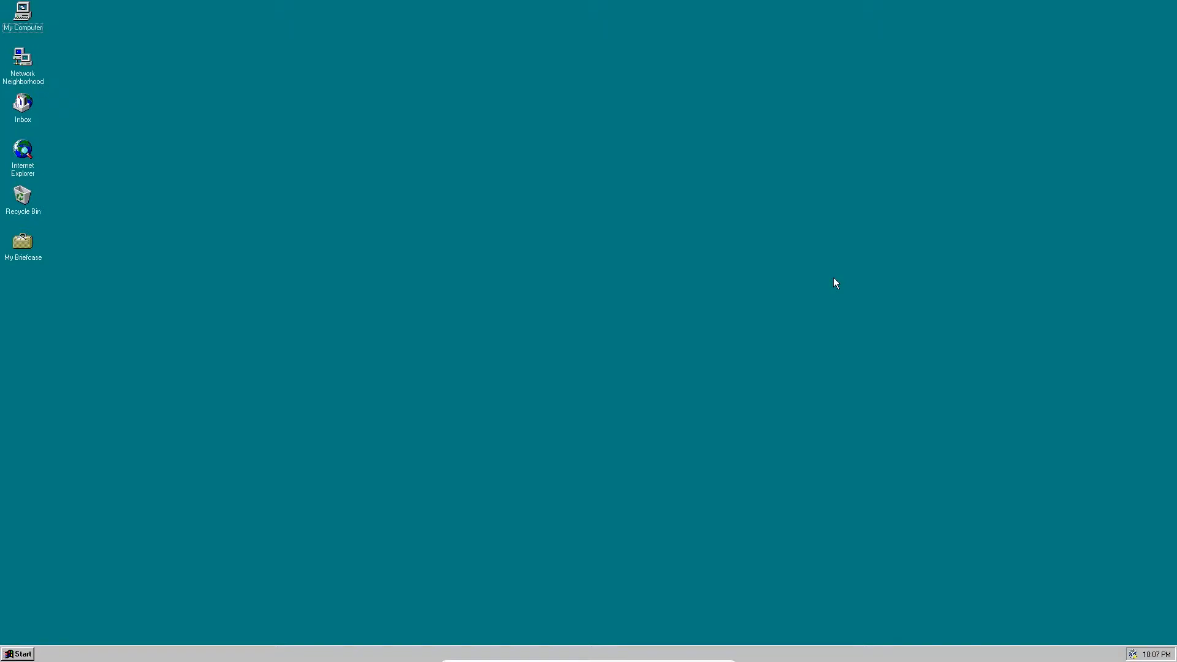
mouse_move(651, 561)
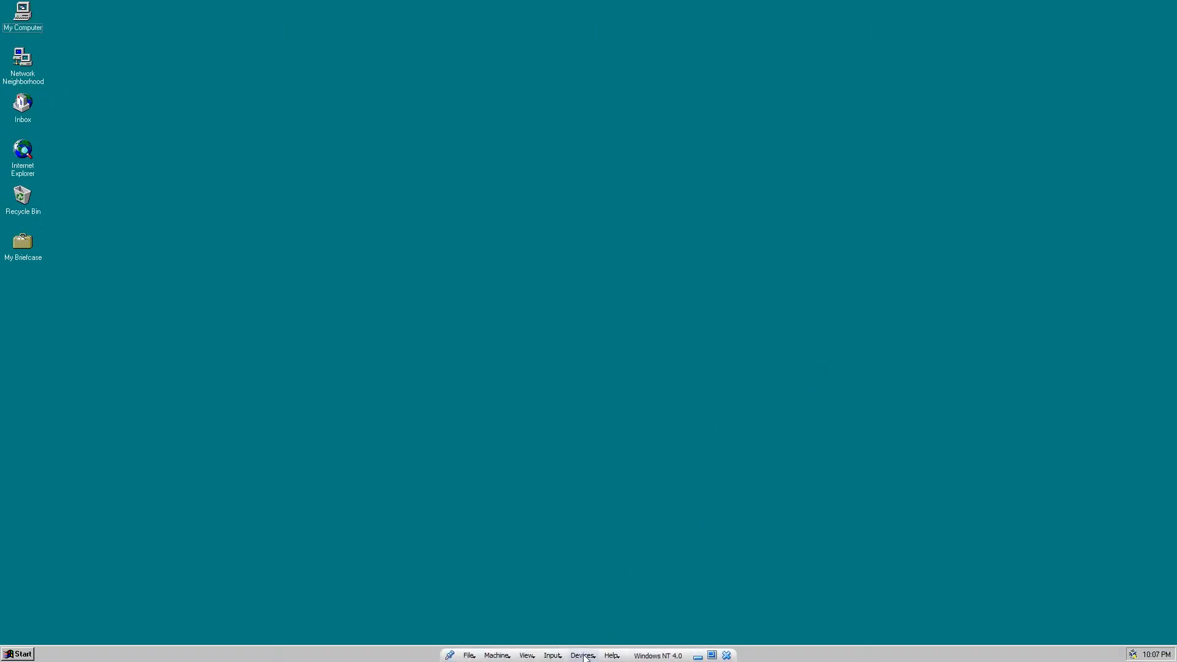
Load the disk01 image from the Downloads Microsoft Office 95 folder into the virtual floppy drive
click(581, 655)
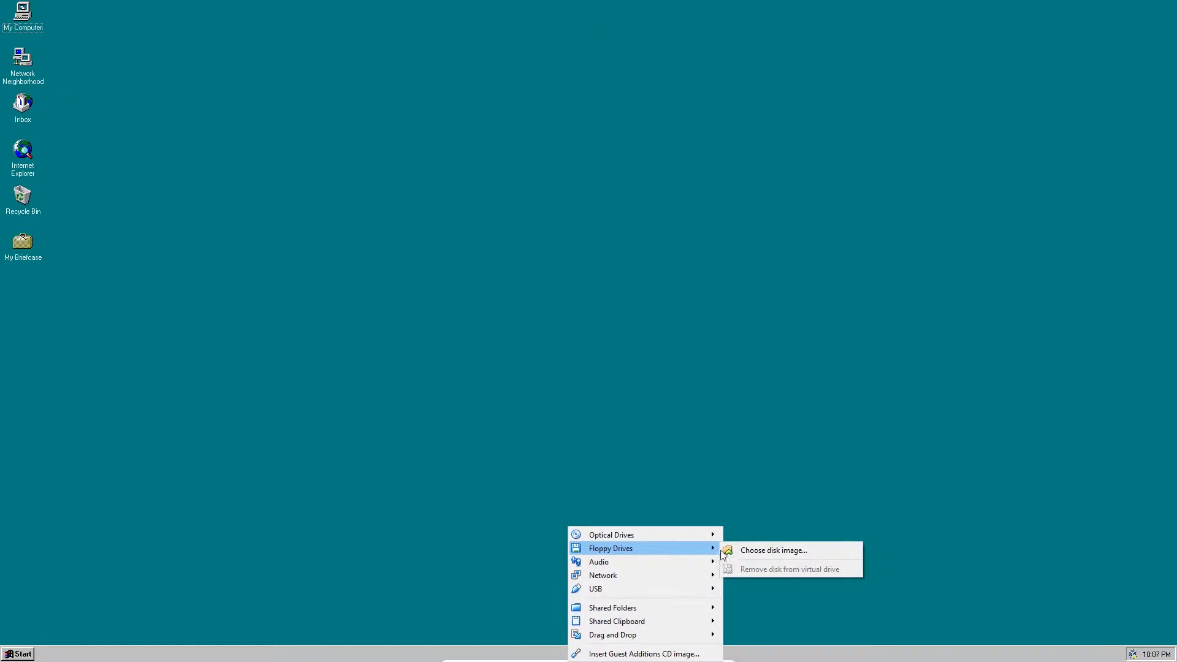
mouse_move(772, 553)
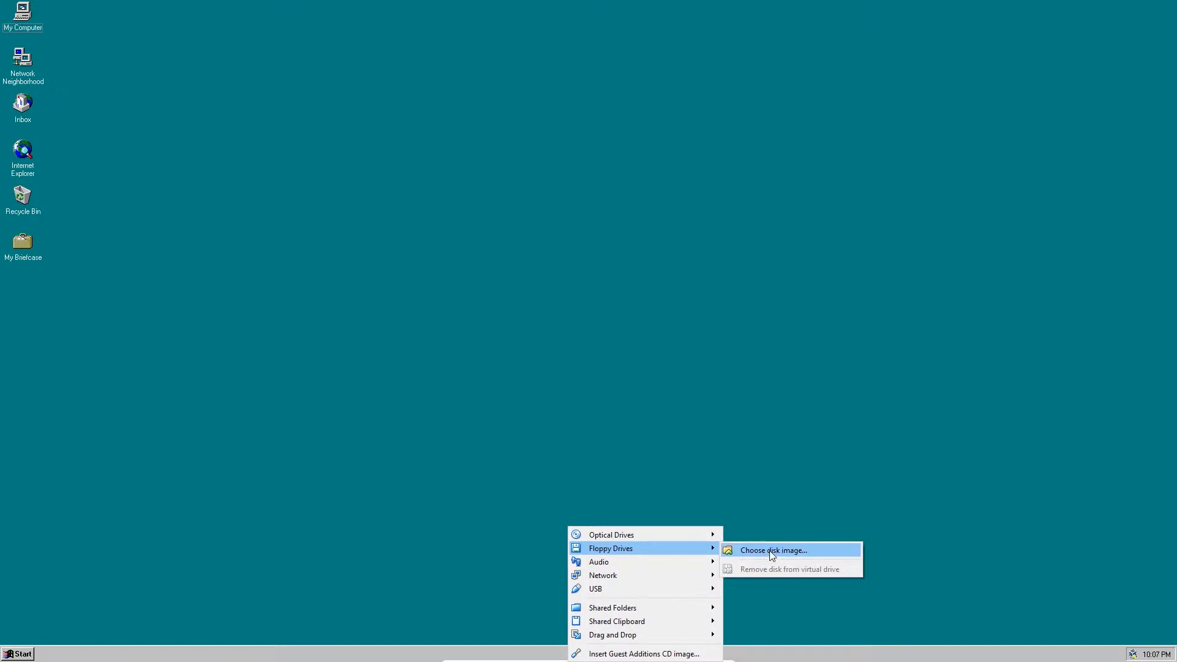
click(772, 549)
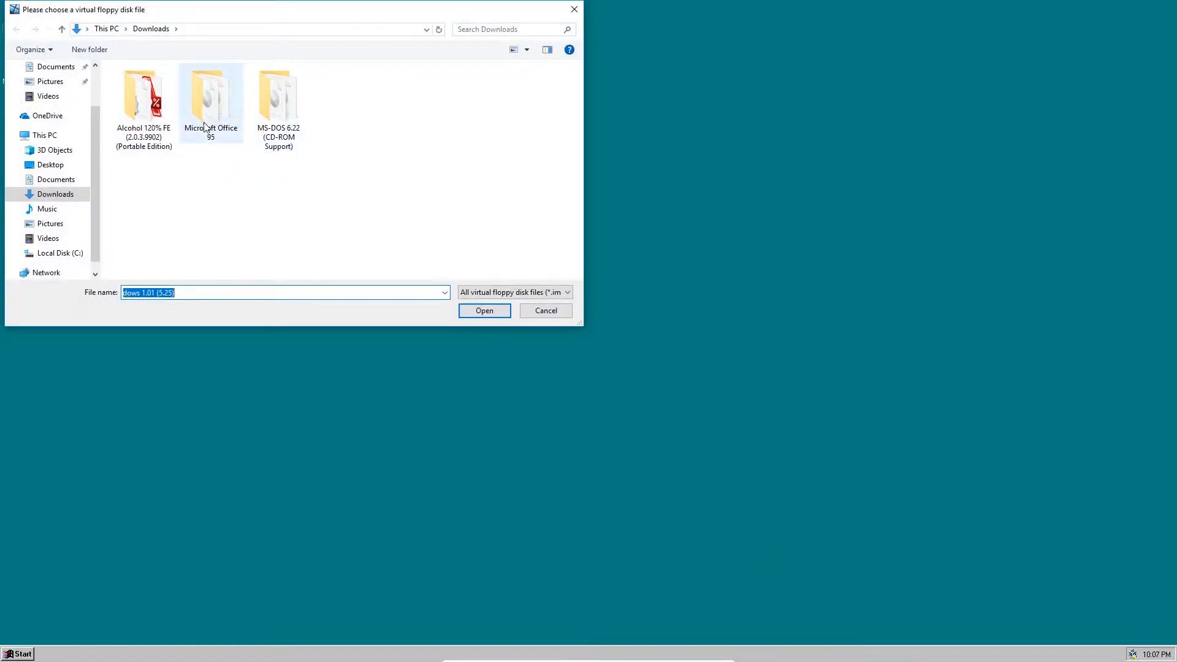
mouse_move(208, 112)
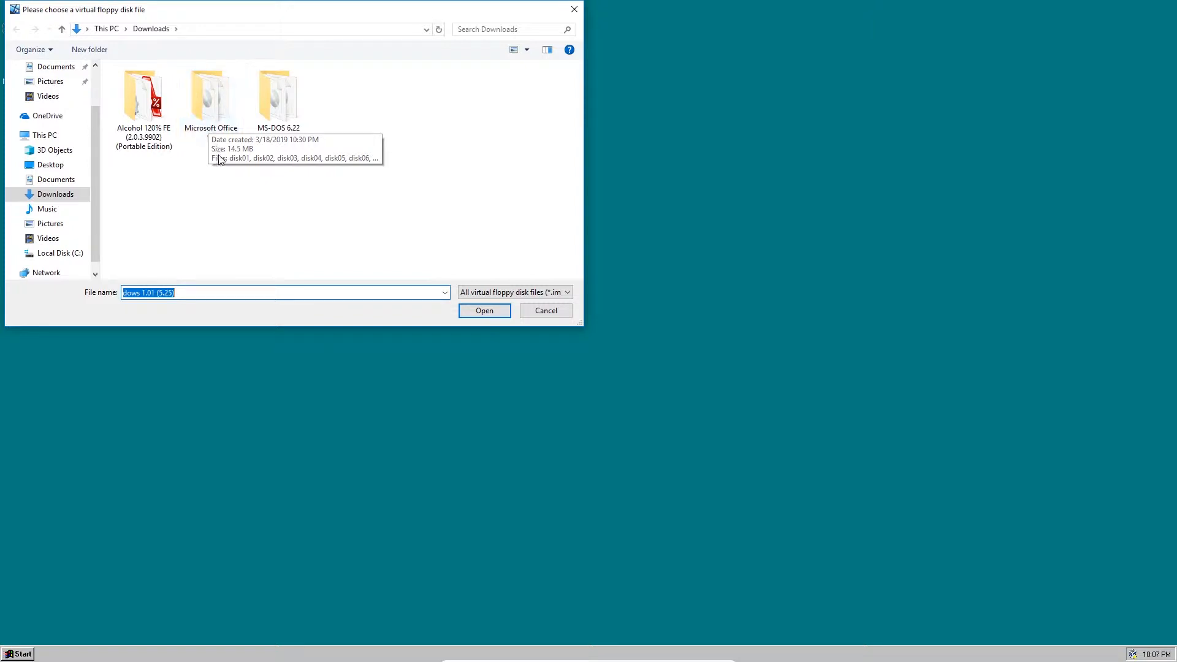
click(211, 96)
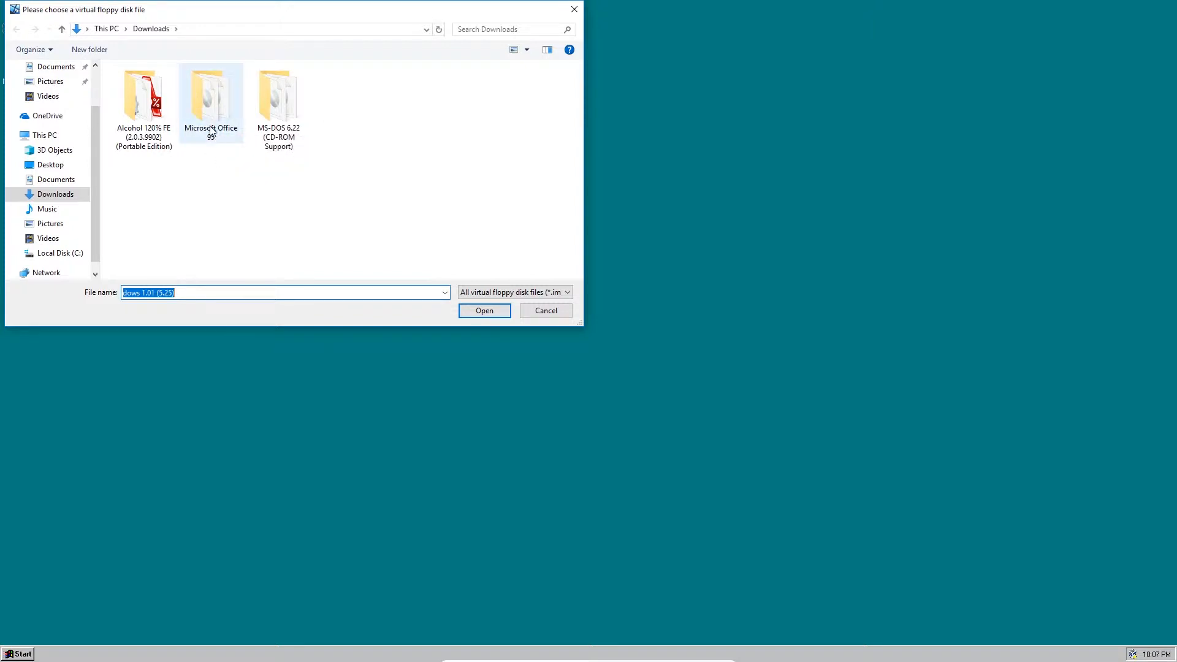
double_click(211, 96)
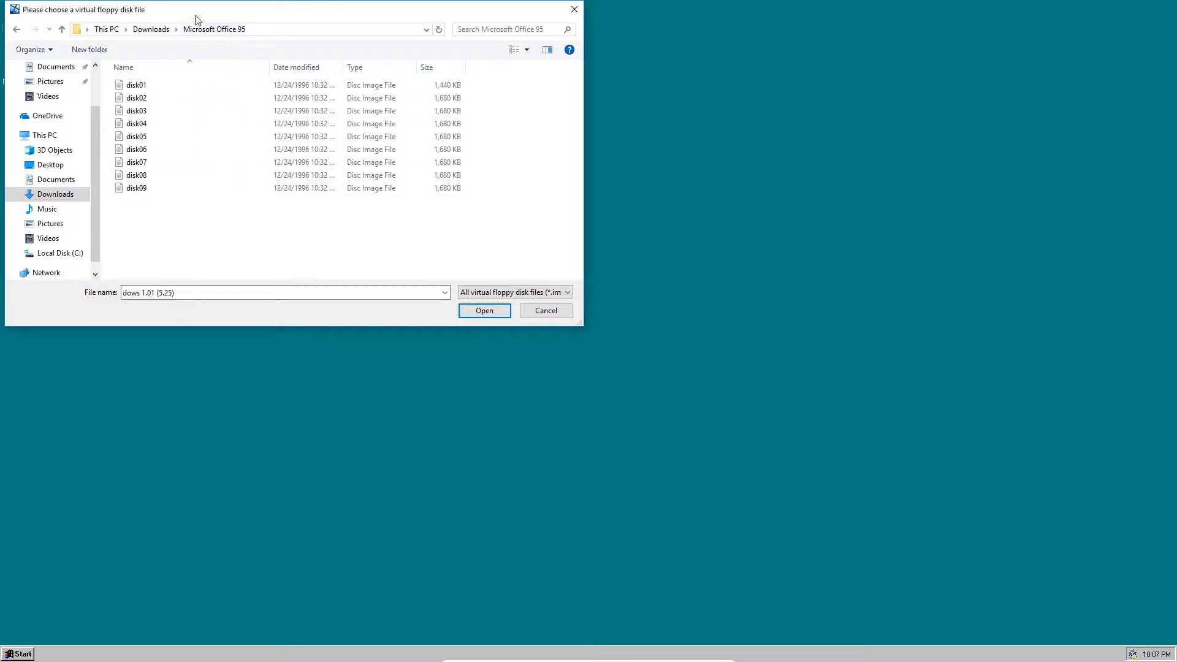
click(132, 85)
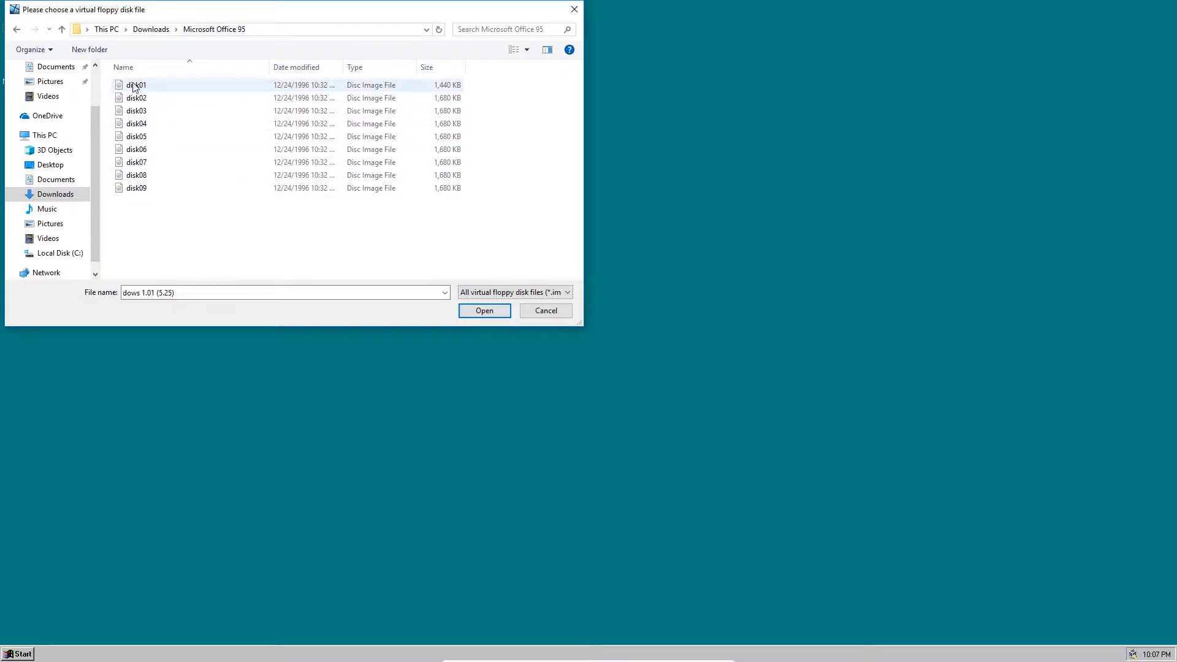
click(132, 84)
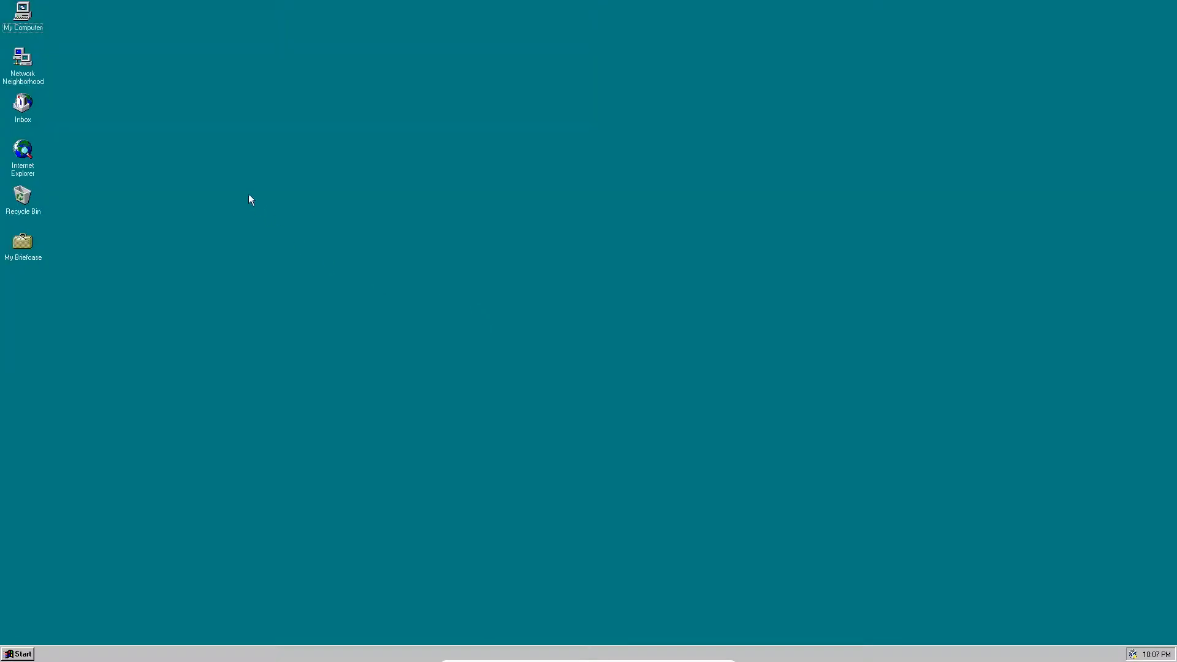
mouse_move(248, 195)
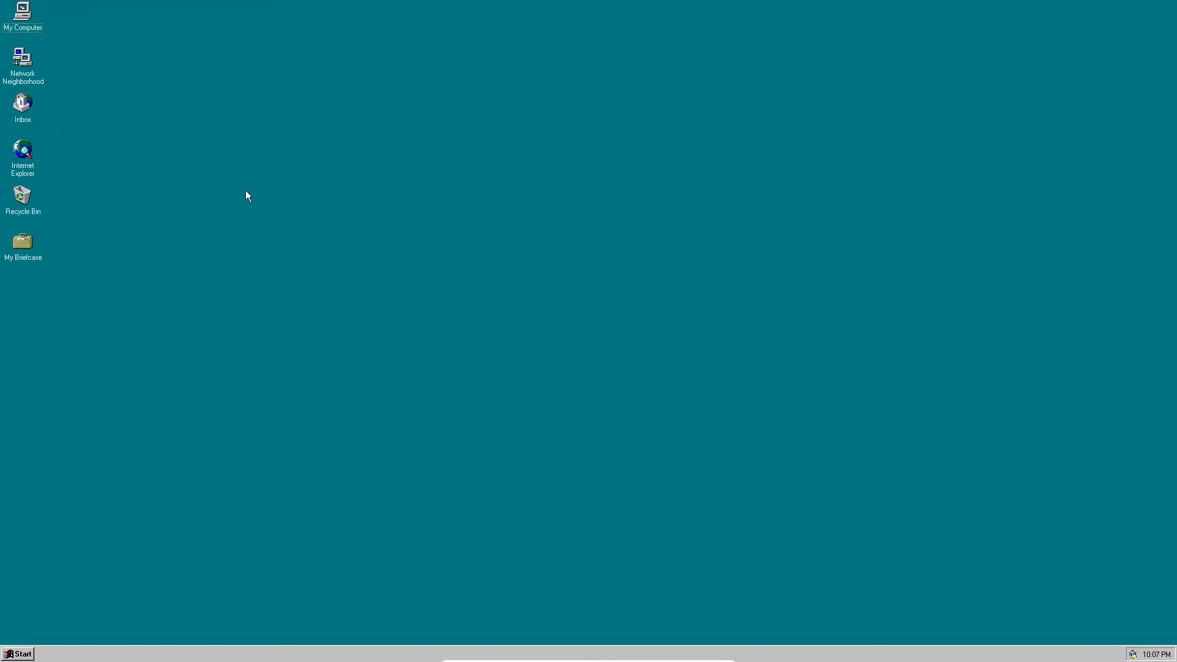
mouse_move(213, 178)
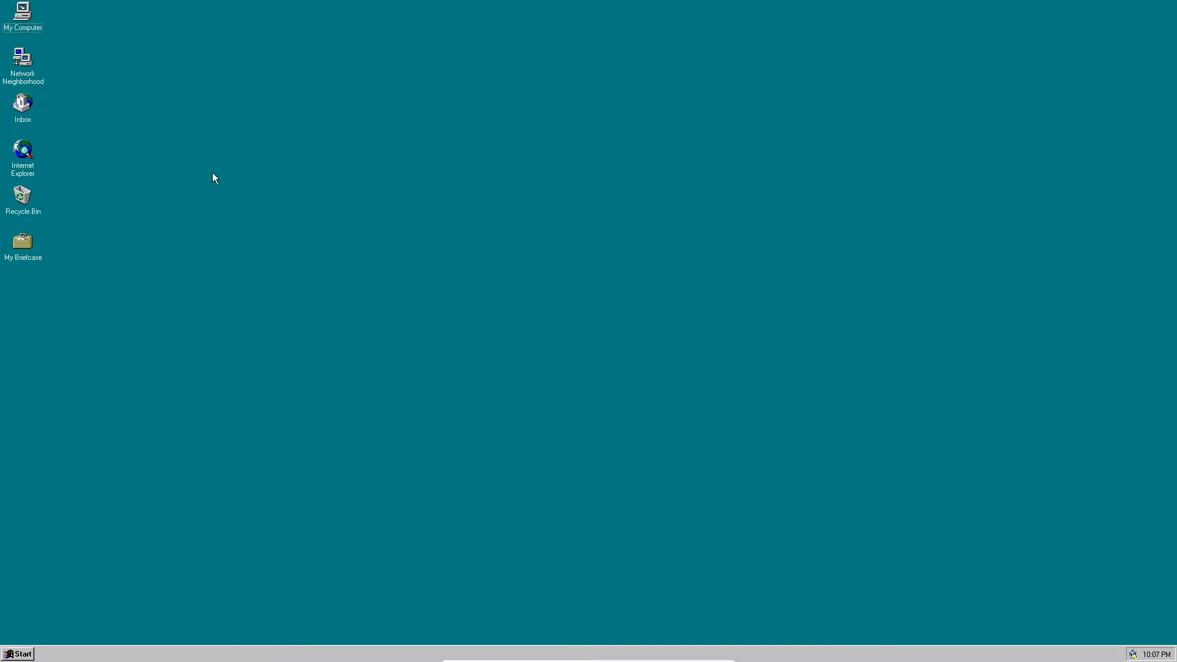
mouse_move(30, 20)
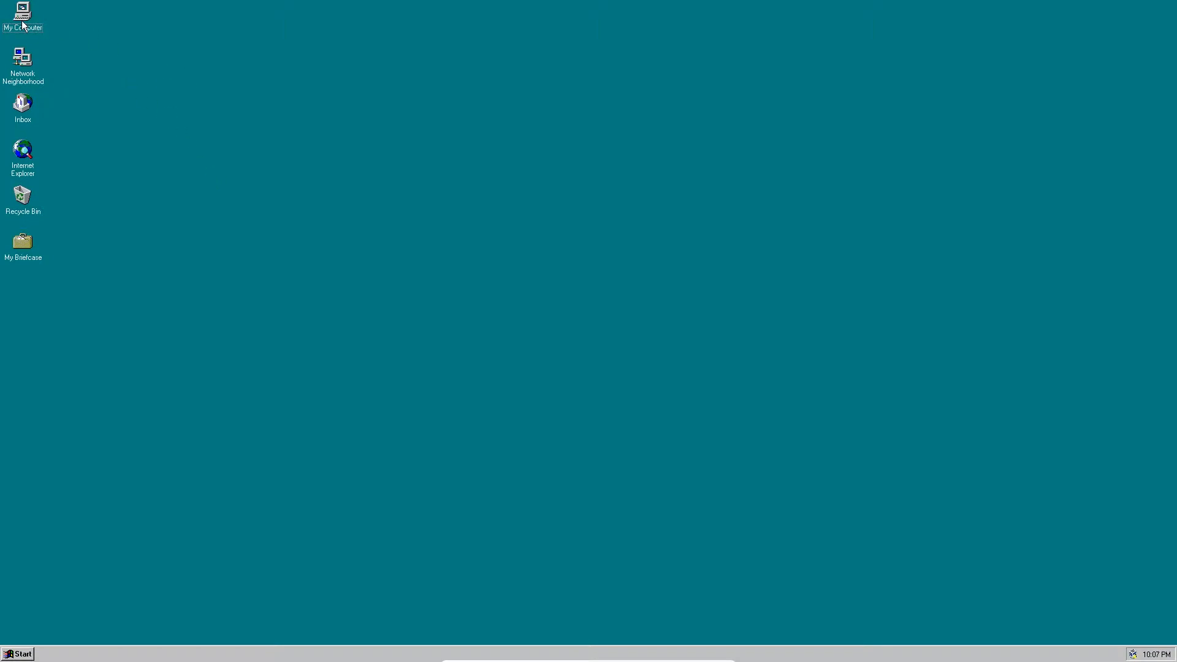
From My Computer, show drive A:'s contents and select the Setup program
double_click(21, 13)
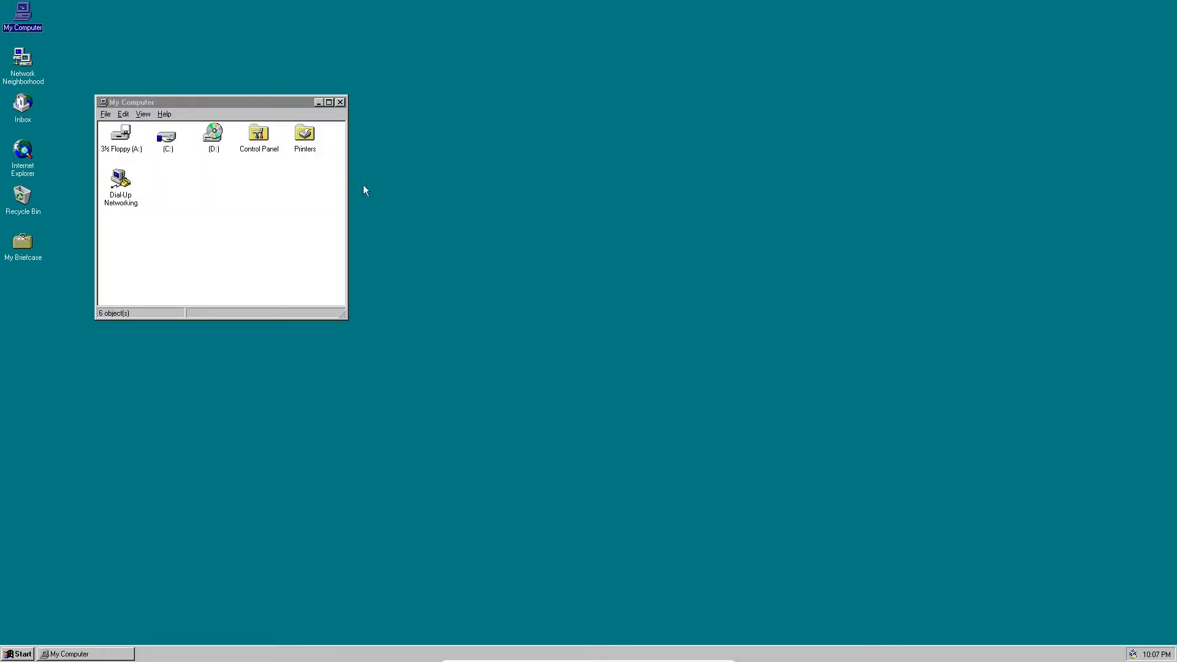
click(120, 135)
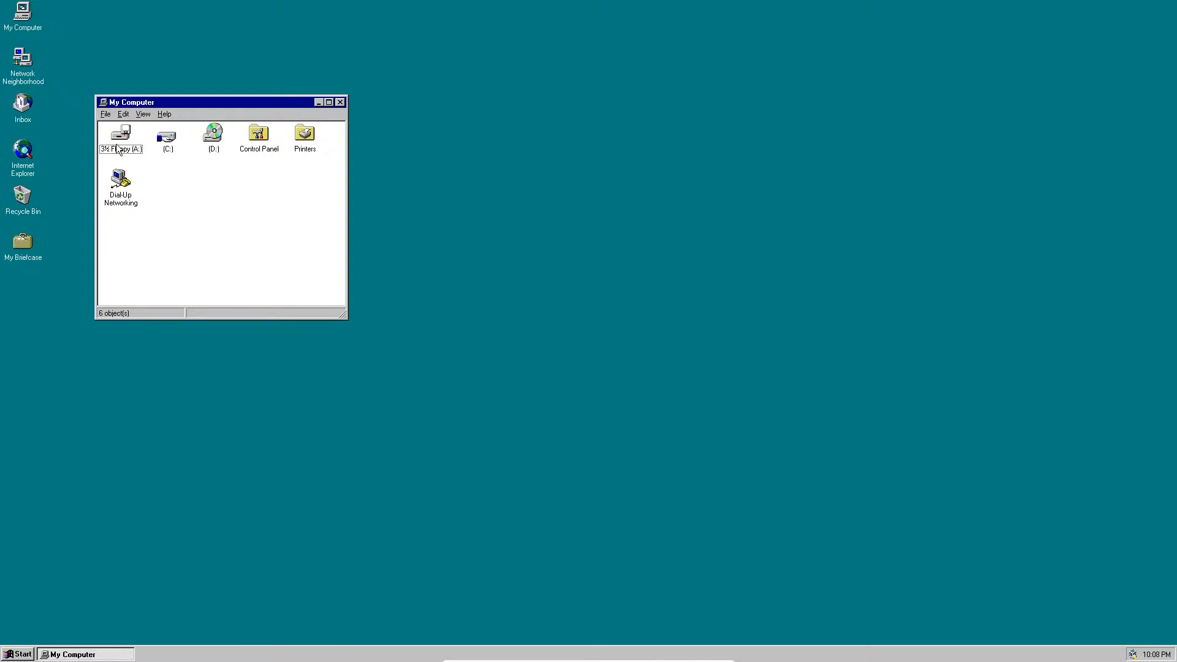
click(120, 134)
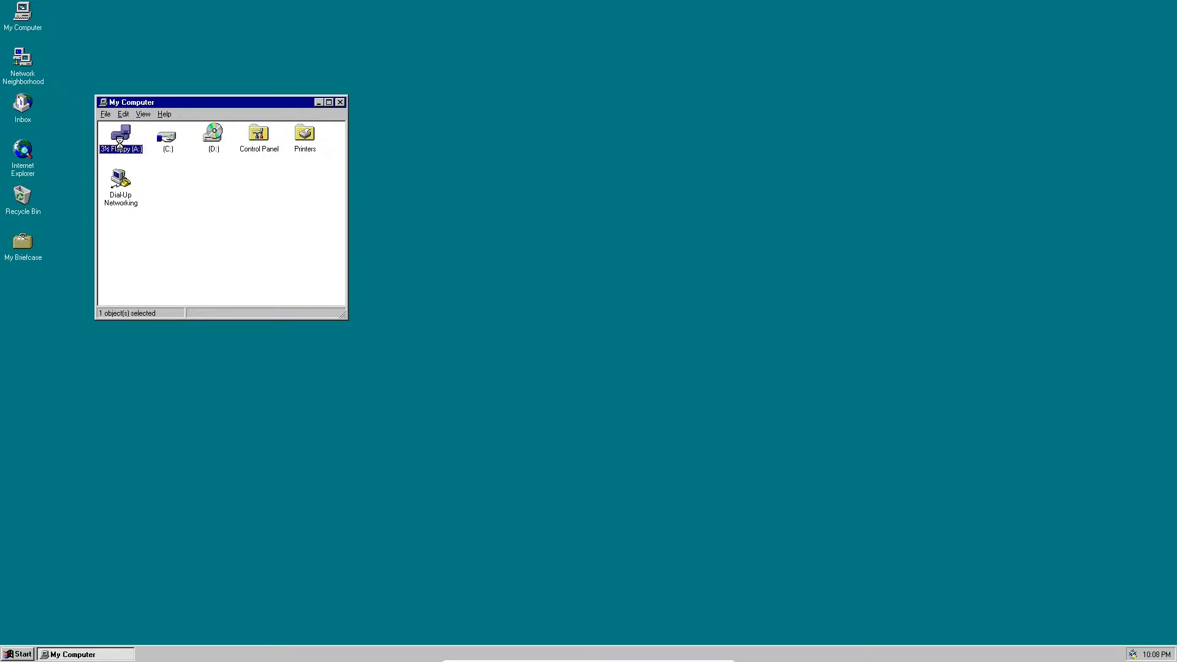
double_click(120, 133)
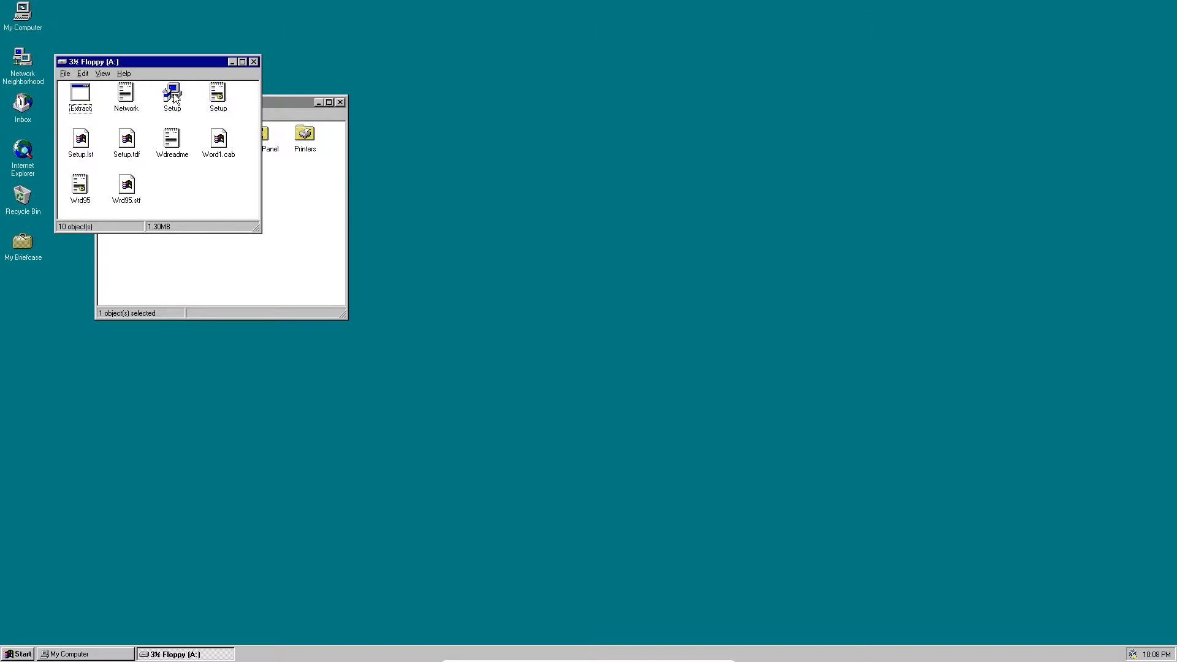
click(172, 96)
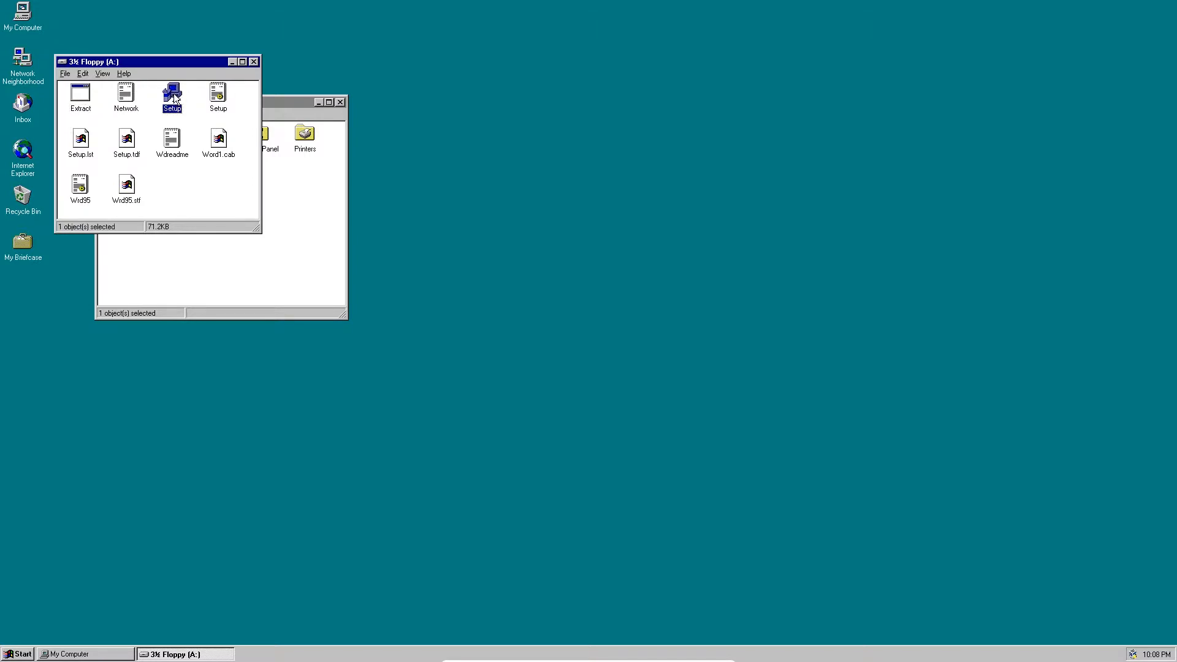
Launch the Word 95 Setup program from the floppy
double_click(171, 93)
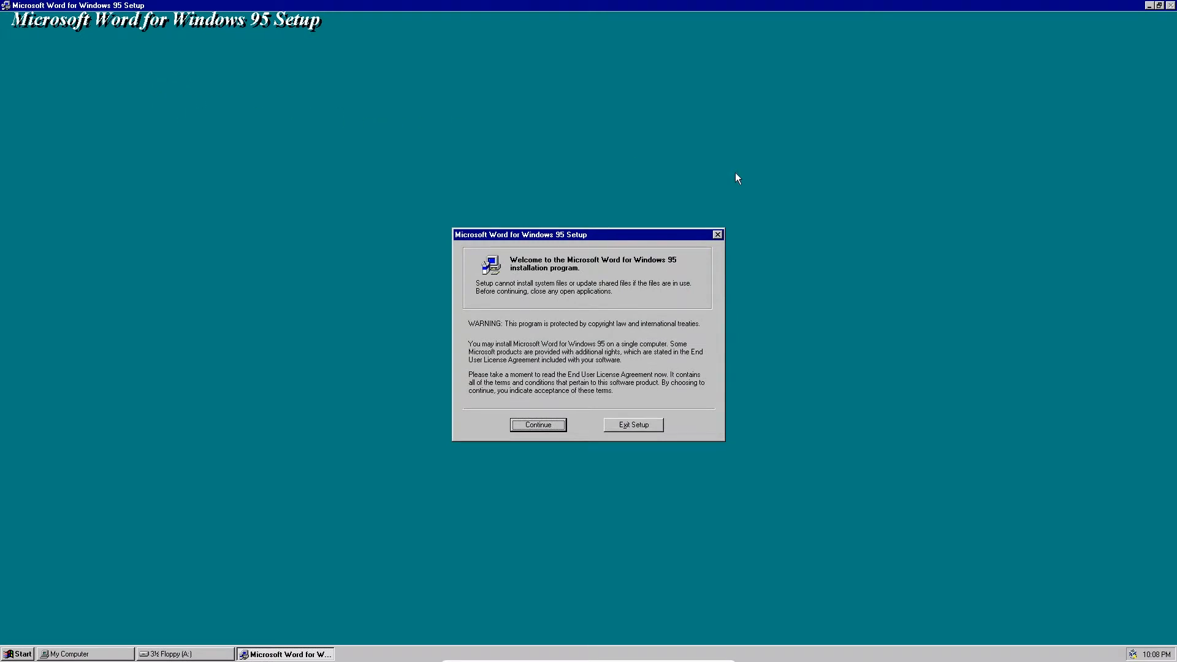
mouse_move(833, 255)
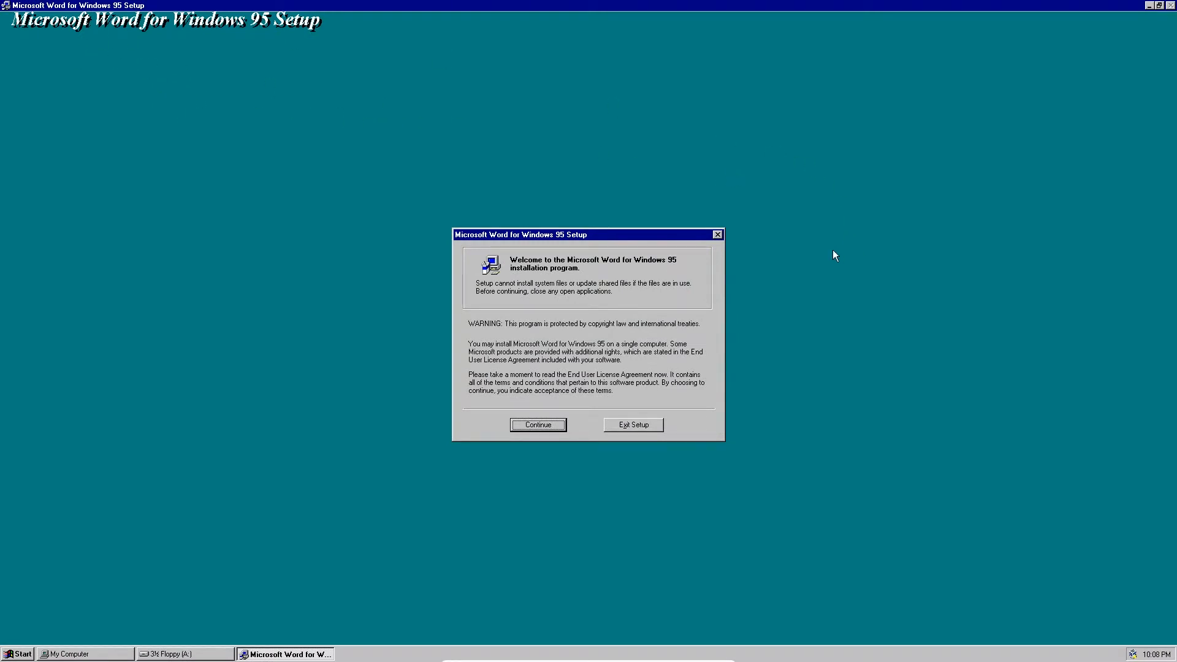
mouse_move(248, 45)
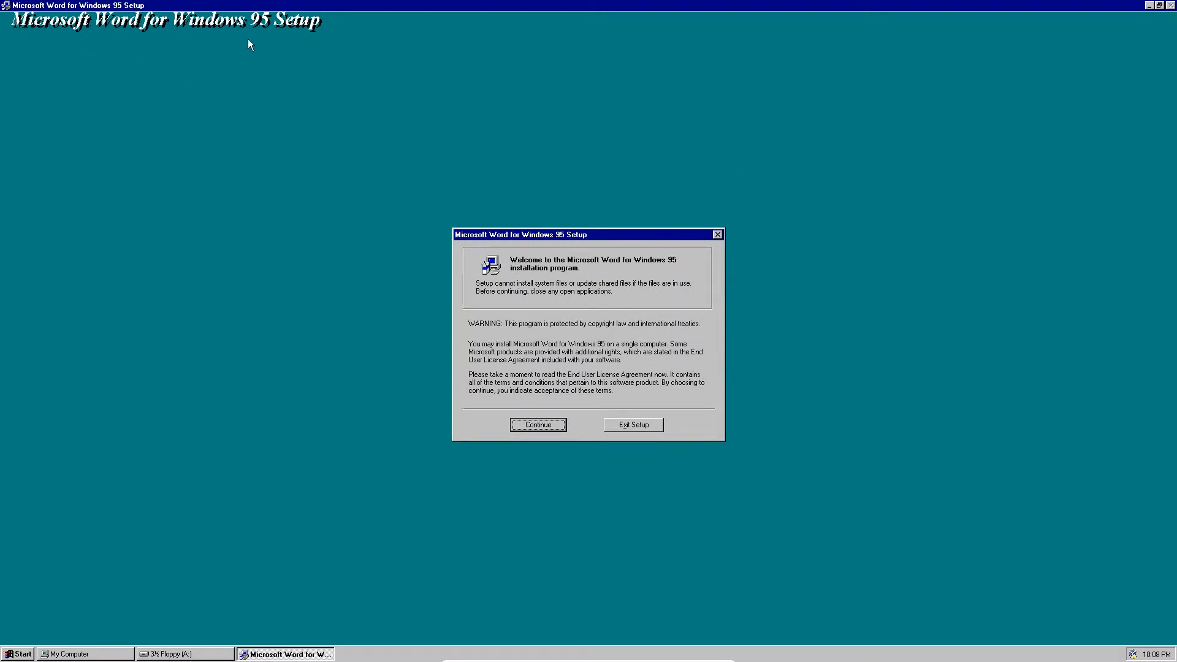
mouse_move(642, 106)
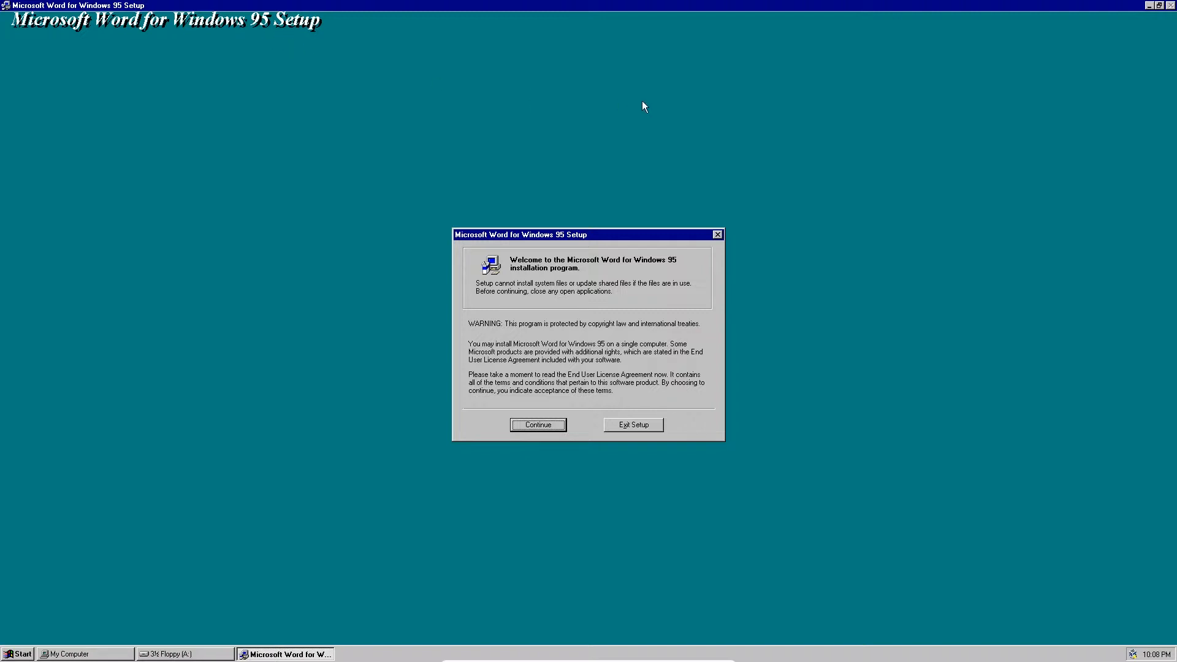
mouse_move(892, 261)
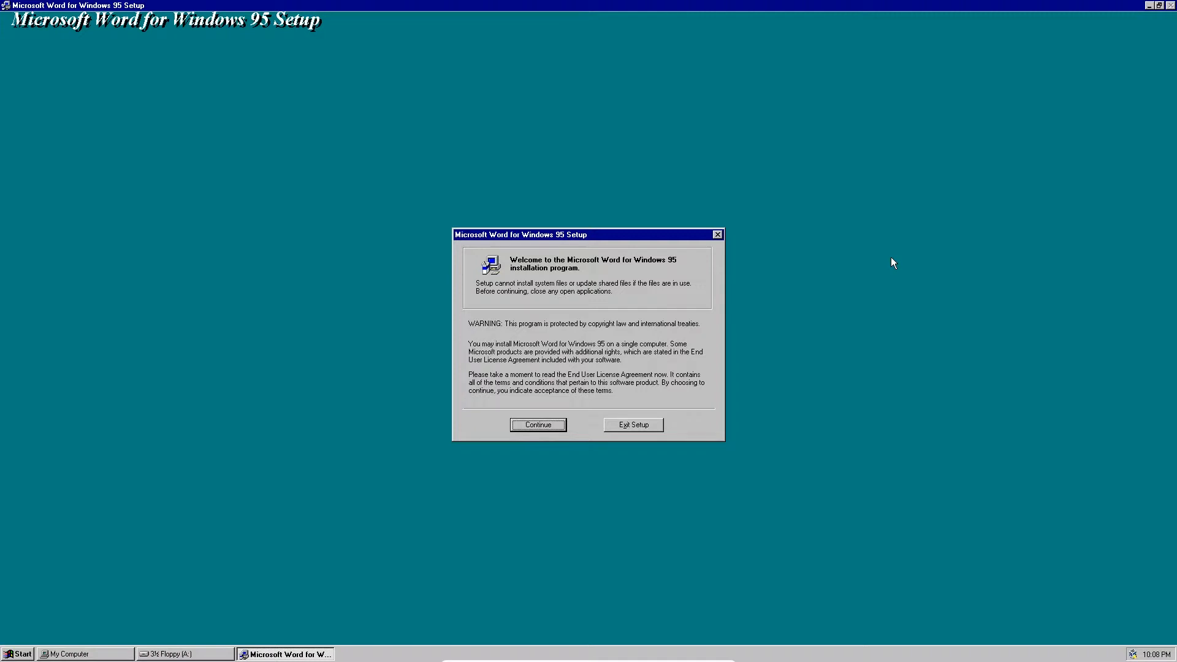
mouse_move(608, 383)
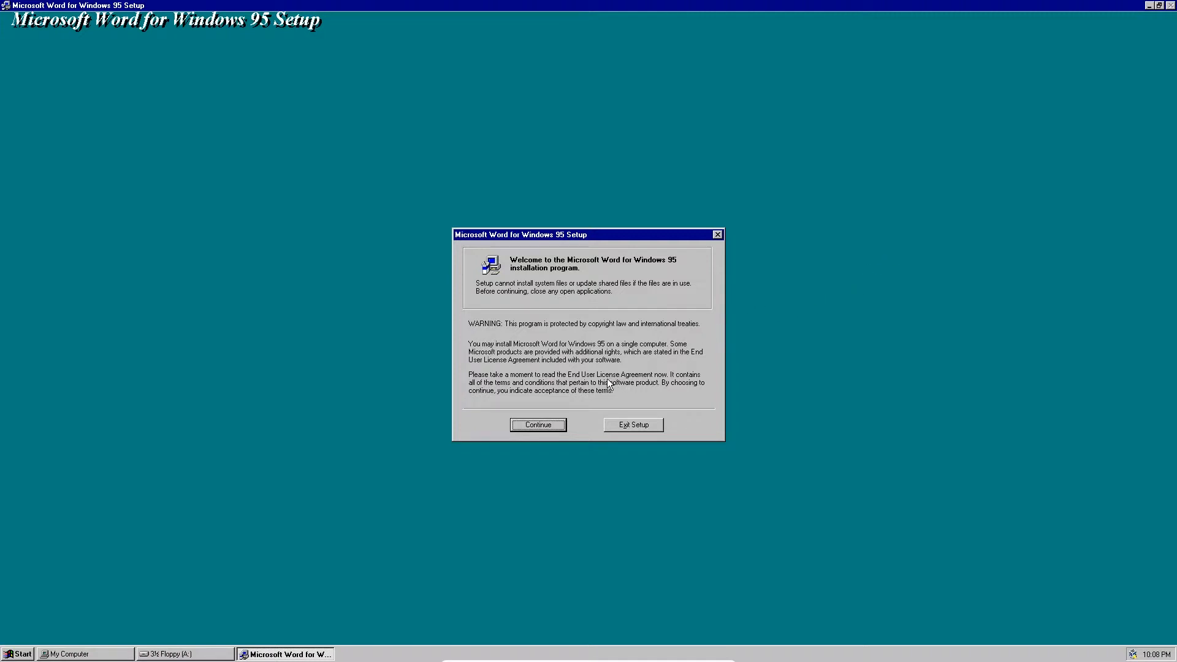
click(537, 424)
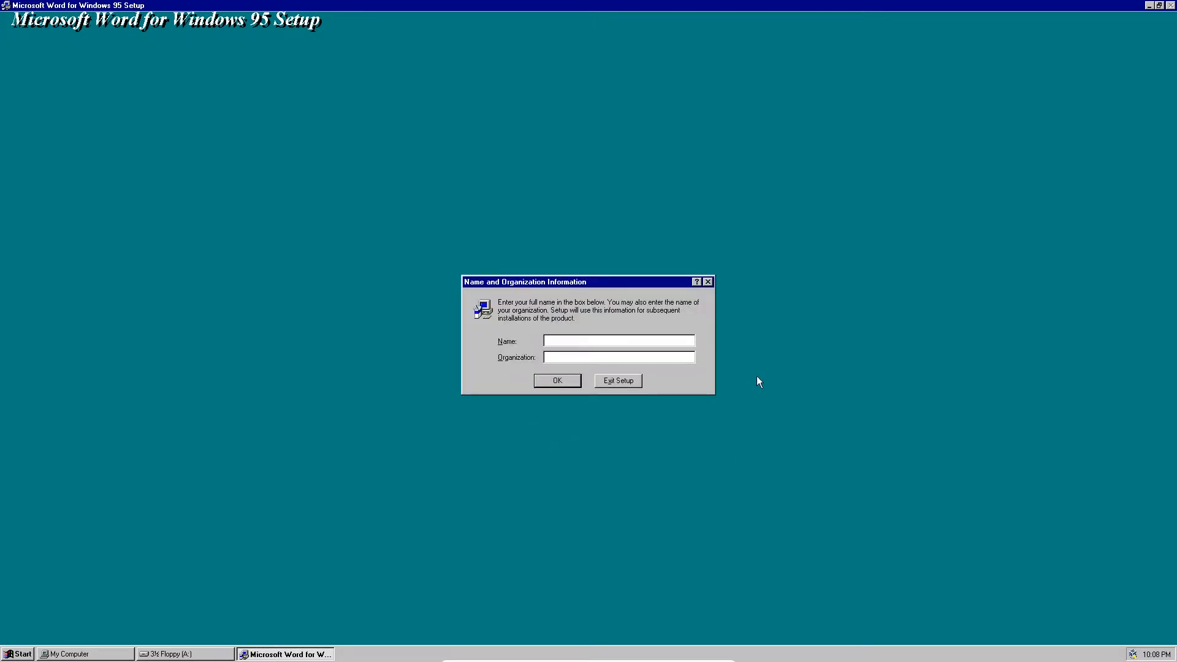
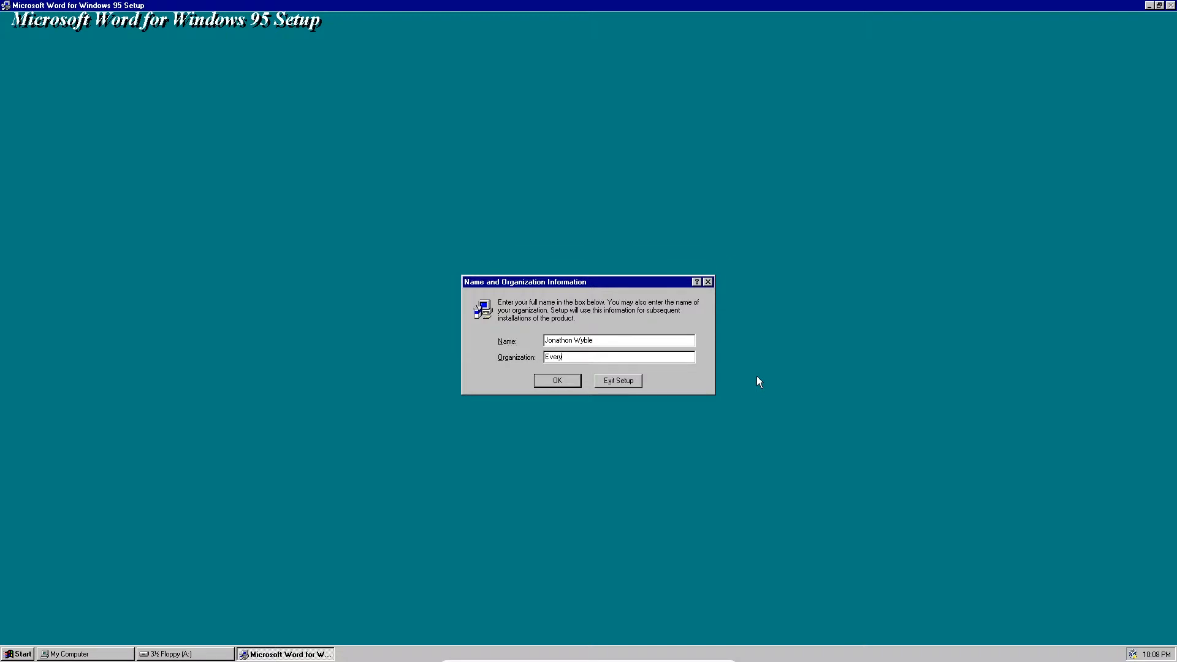
text(T)
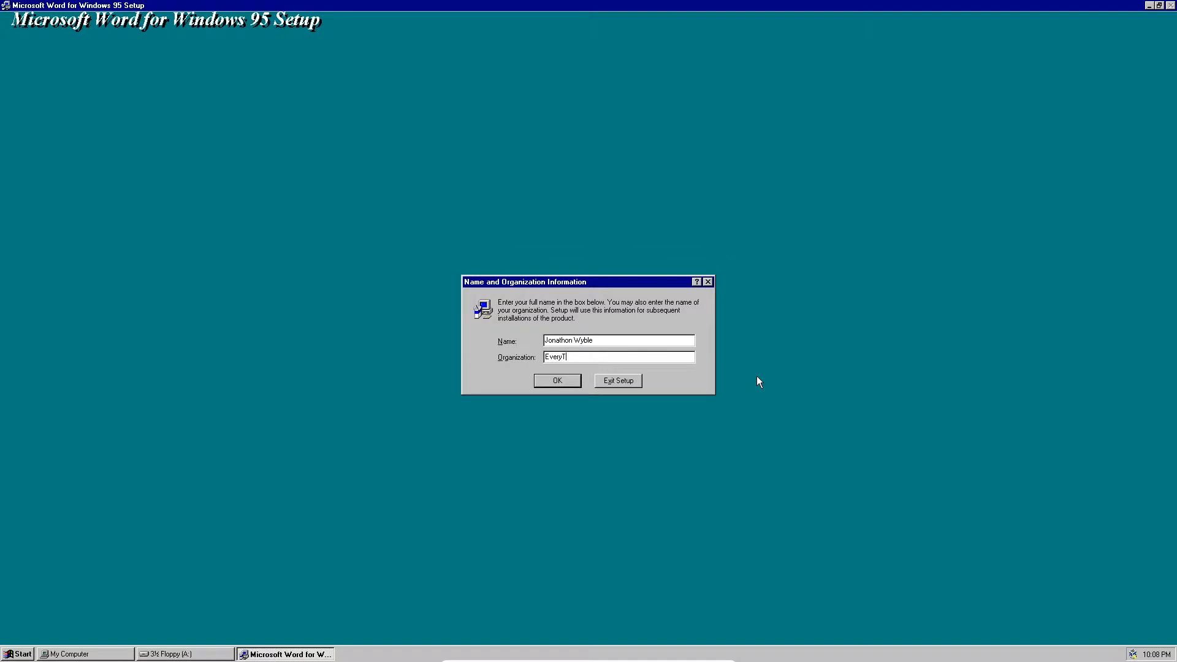
text(echTime)
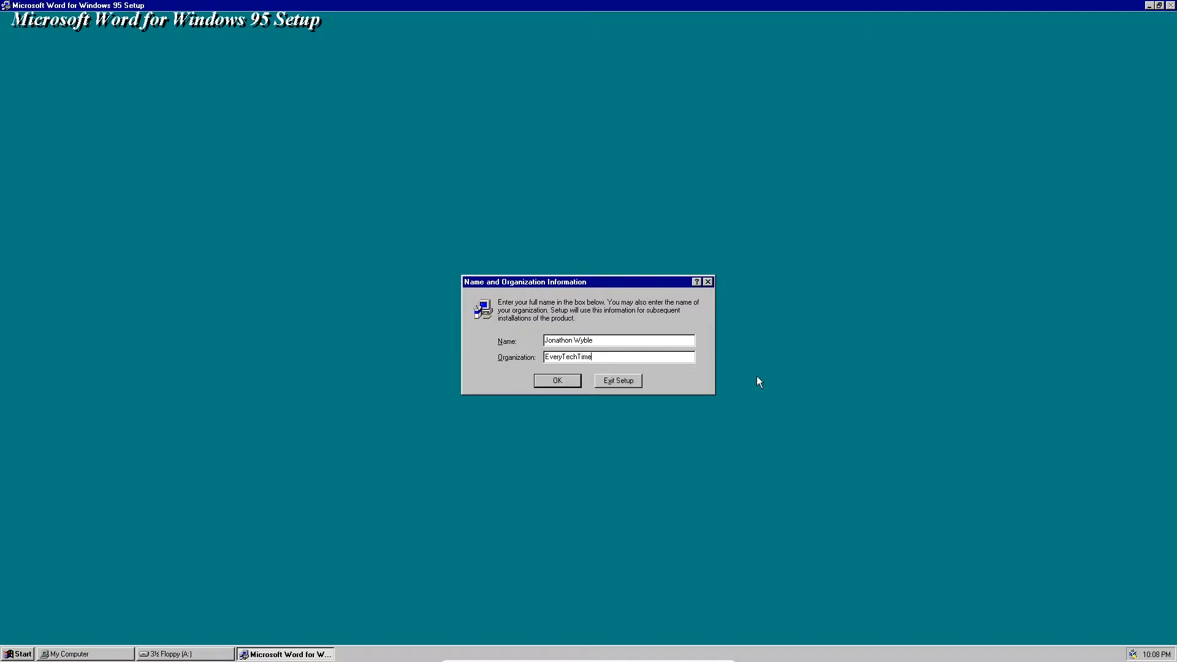
click(557, 380)
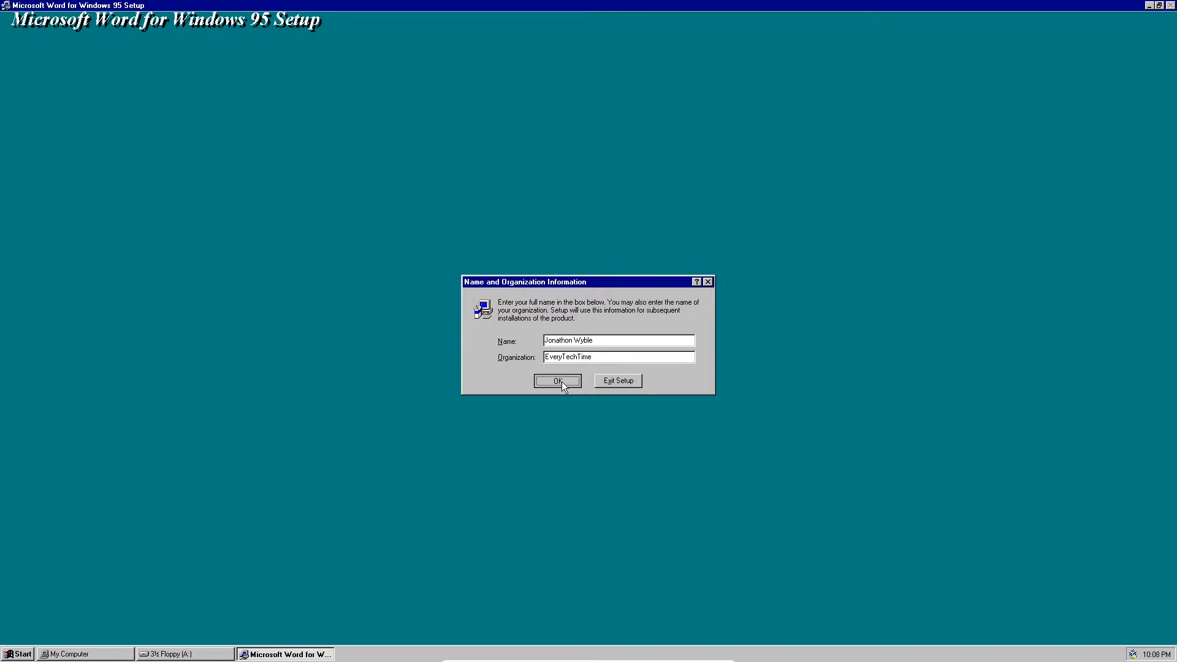
click(558, 380)
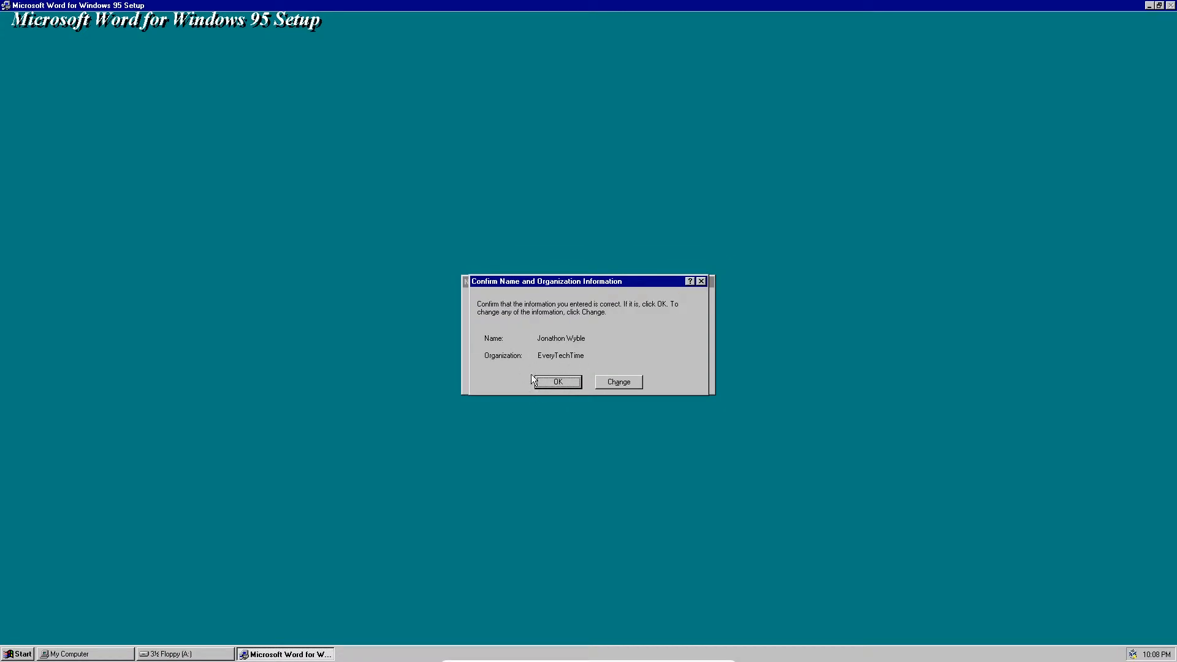
mouse_move(601, 374)
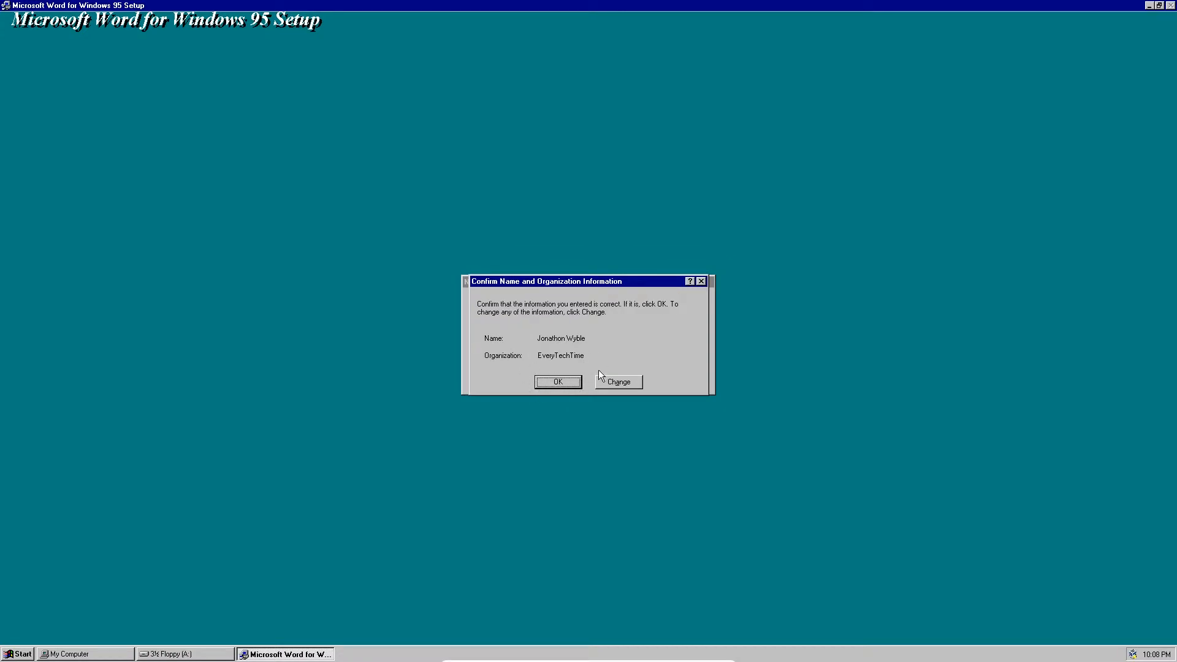
click(557, 381)
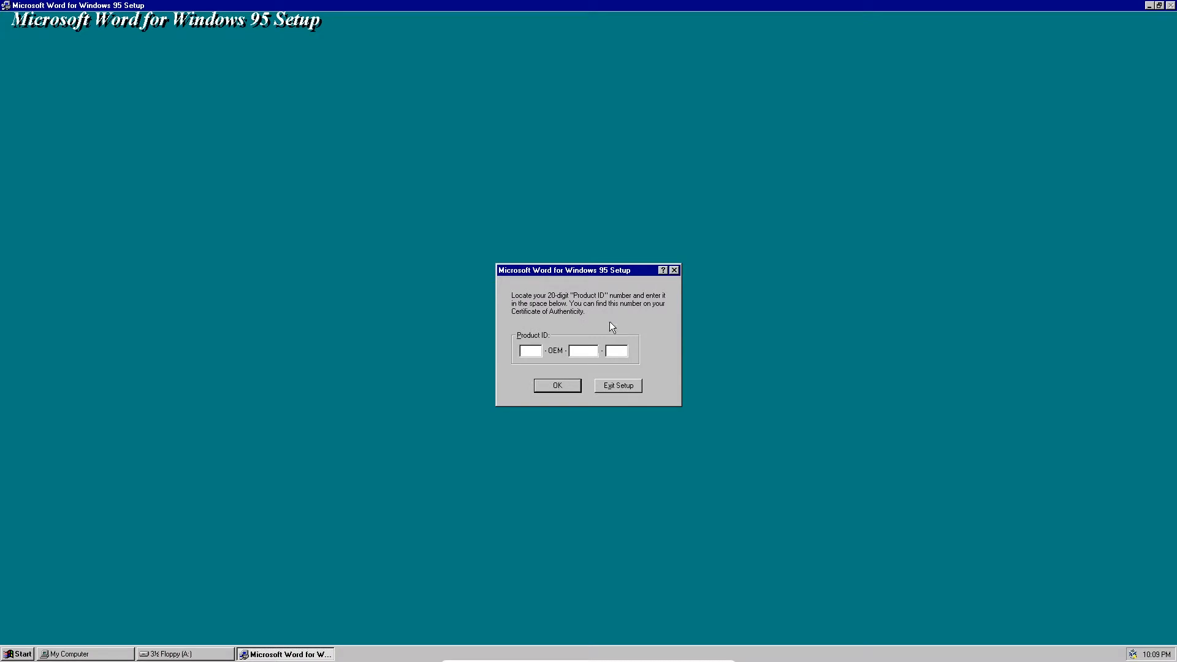
mouse_move(615, 319)
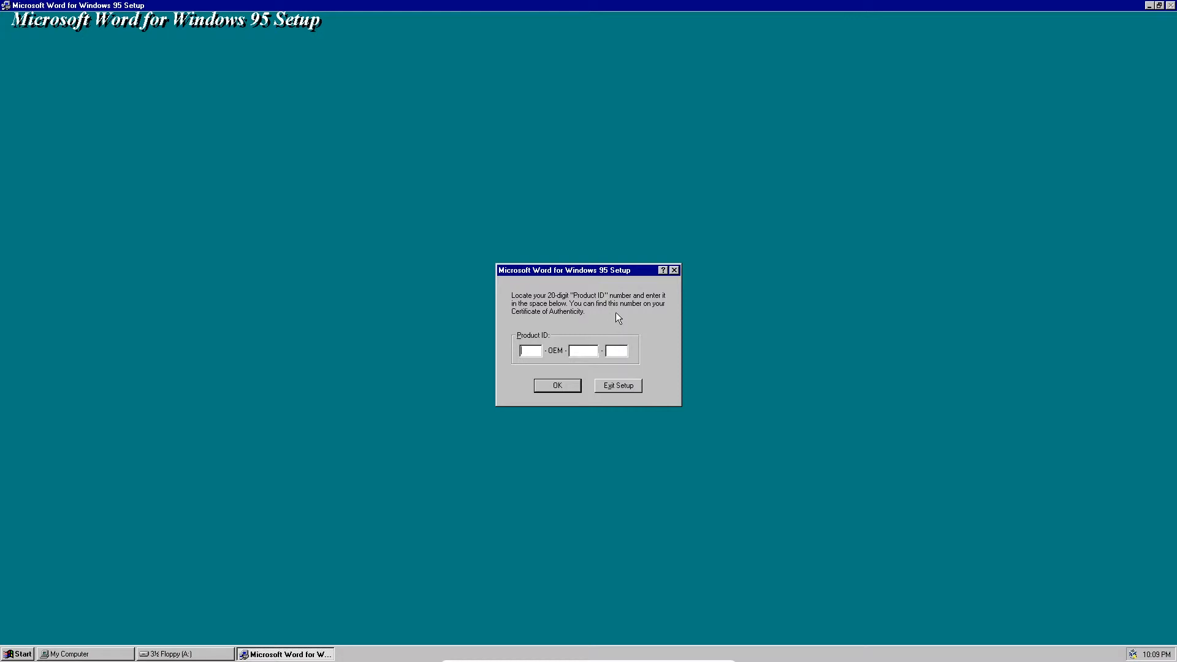
text(111)
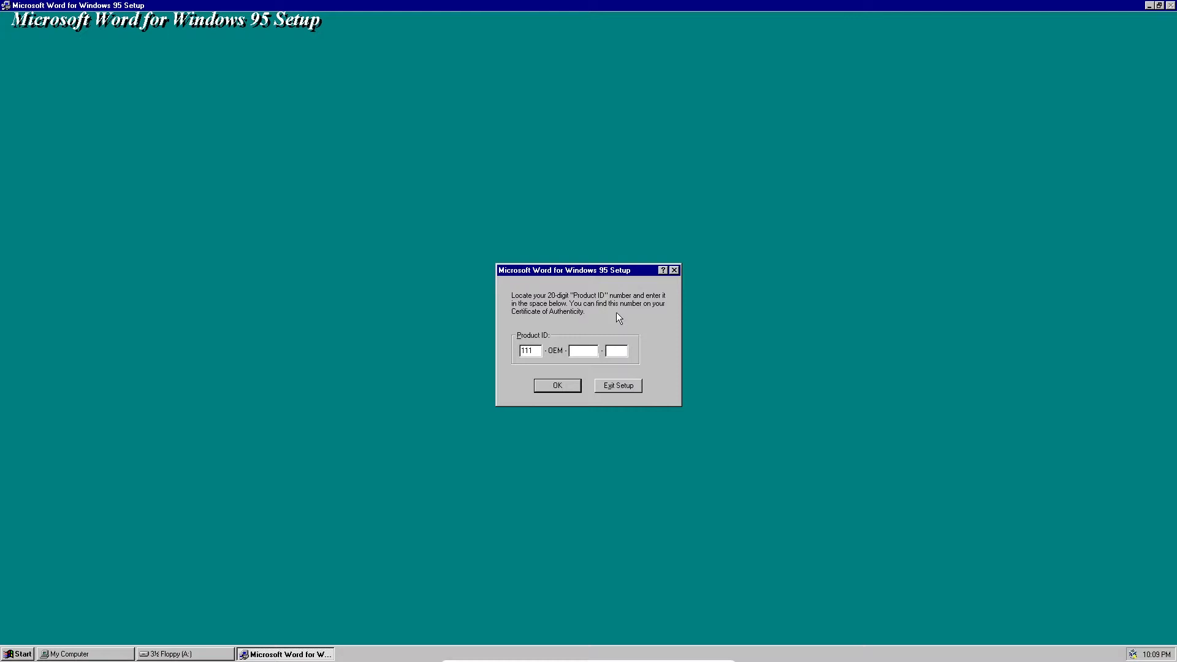
text(111)
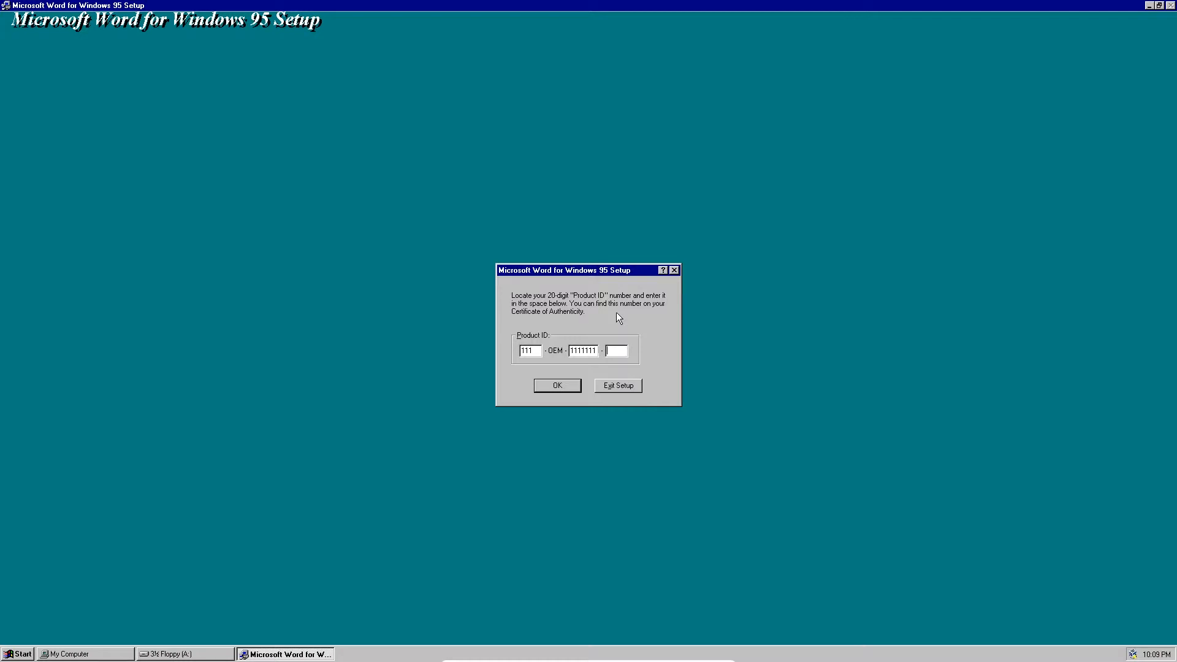
text(11111)
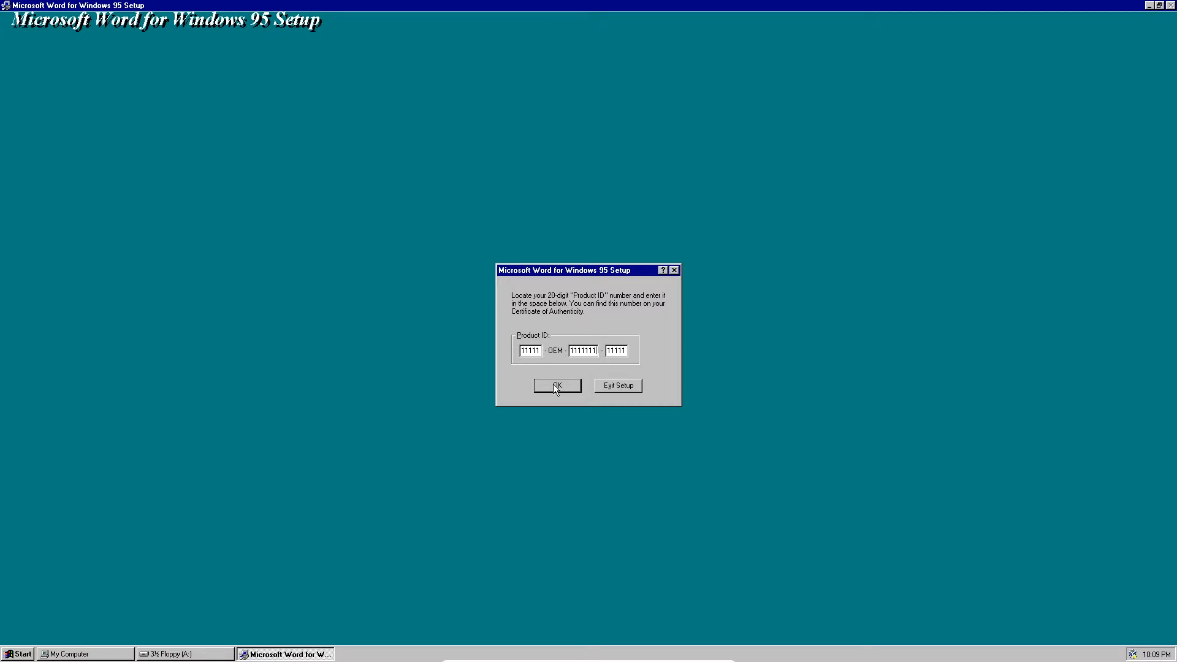
click(557, 385)
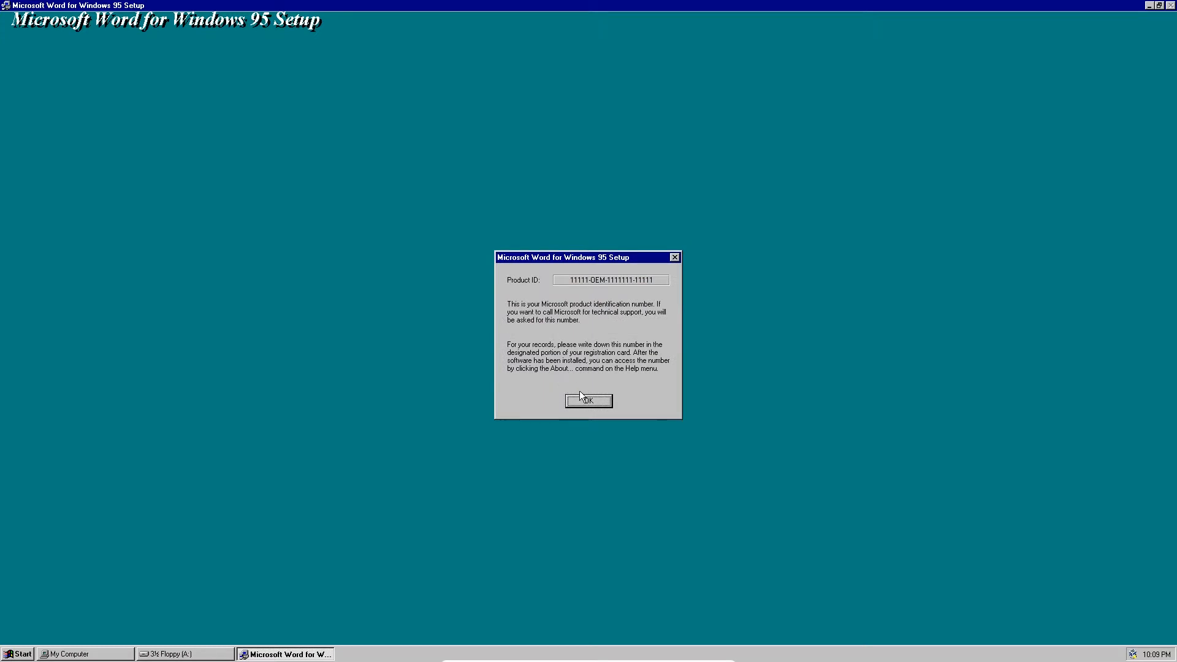
mouse_move(609, 368)
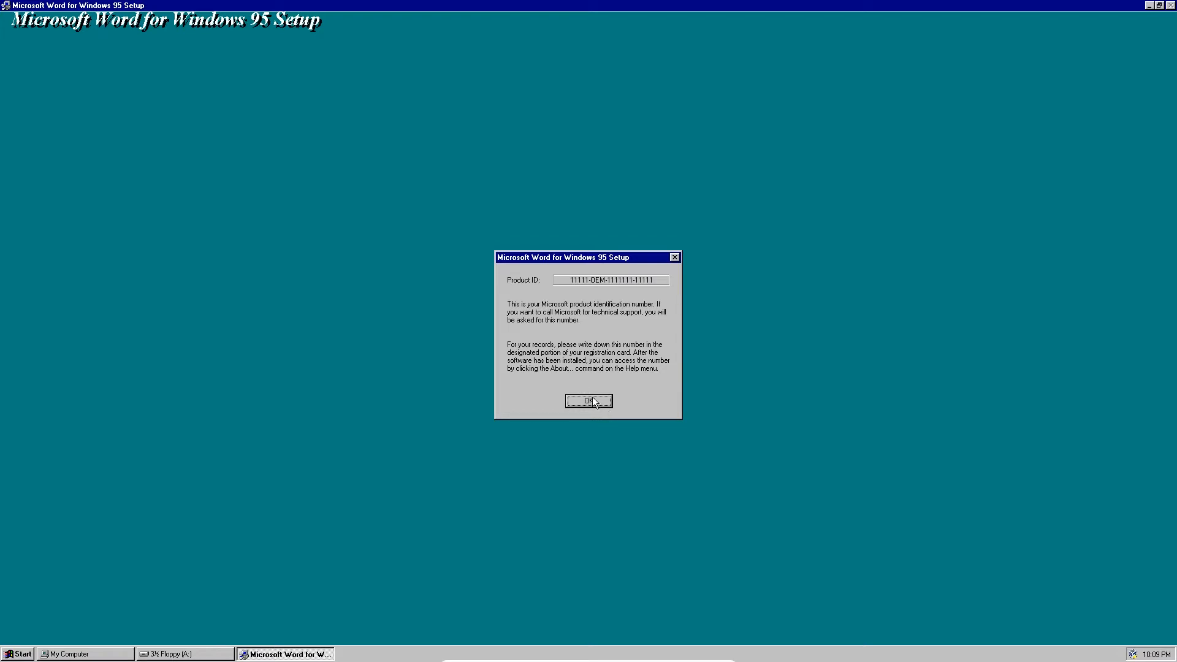
click(589, 401)
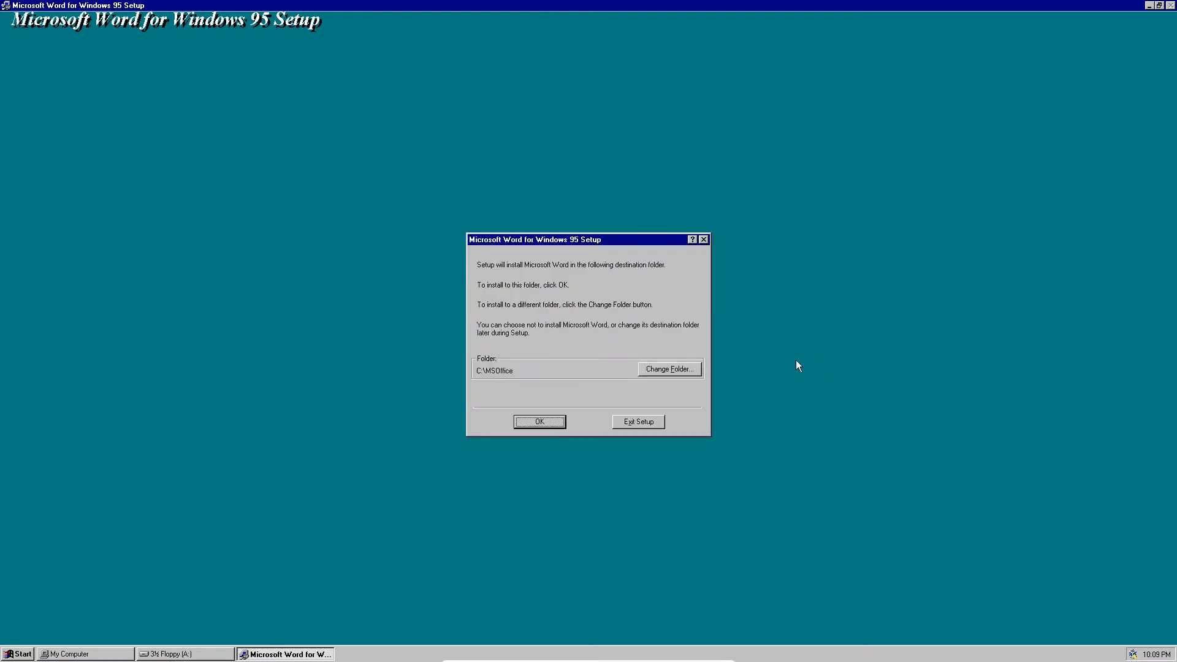
mouse_move(594, 376)
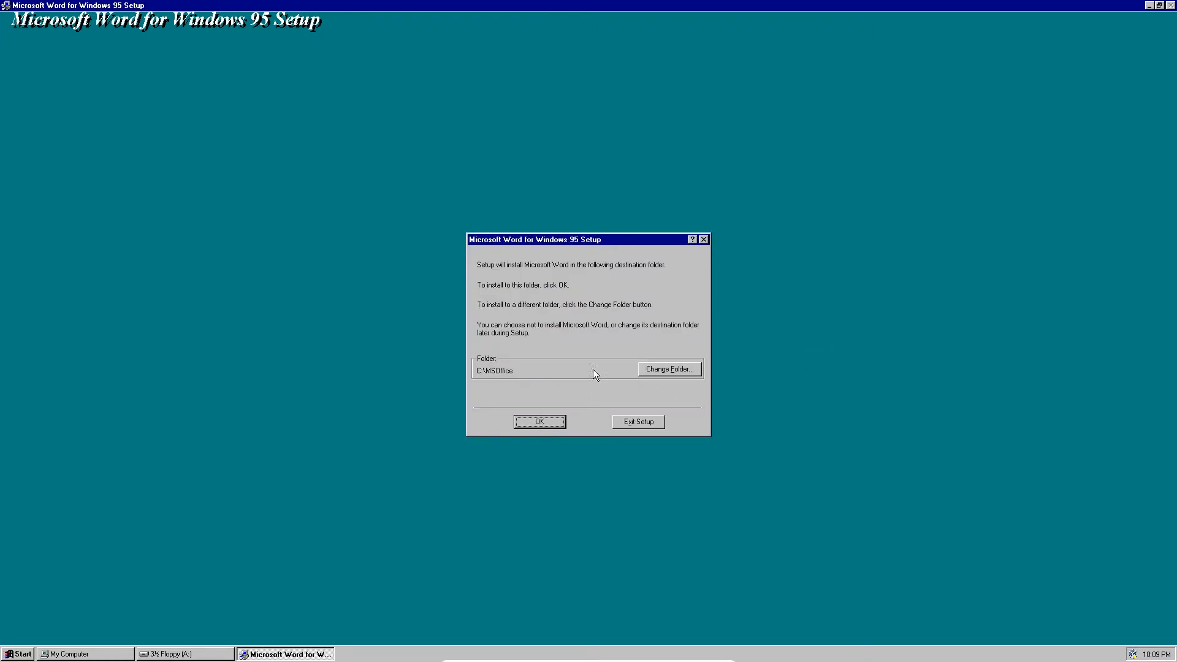
mouse_move(509, 365)
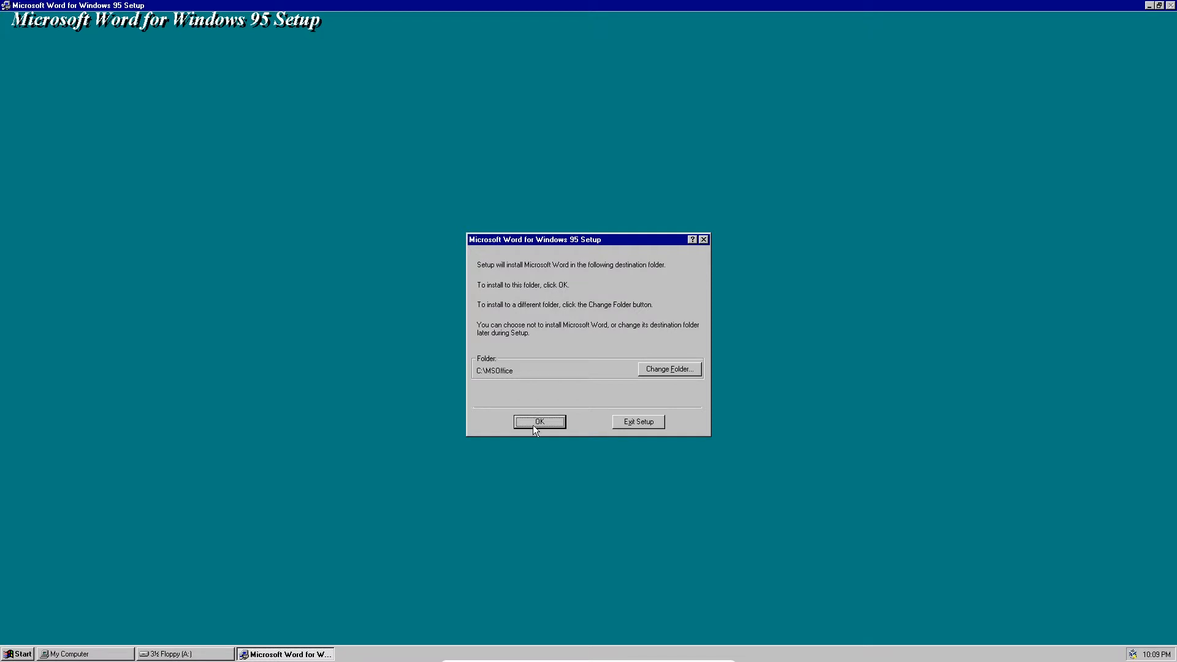
mouse_move(483, 367)
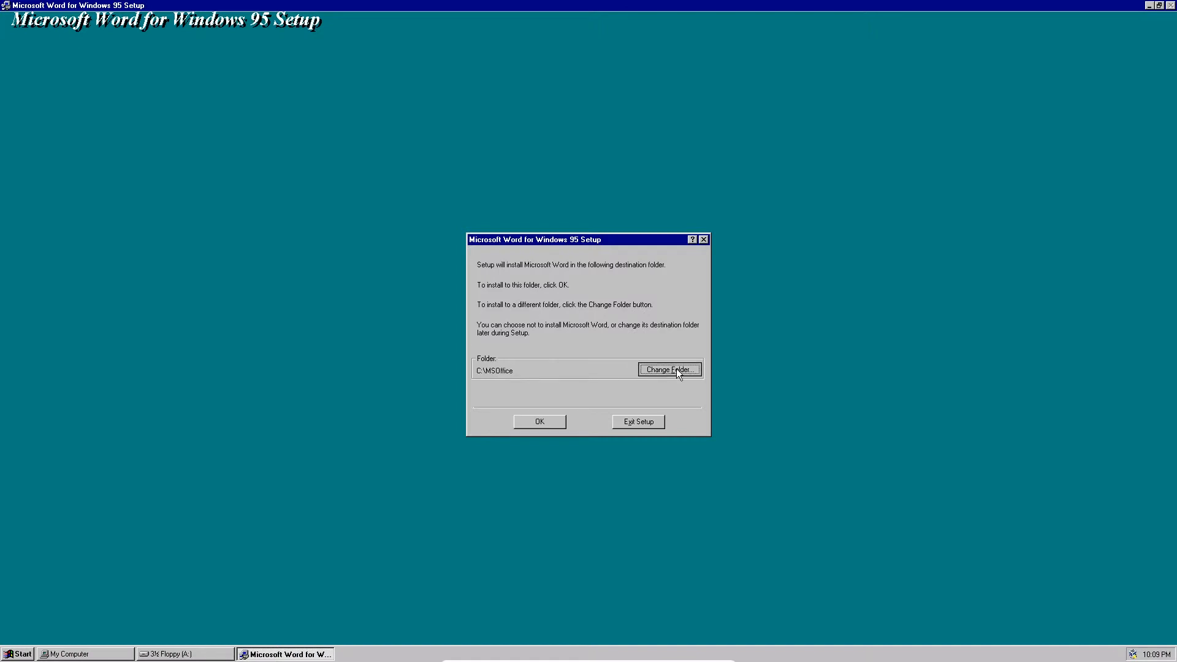
Change the destination folder path from C:\MSOffice to C:\MSWord and confirm it
click(671, 370)
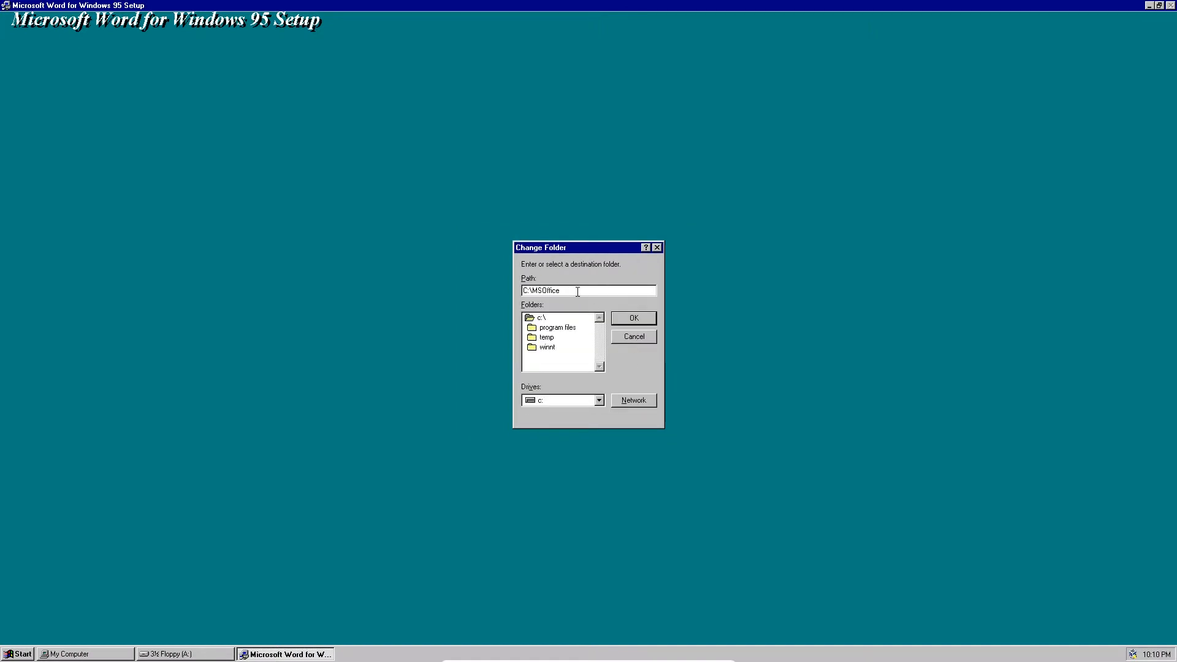
key(BackSpace)
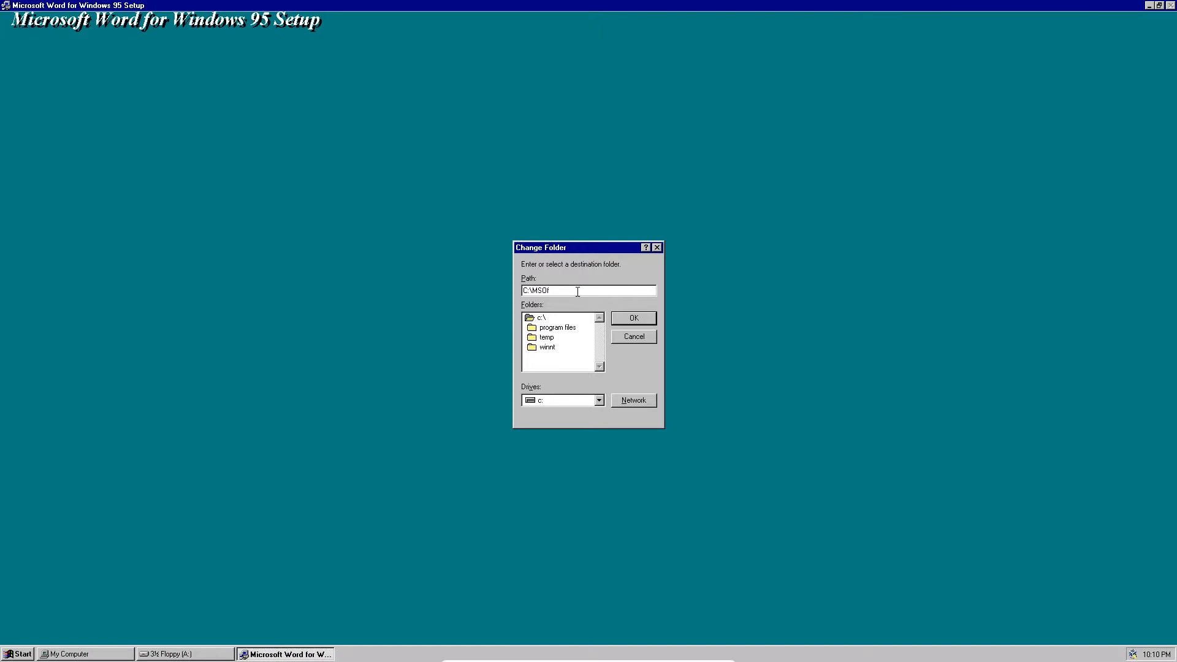
text(Wor)
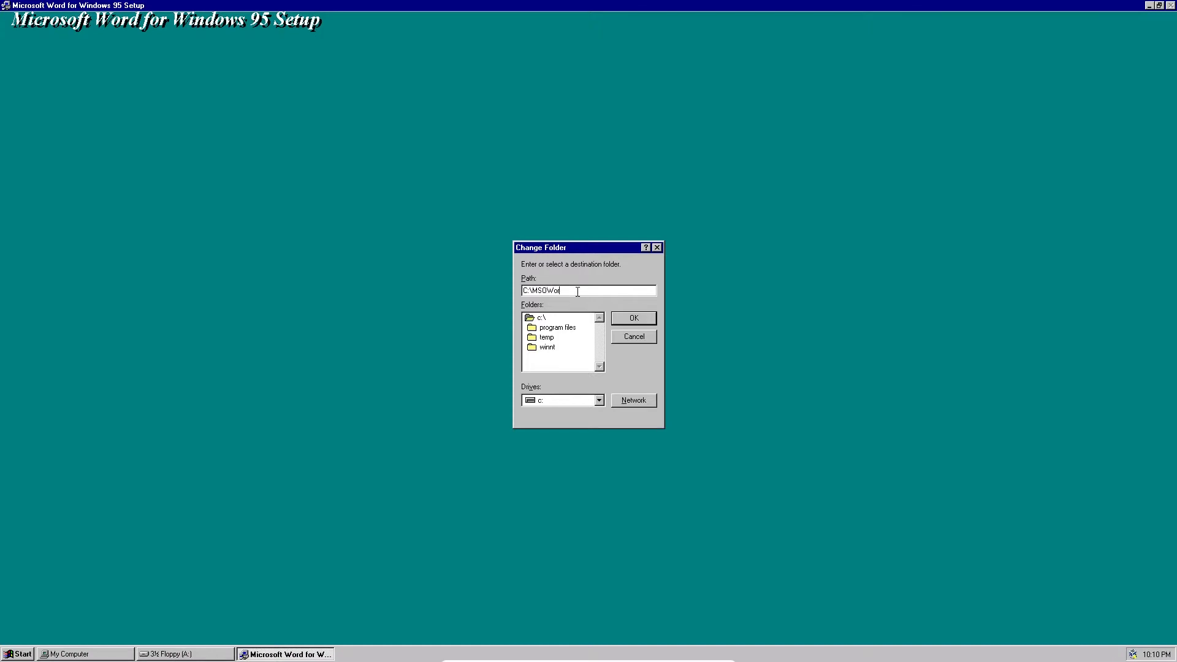
key(BackSpace)
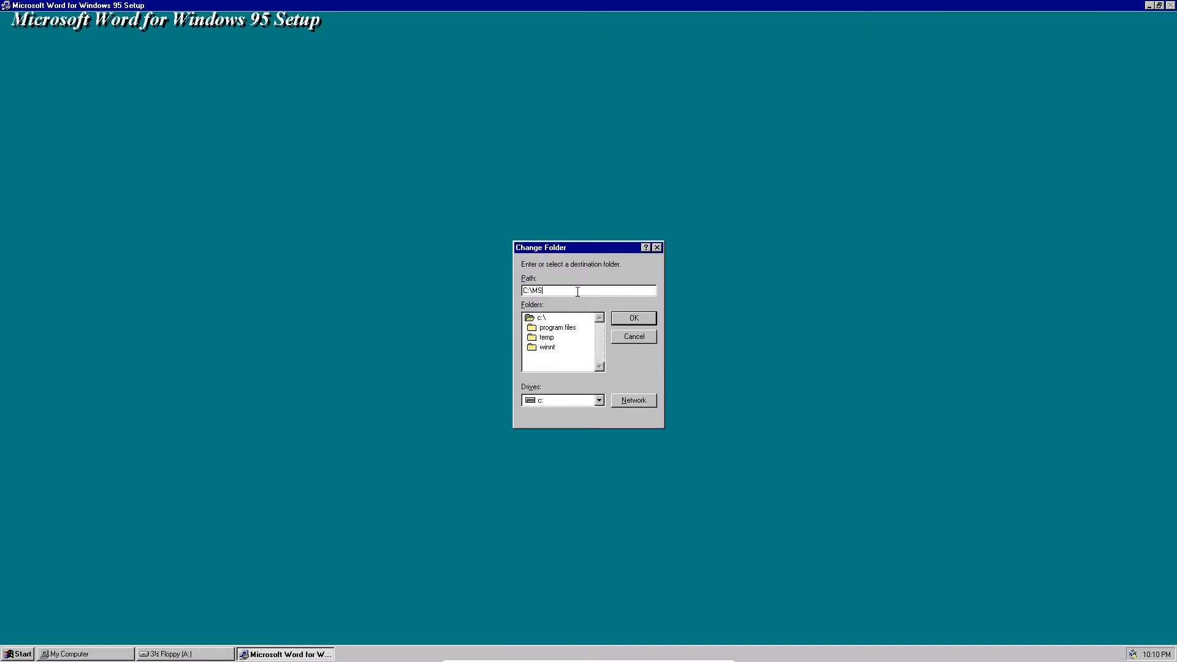
text(Word)
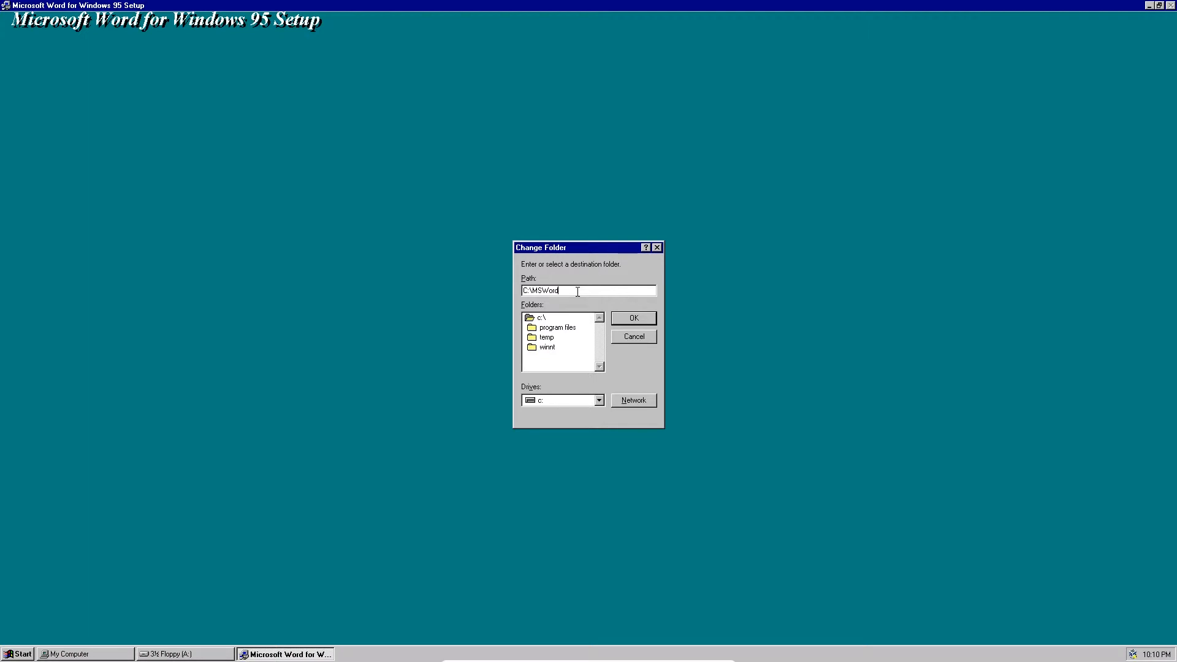
click(632, 318)
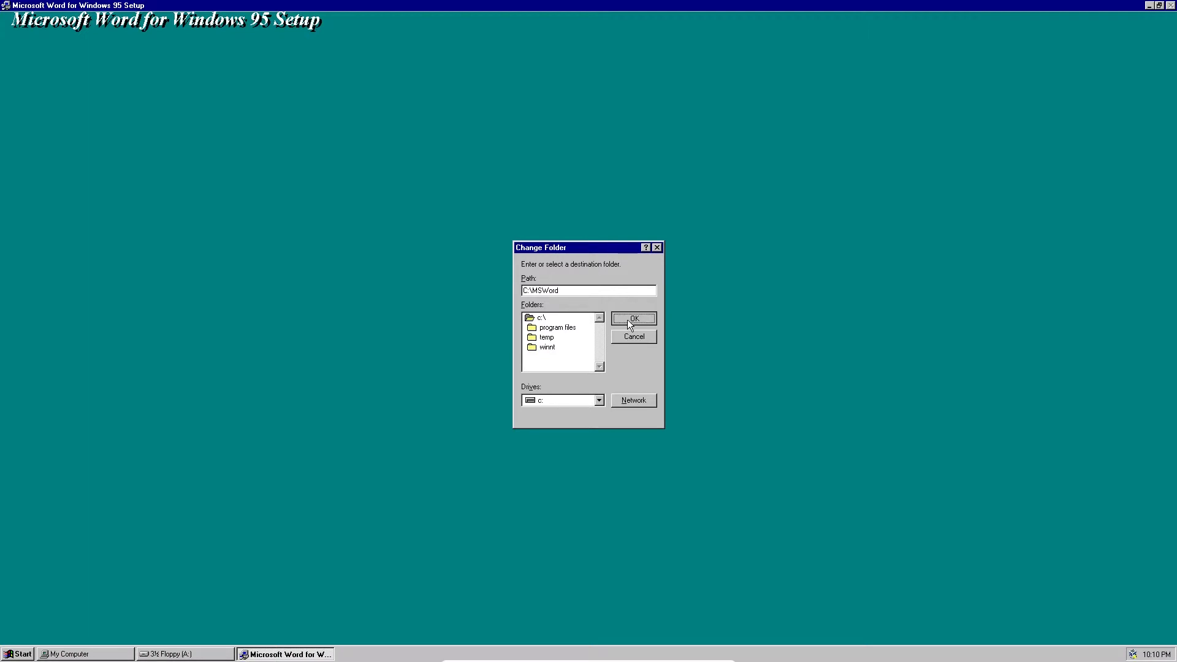
click(634, 318)
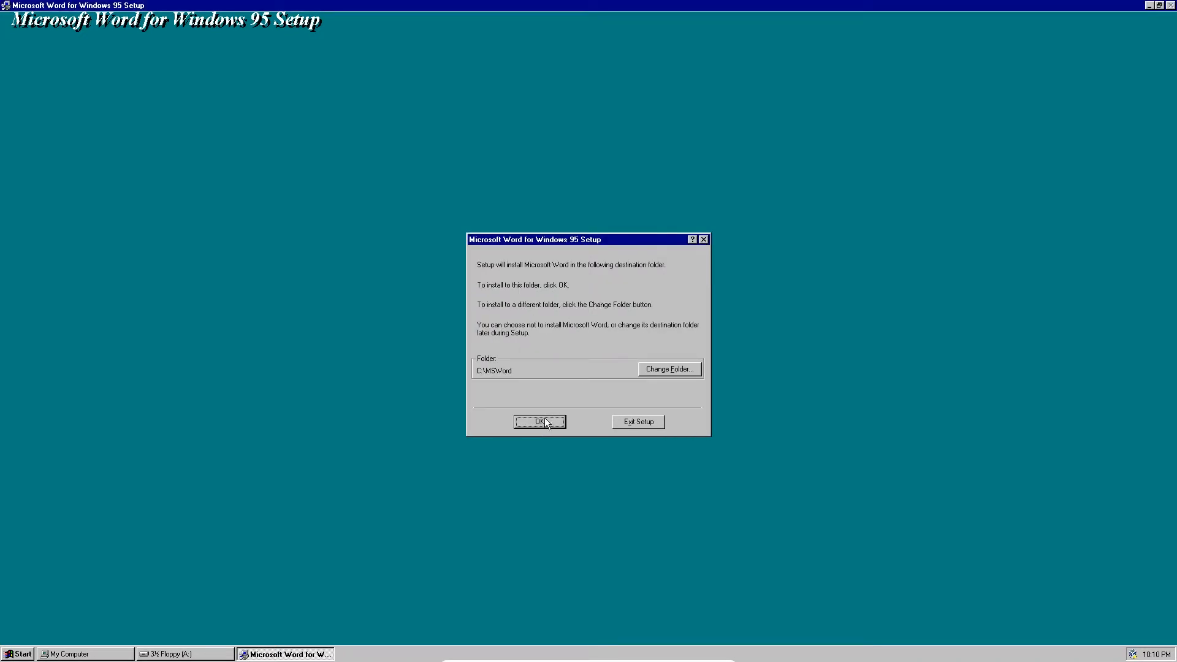
Accept C:\MSWord as the install folder so Setup searches for installed components
click(539, 421)
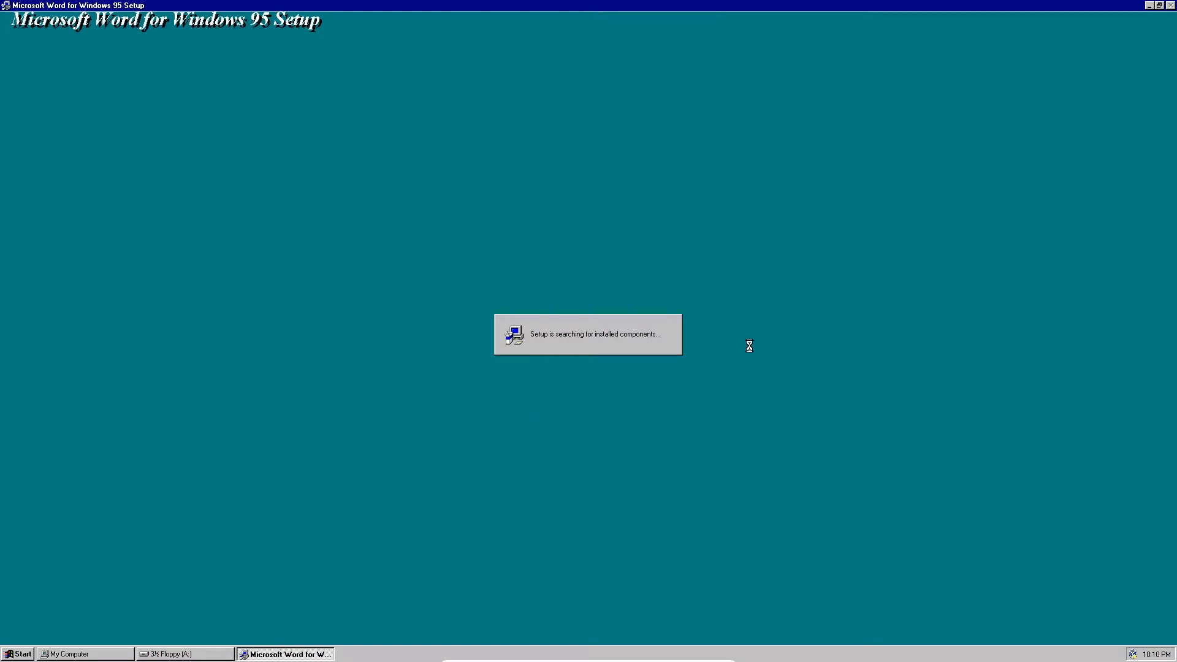
mouse_move(783, 328)
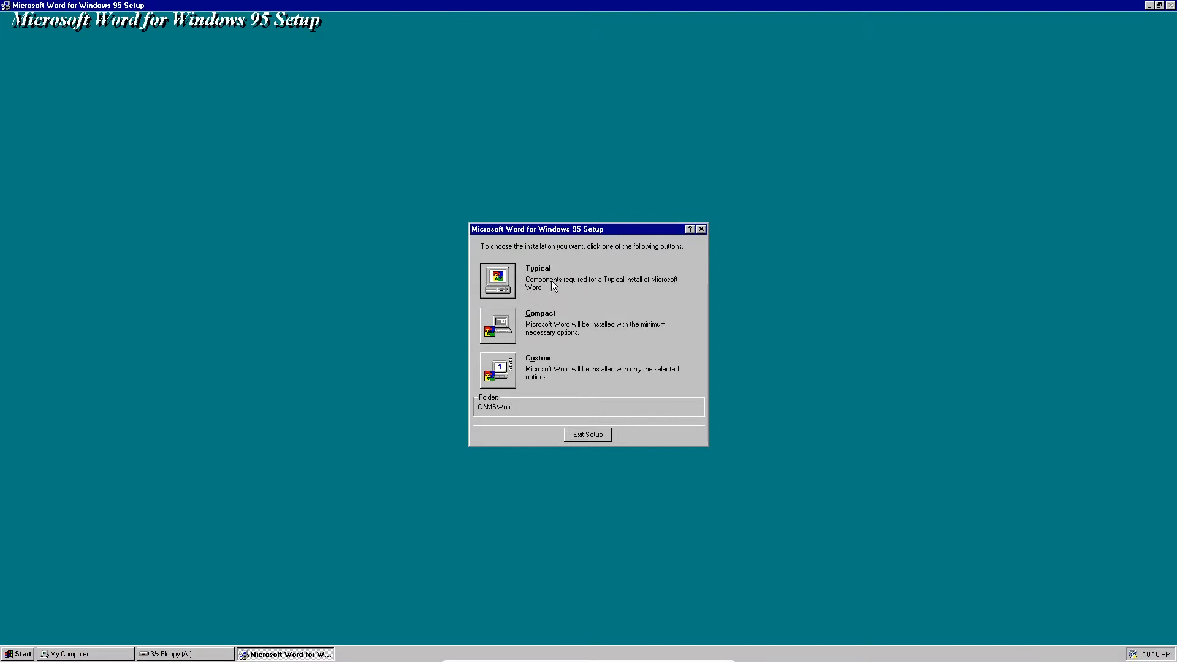
mouse_move(507, 289)
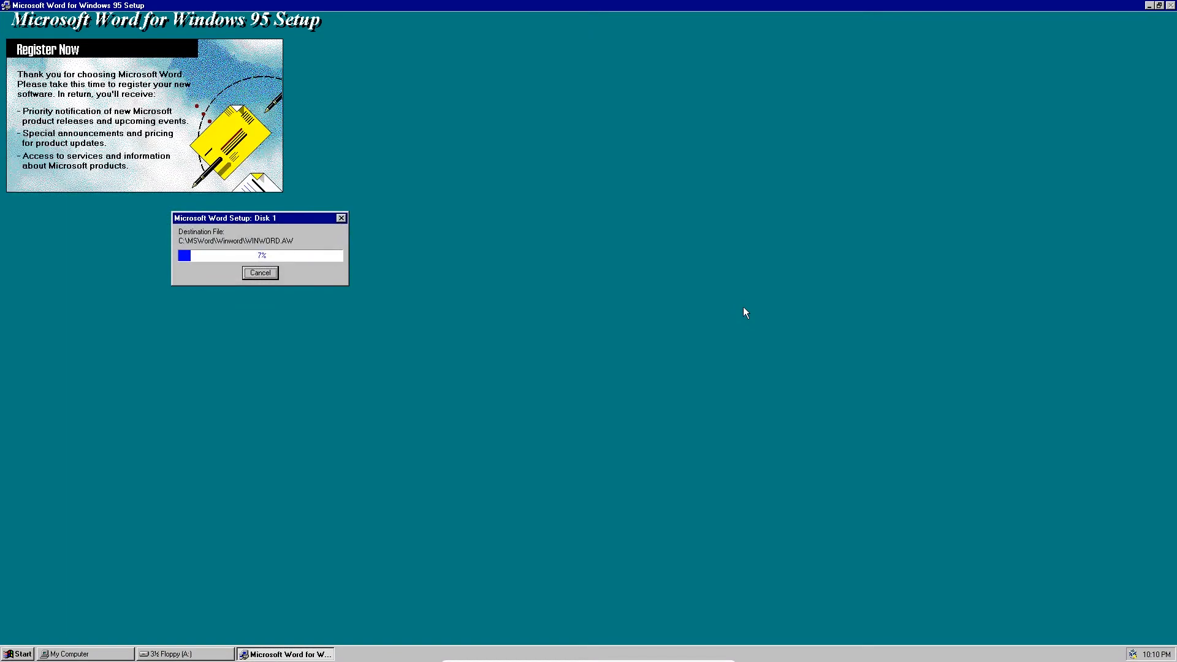
mouse_move(263, 240)
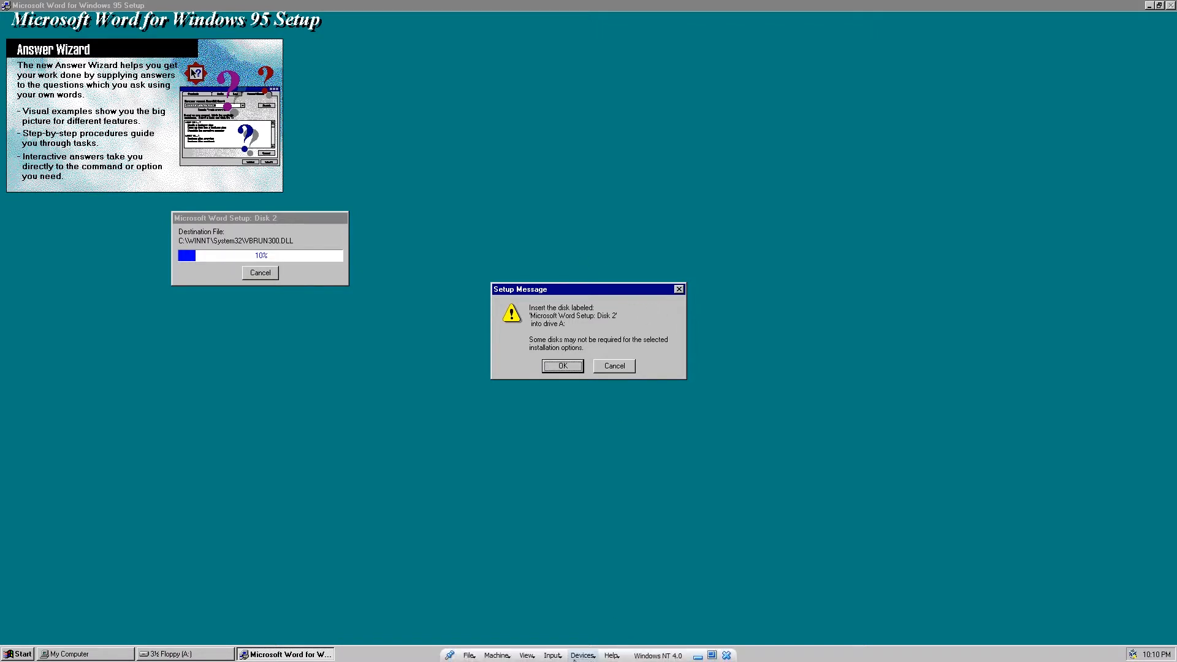
Swap the disk02 image into the floppy drive so file copying continues to 29%
click(585, 654)
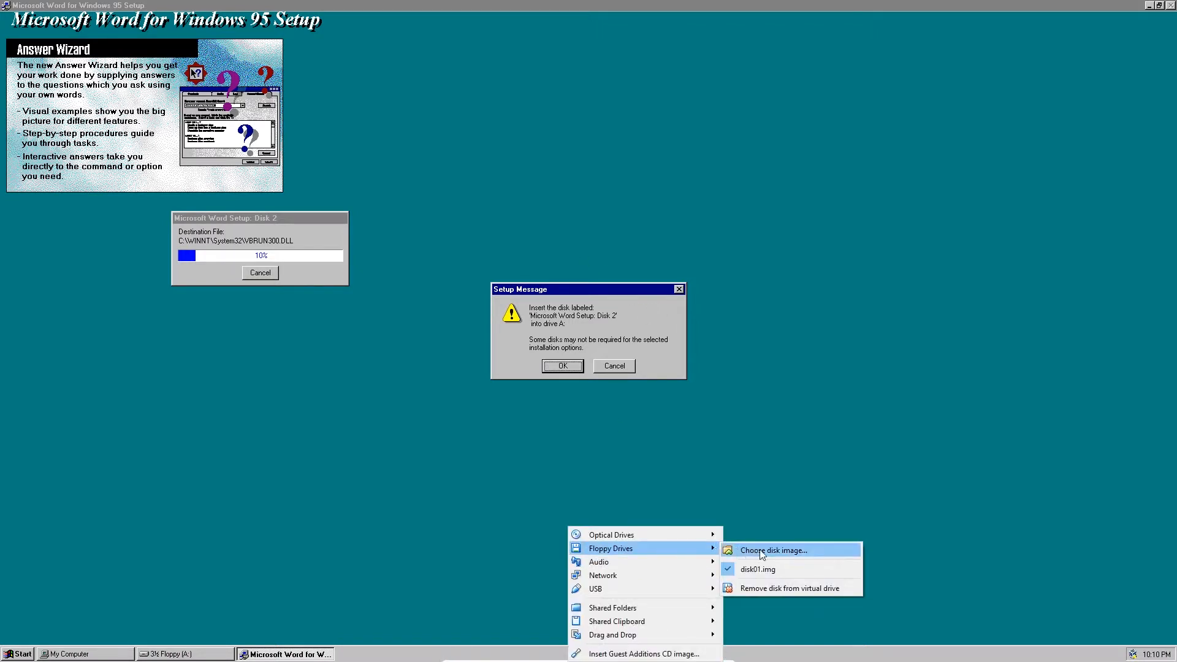
click(773, 549)
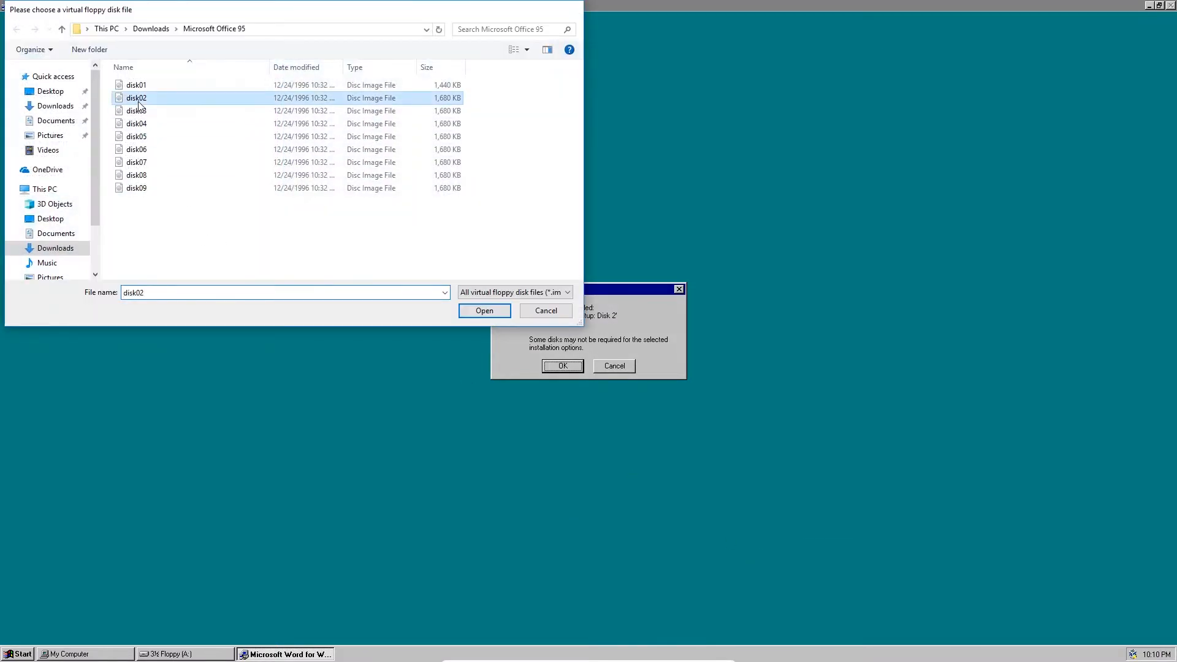
click(562, 366)
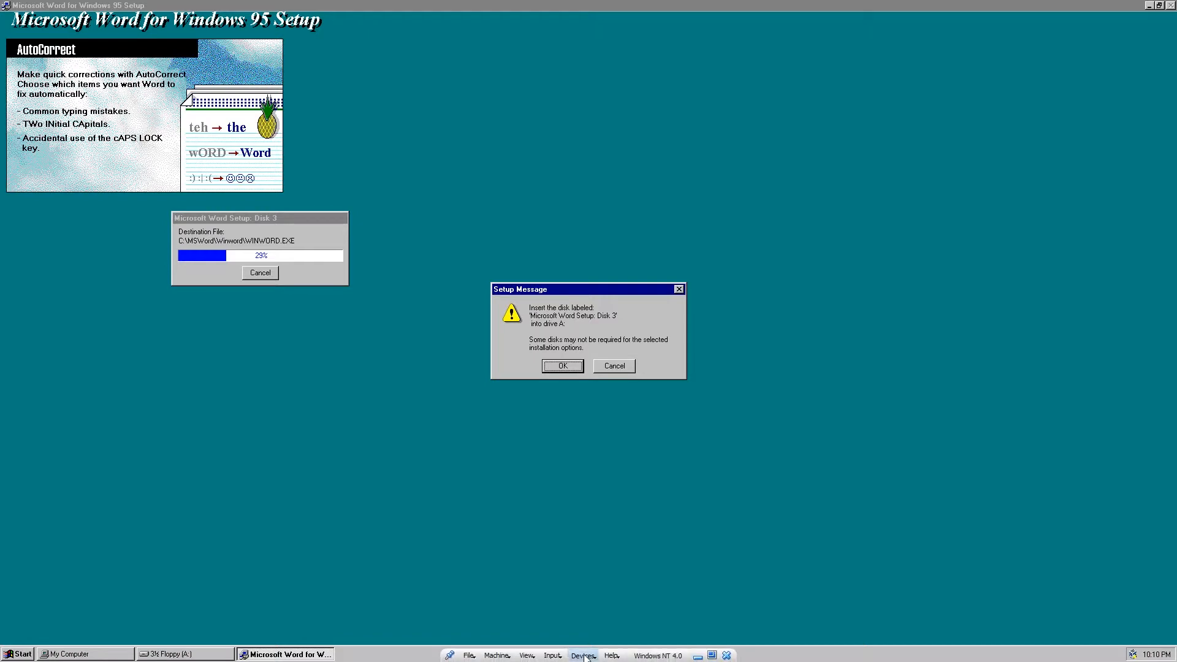
click(583, 655)
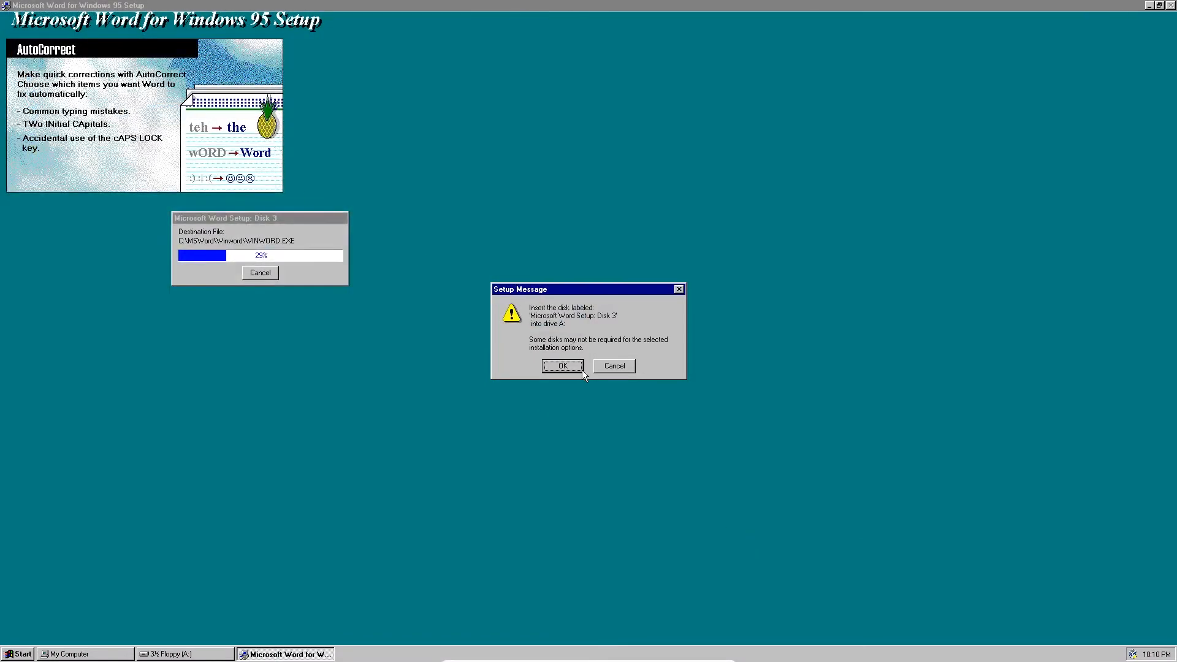
Supply floppy images disk03 through disk06 as Setup requests each one
click(561, 365)
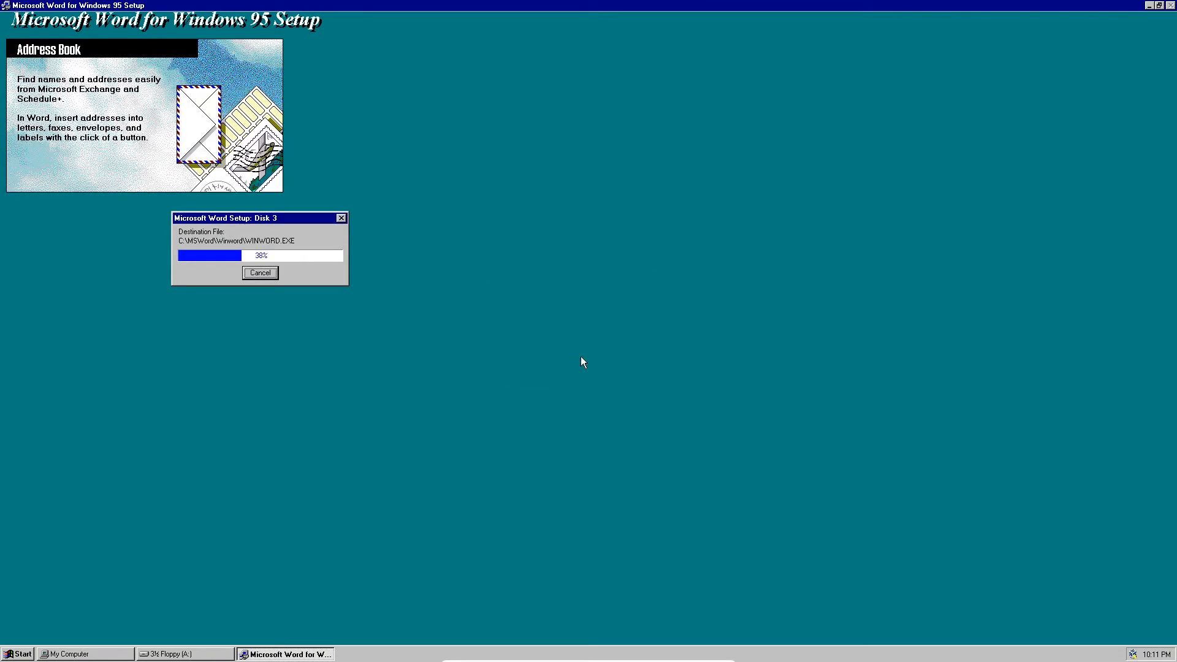
mouse_move(576, 358)
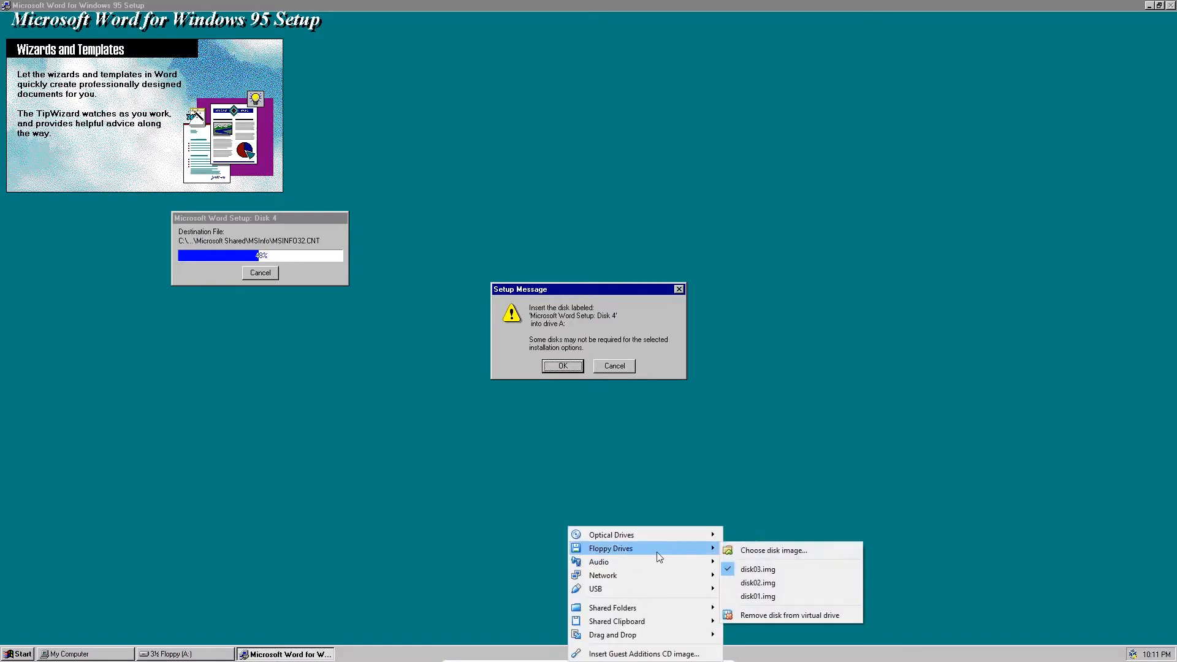
click(772, 551)
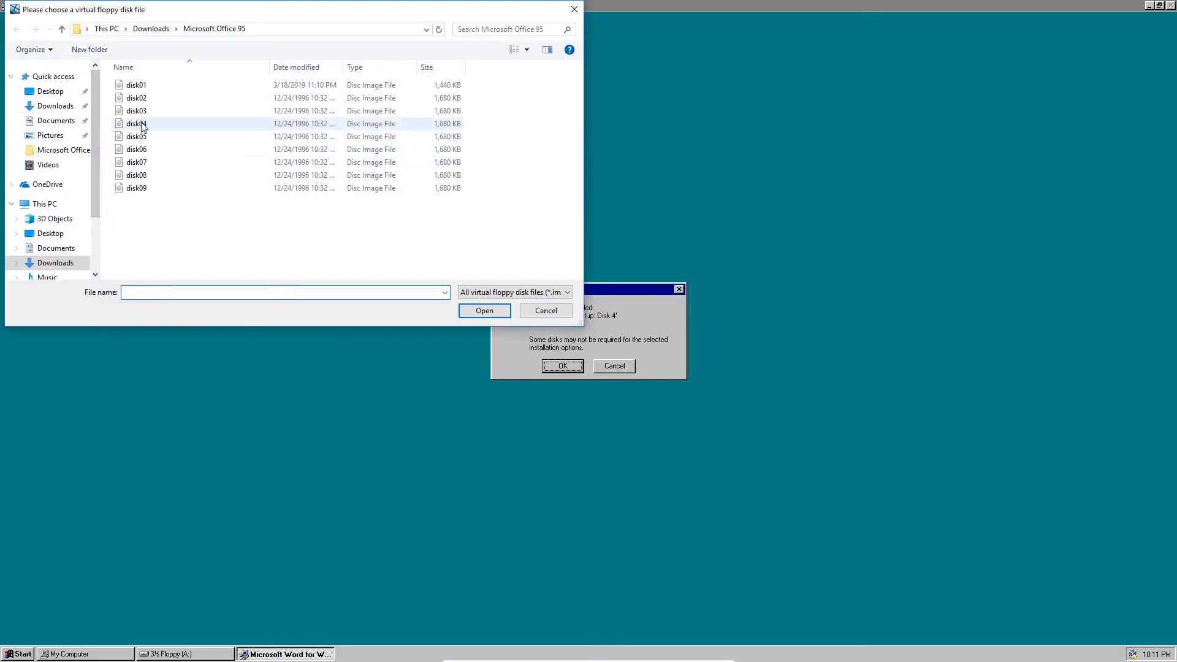
click(561, 365)
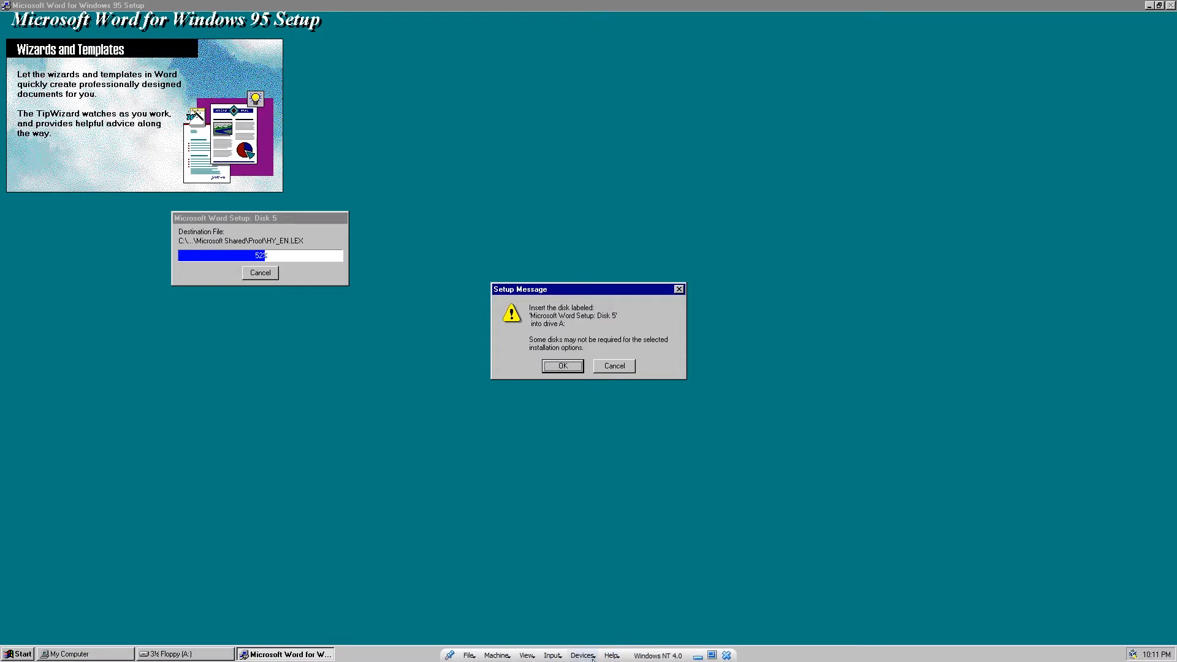
mouse_move(772, 553)
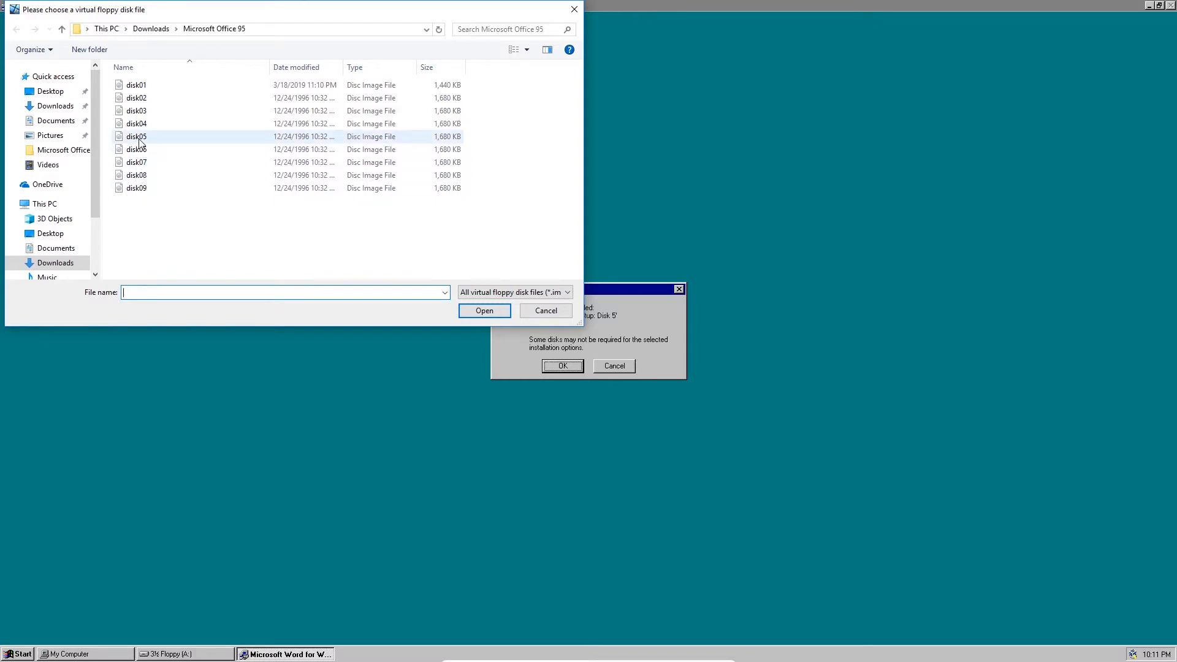
click(561, 366)
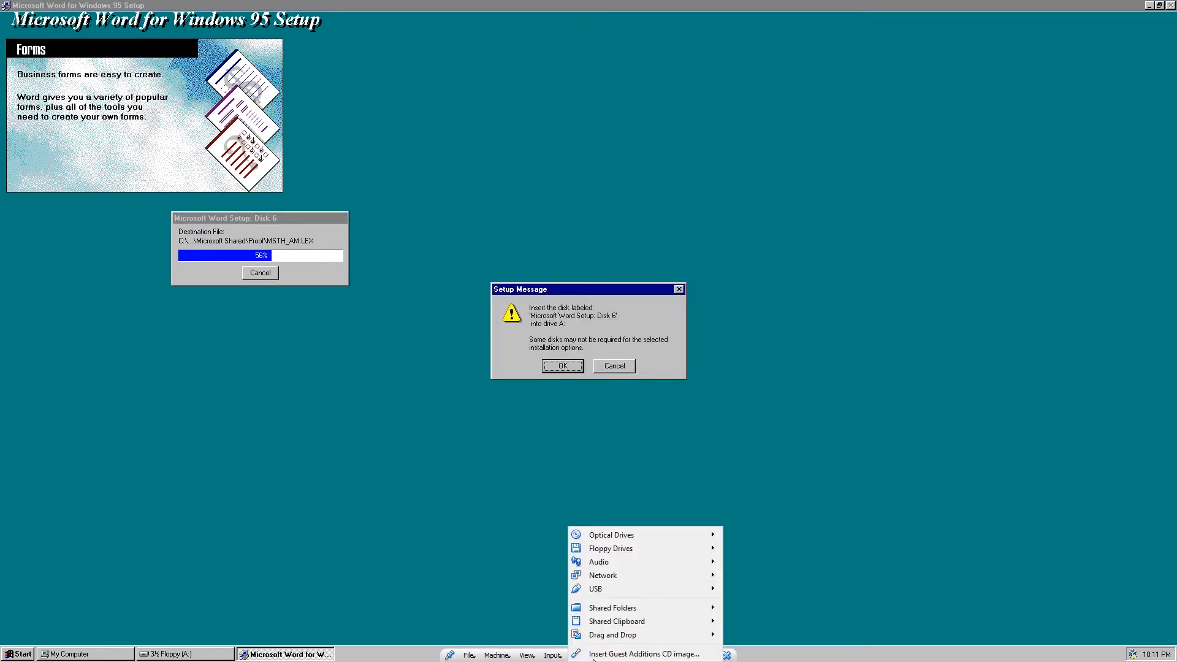
click(611, 548)
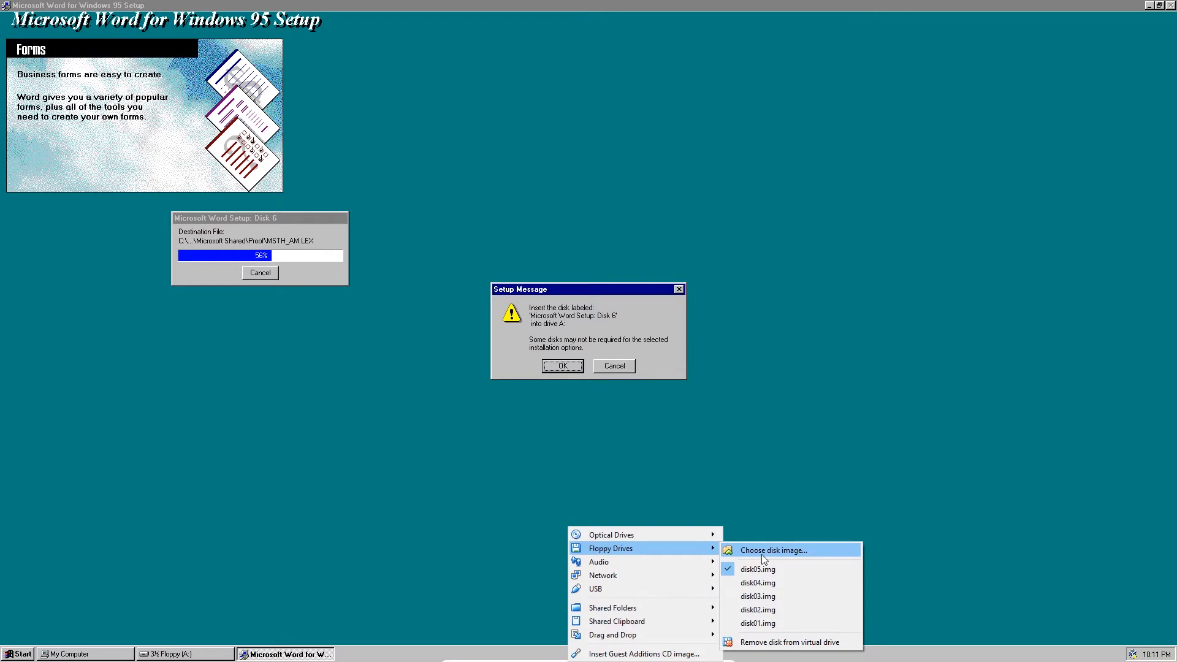
click(772, 549)
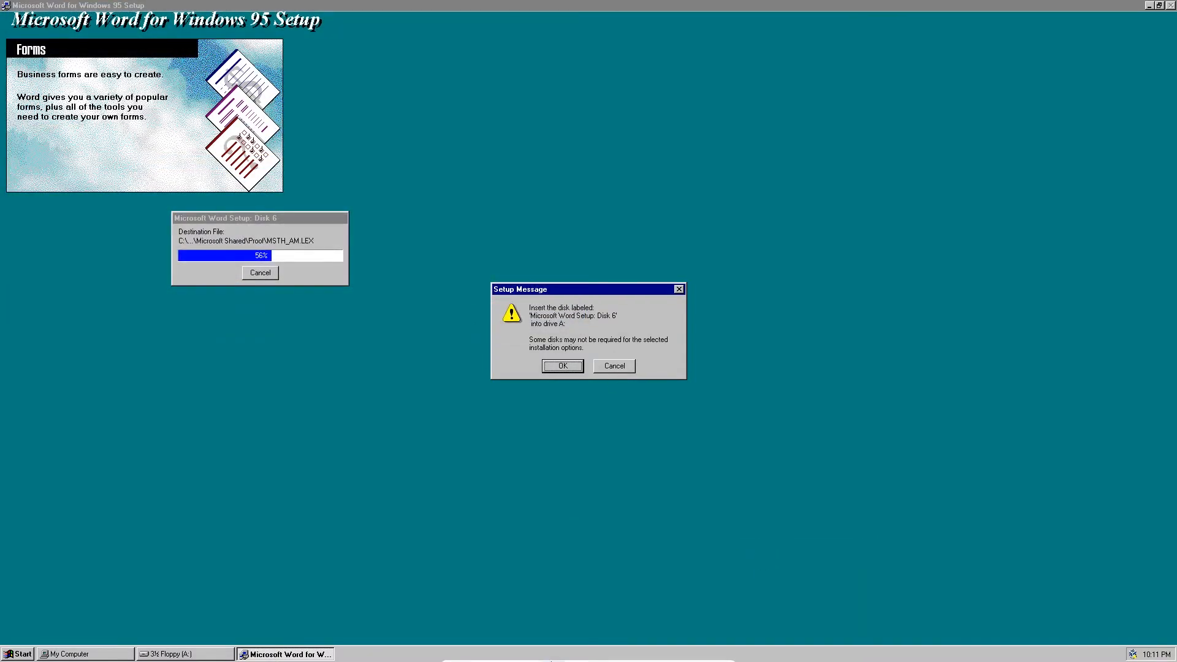
click(611, 548)
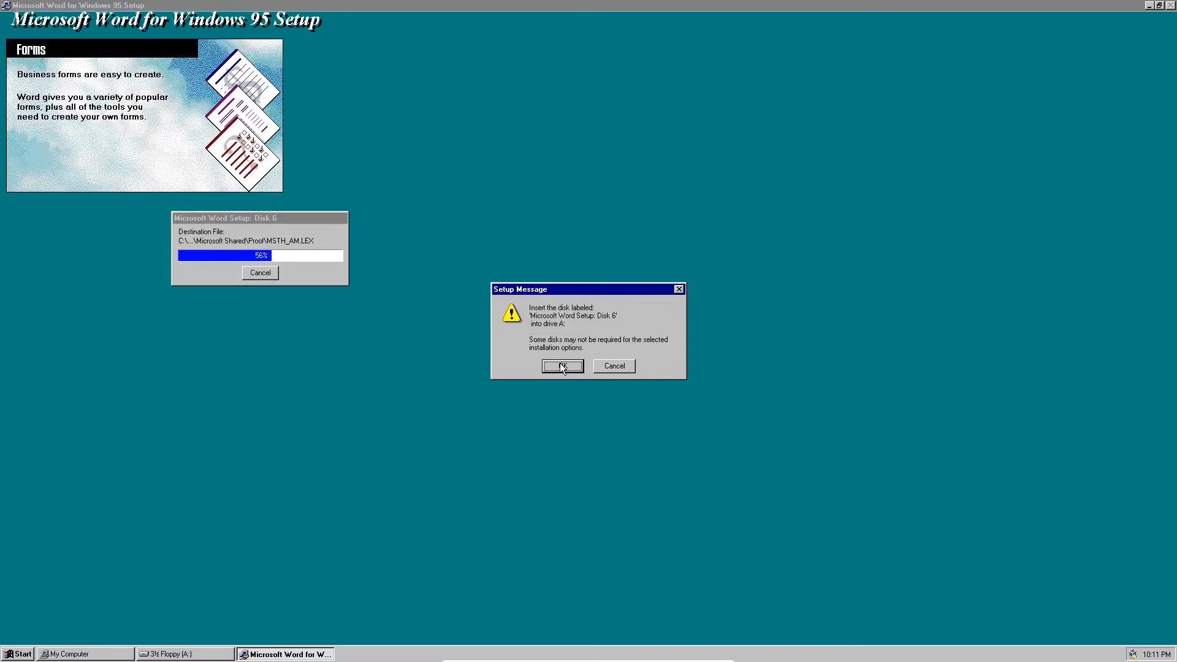
click(562, 365)
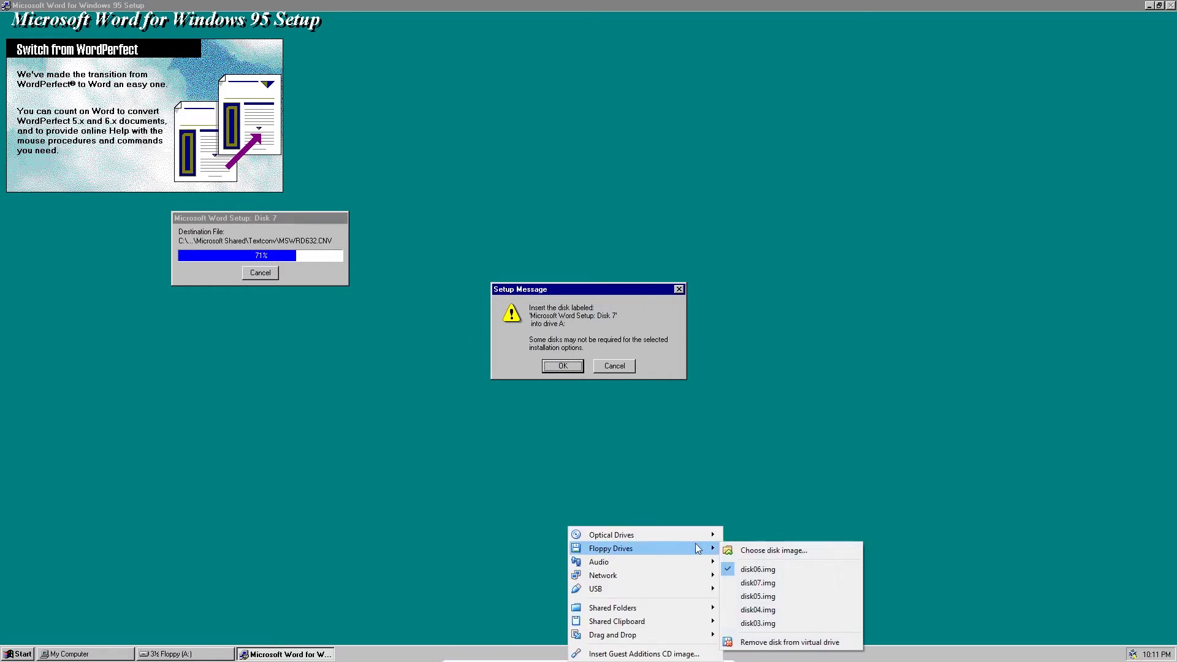
mouse_move(757, 583)
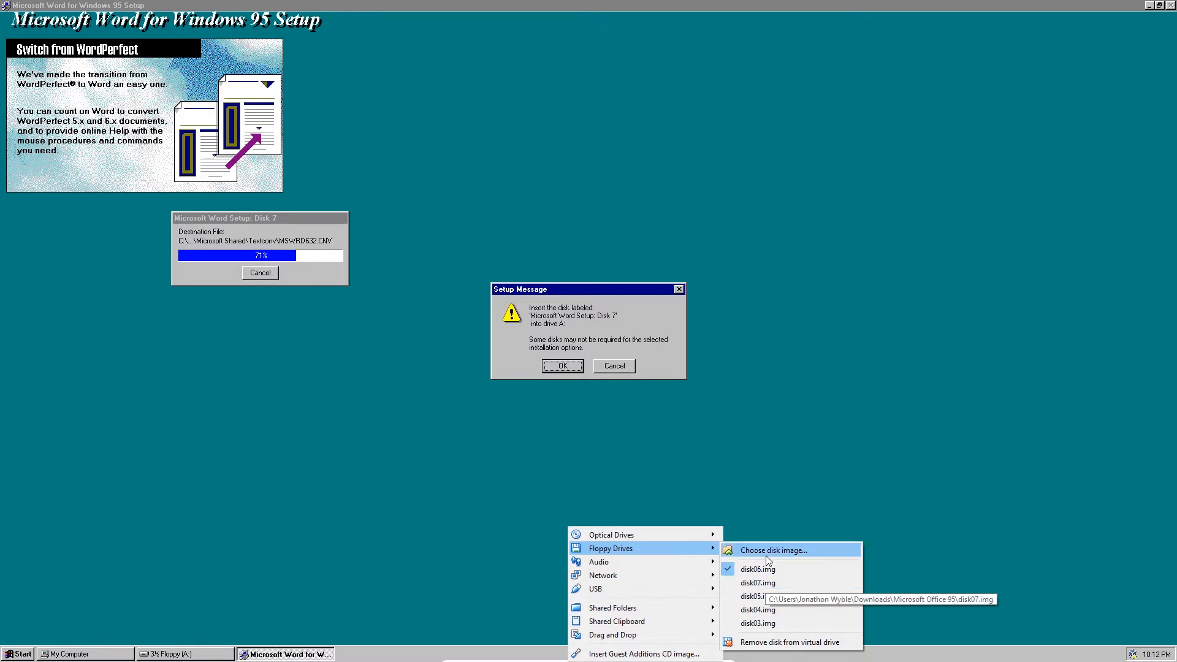
Supply disk07 through disk09 so Setup finishes copying and reports success
click(773, 549)
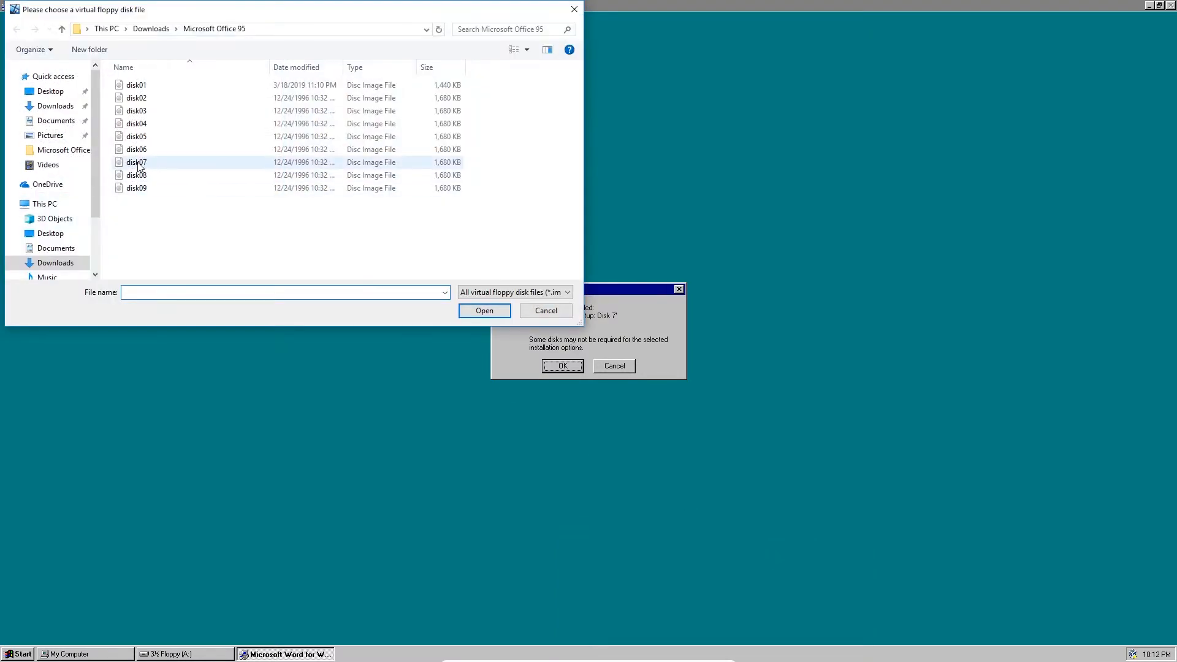
mouse_move(139, 166)
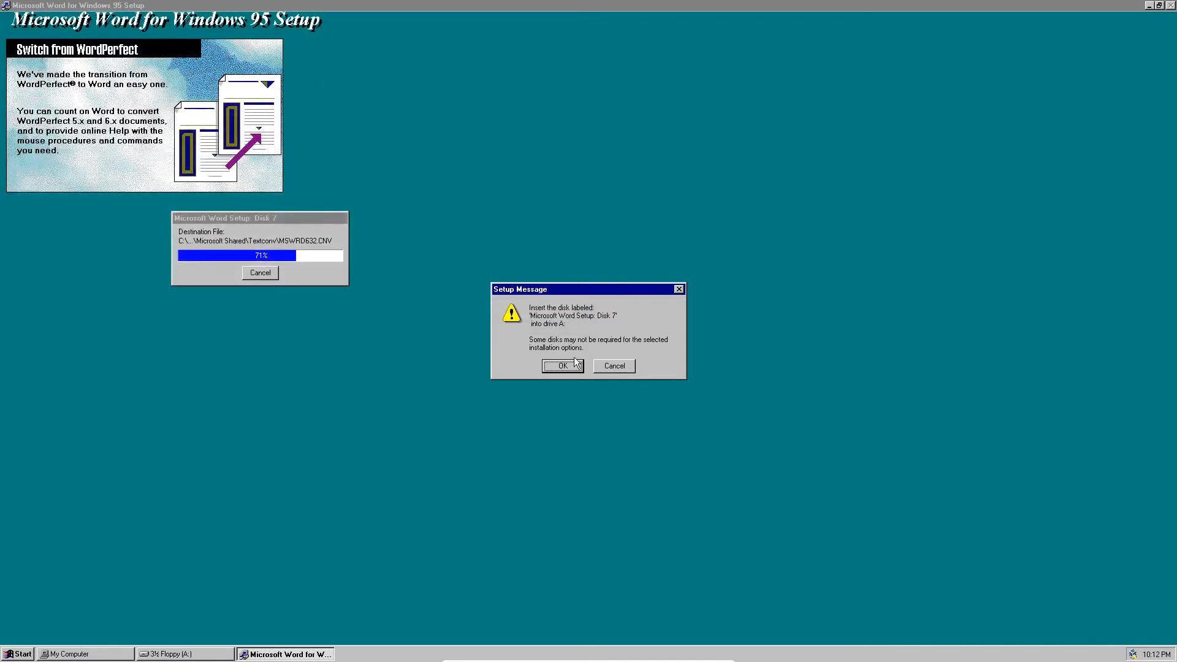
click(561, 365)
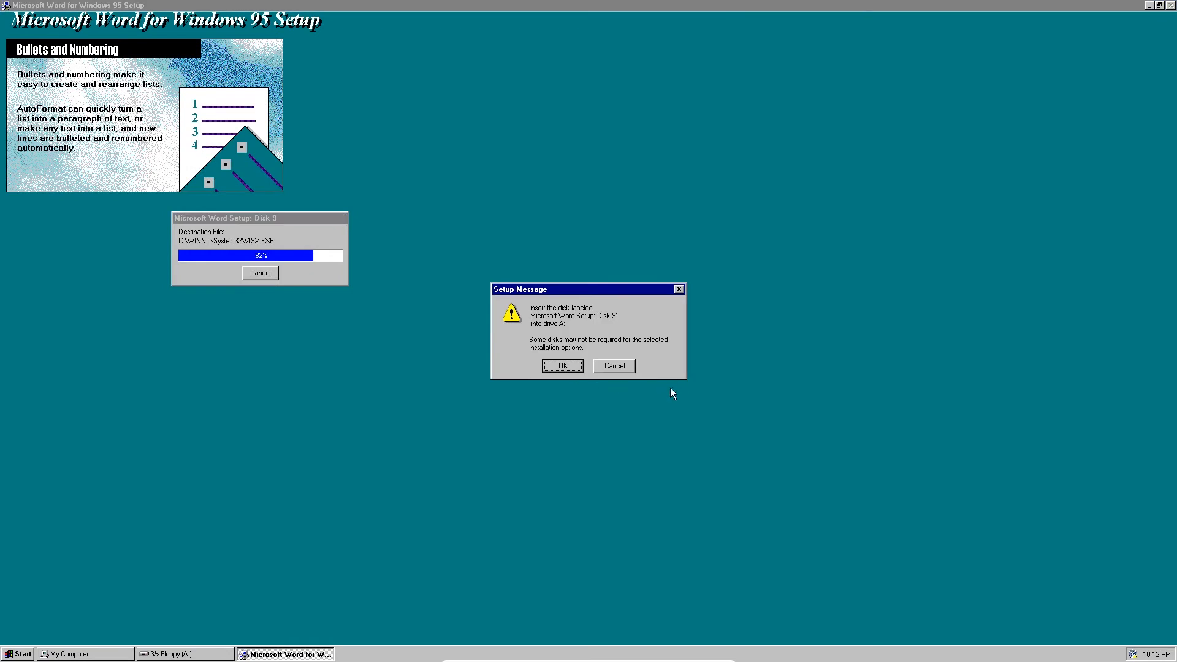
mouse_move(670, 398)
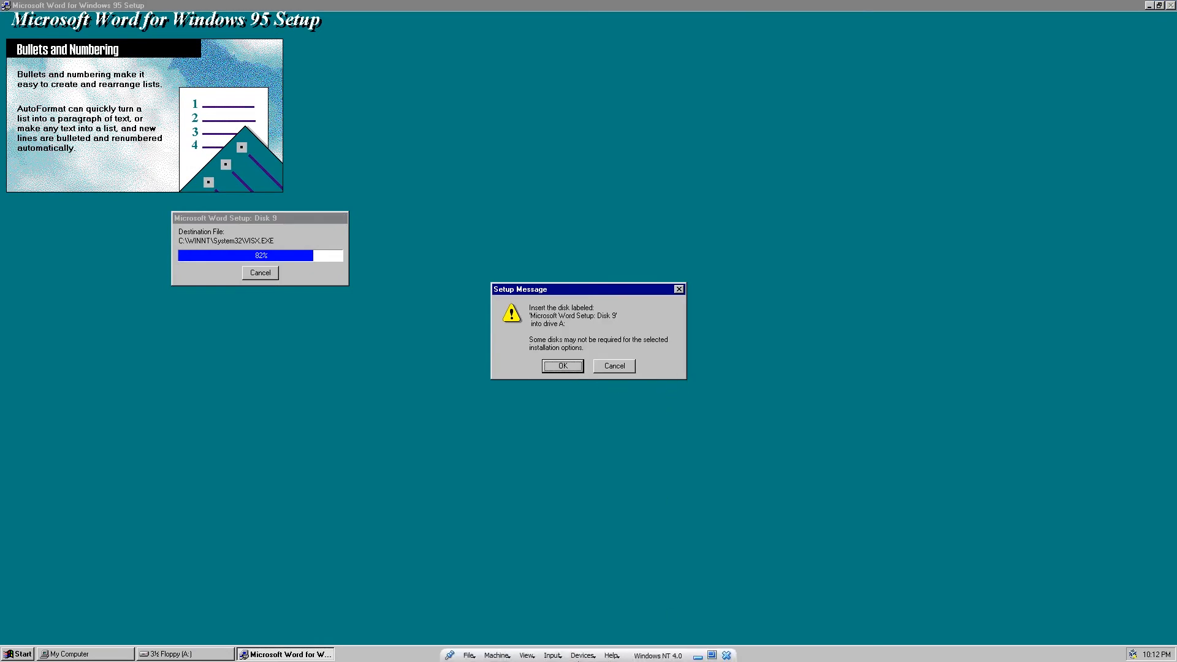
click(611, 548)
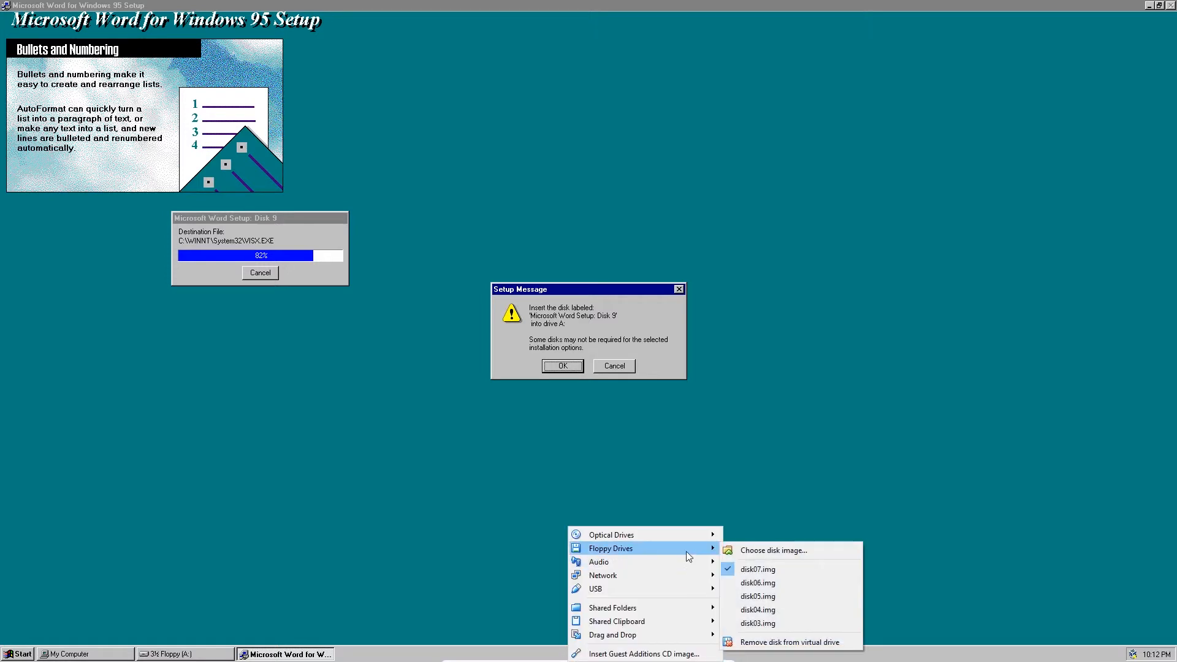
click(774, 551)
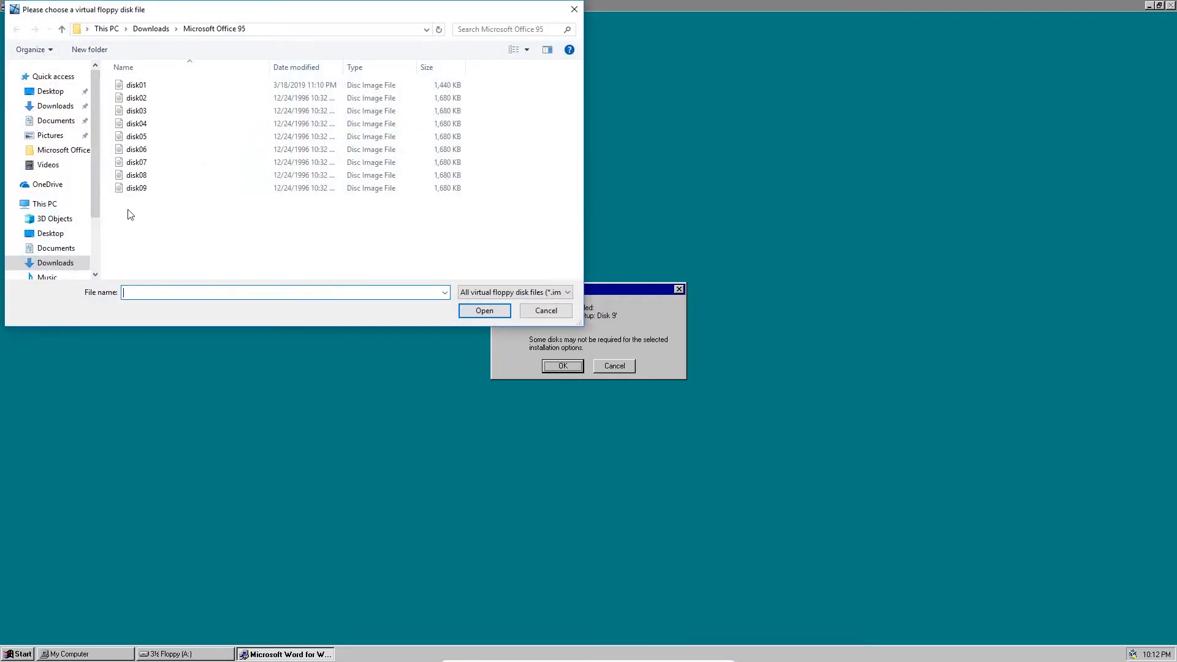
click(137, 188)
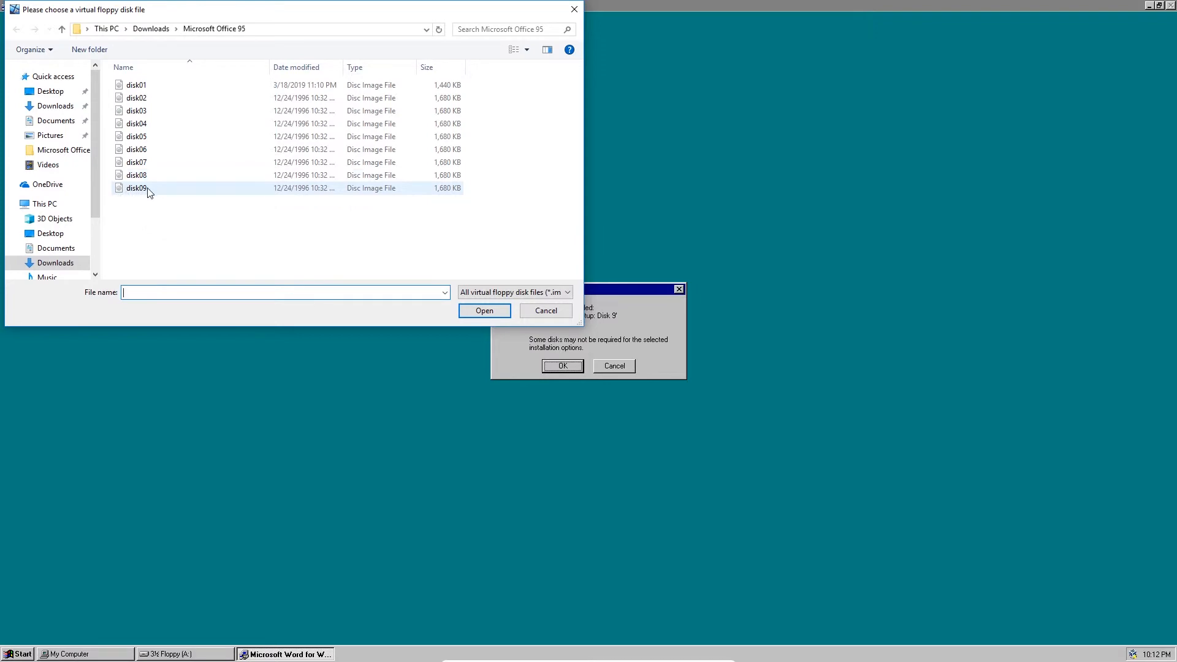
click(561, 365)
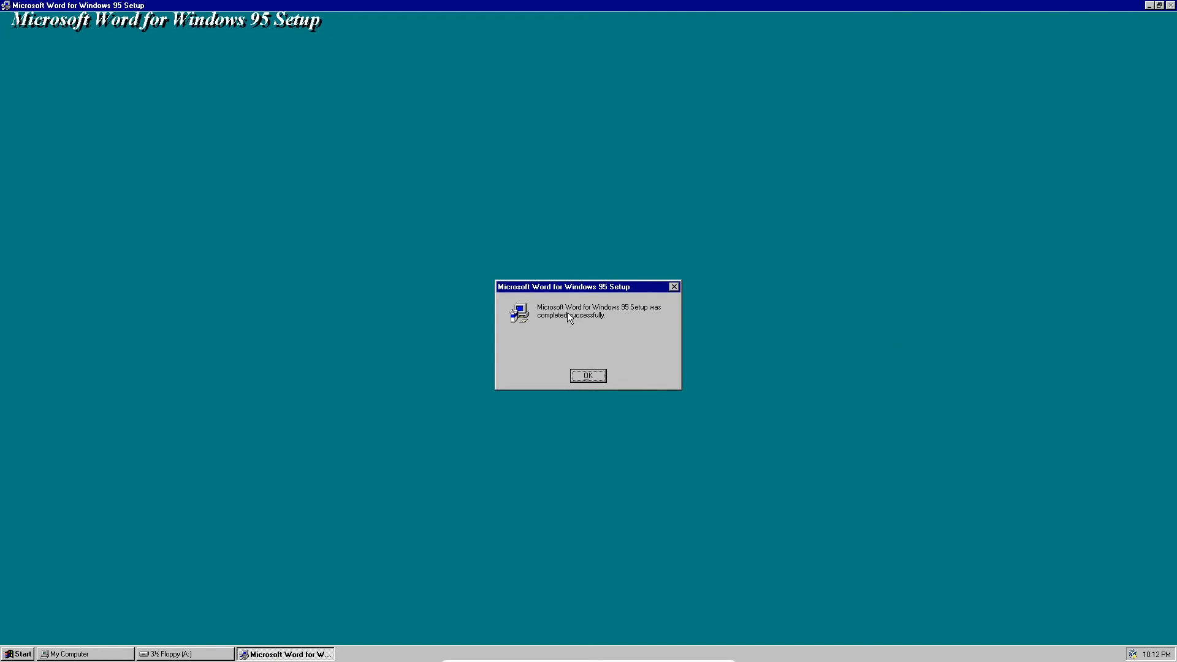
mouse_move(624, 314)
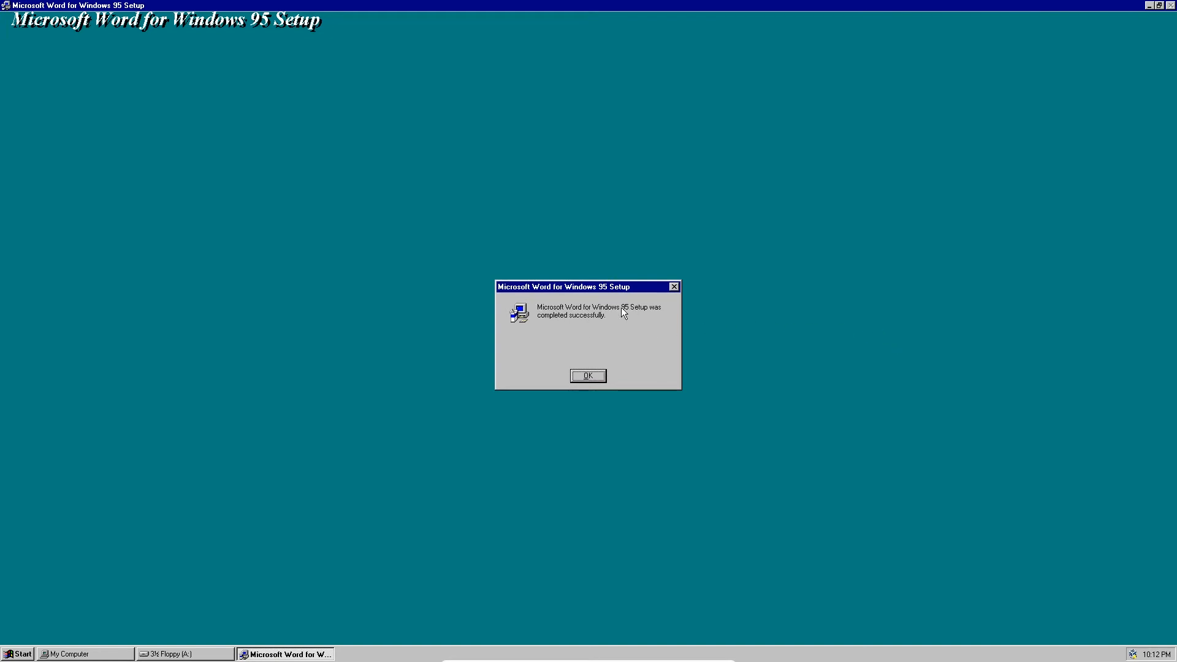
mouse_move(532, 324)
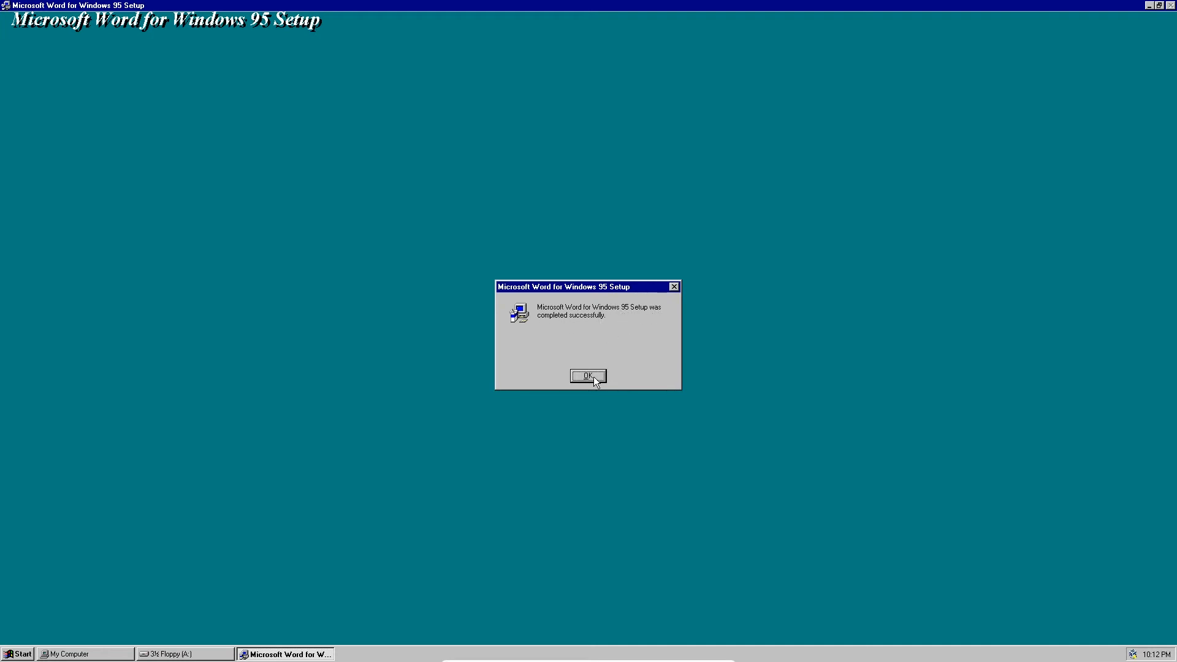
Dismiss the setup-completed notice and close the floppy and My Computer windows
click(588, 377)
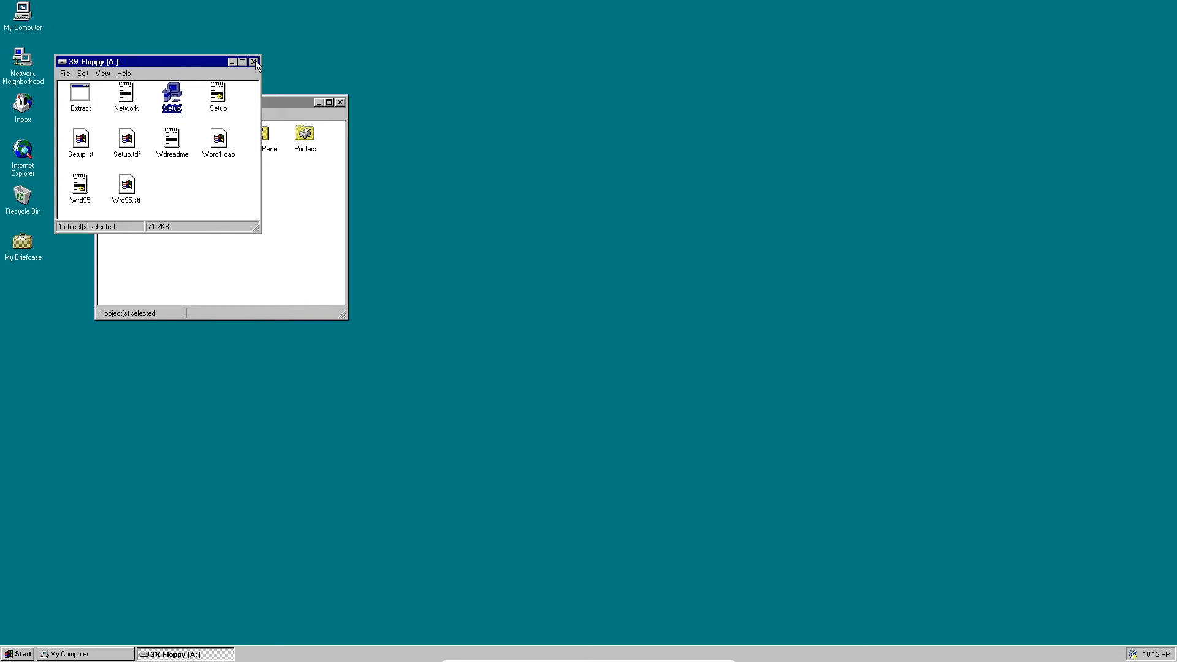
click(255, 61)
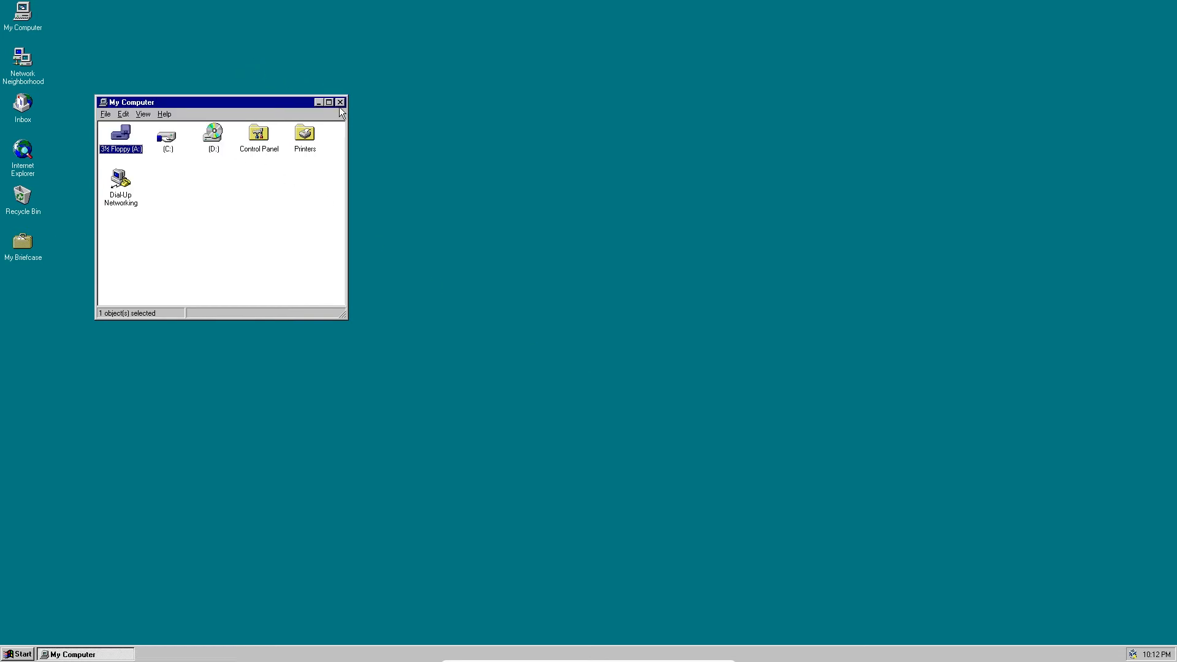
click(341, 102)
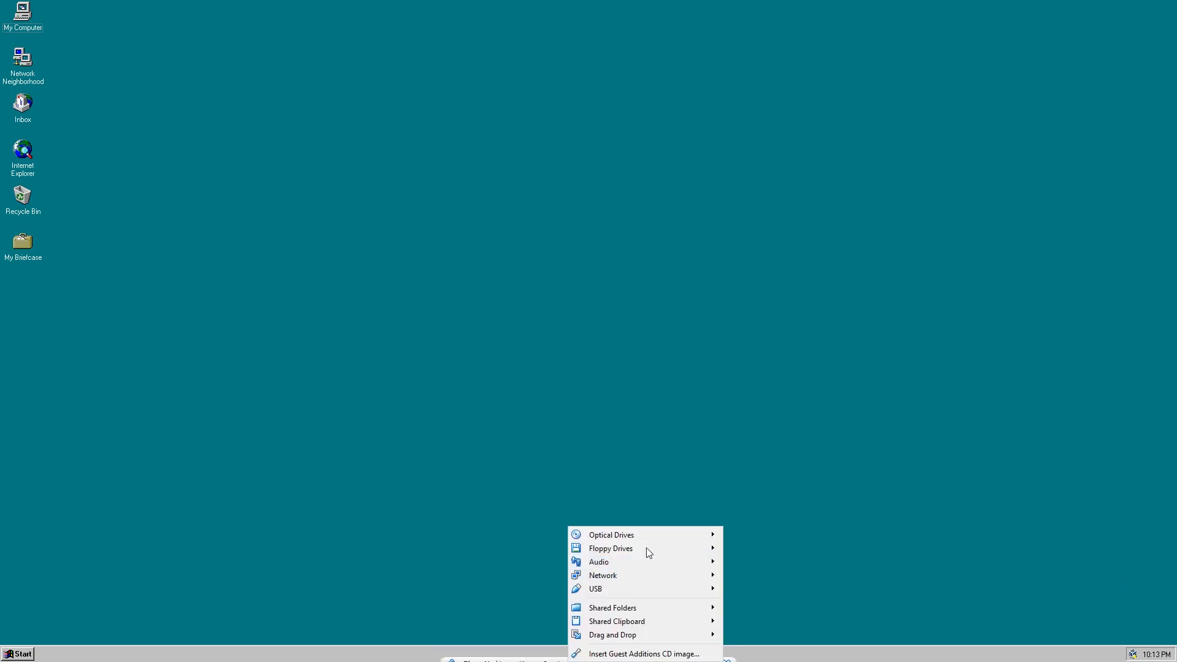
mouse_move(611, 548)
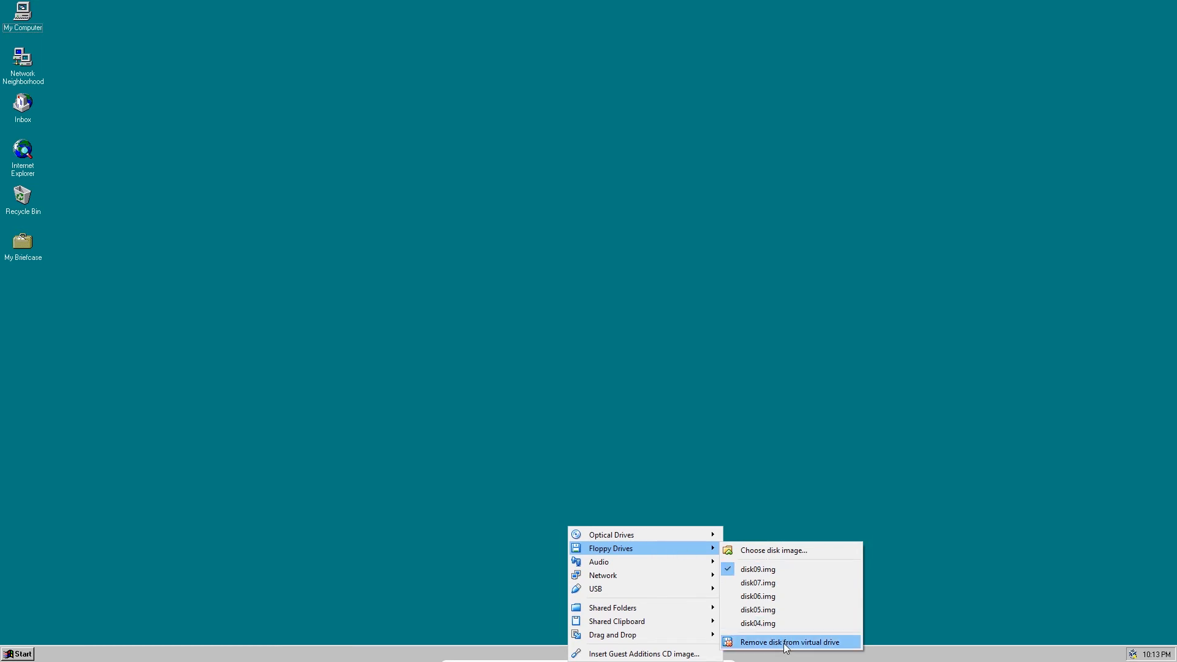
Eject the floppy image from the virtual drive and start Microsoft Word from the Programs menu
click(790, 642)
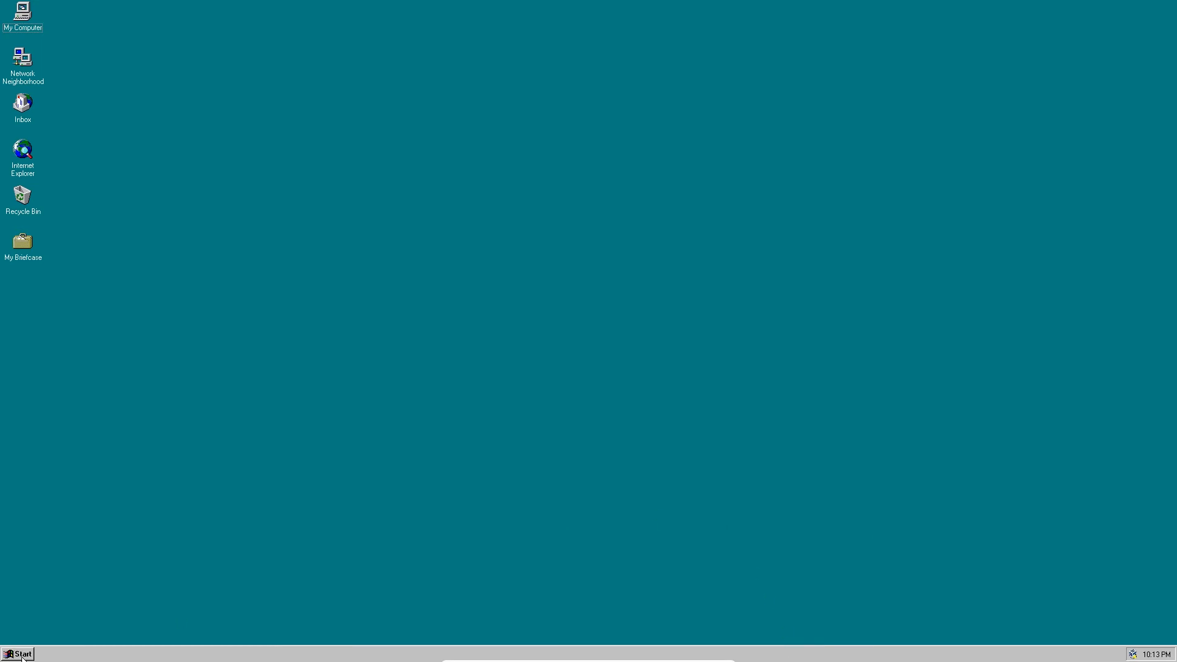
click(20, 652)
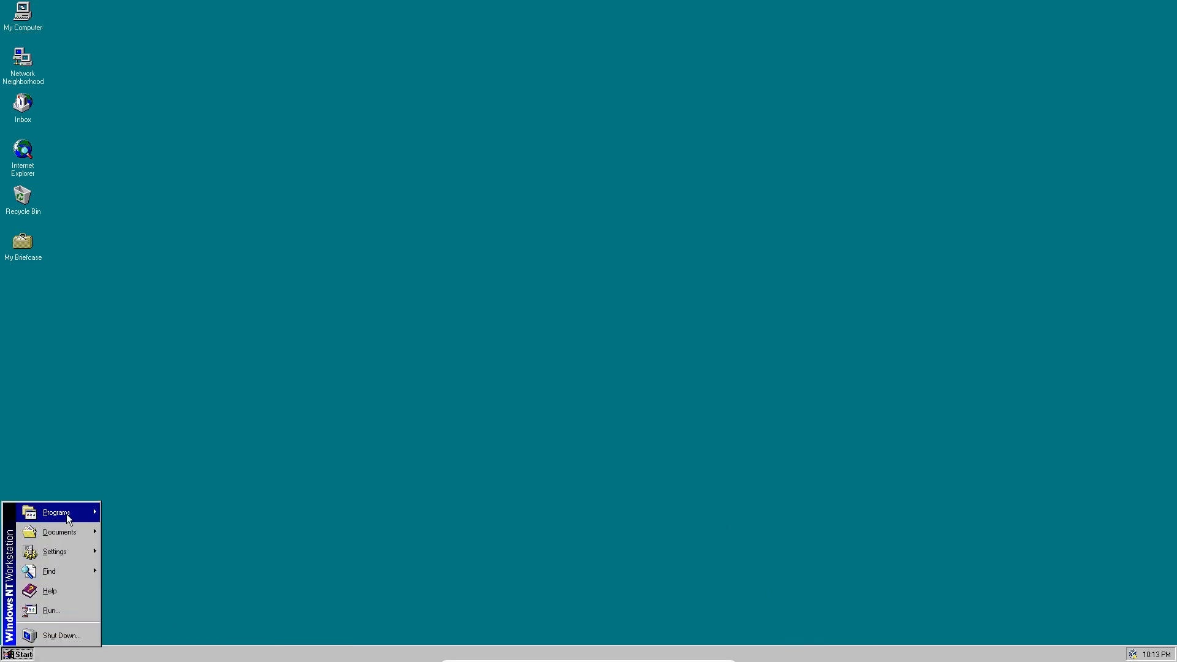
mouse_move(67, 512)
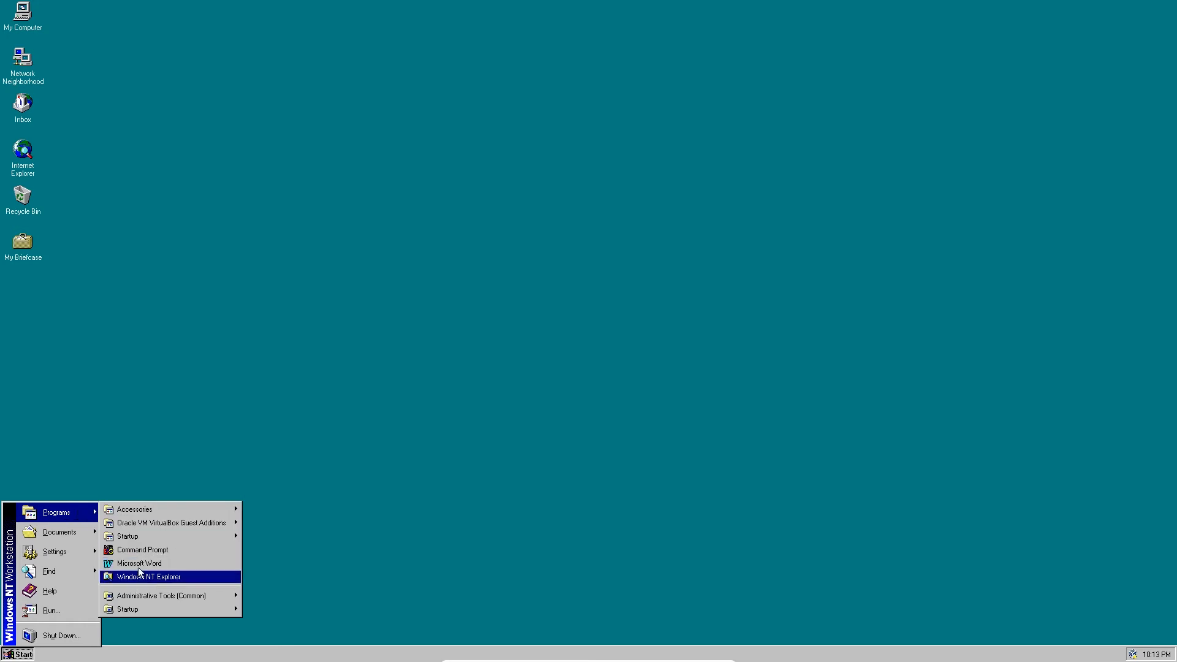
mouse_move(140, 564)
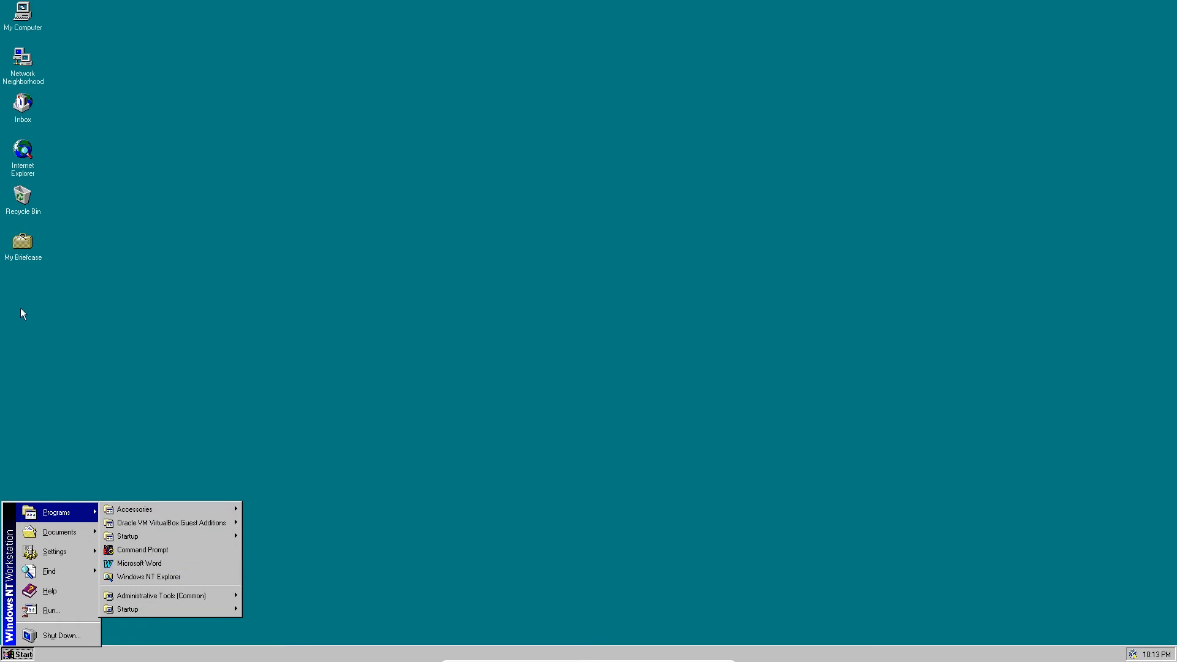
mouse_move(21, 306)
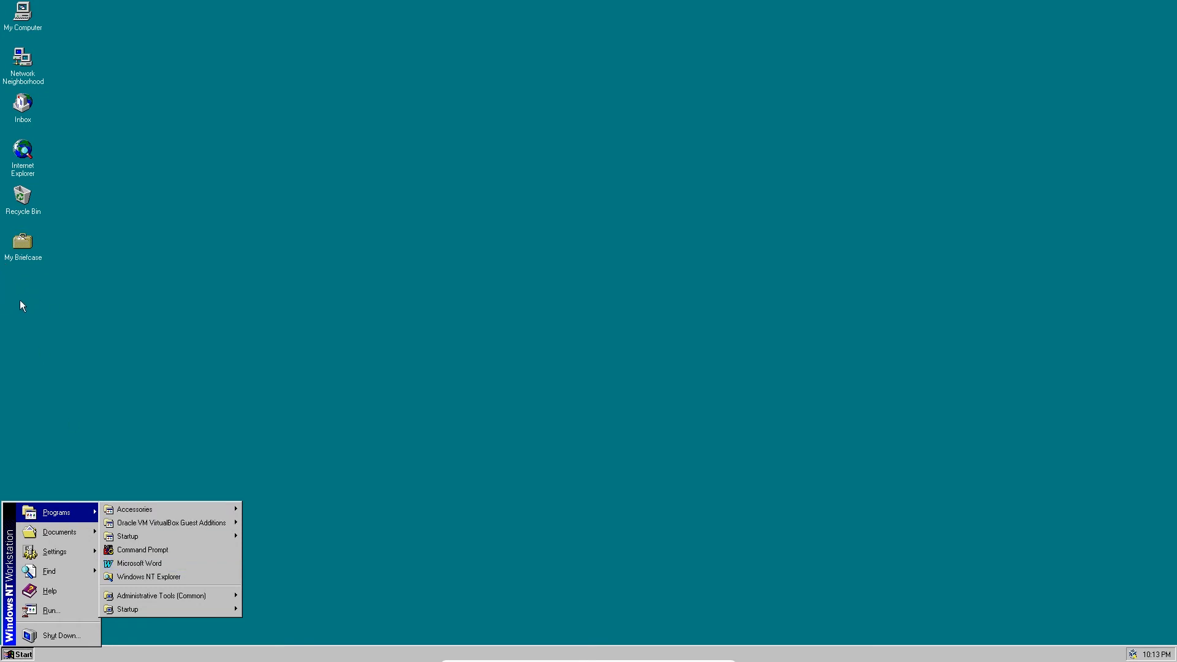
mouse_move(42, 296)
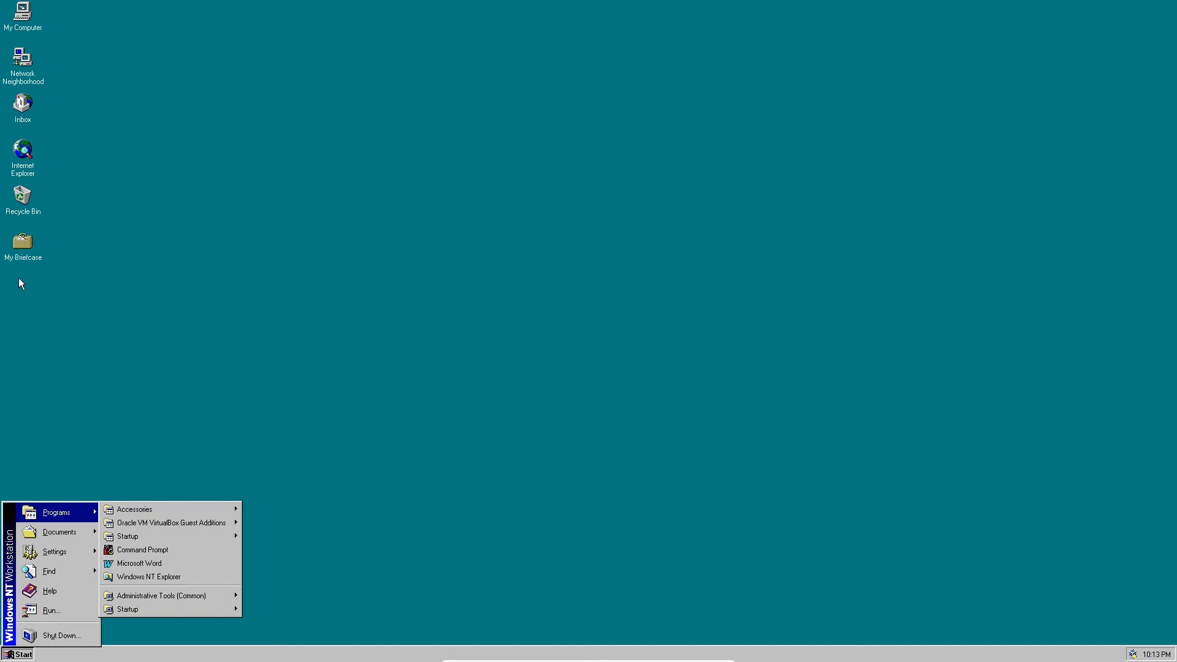
mouse_move(161, 537)
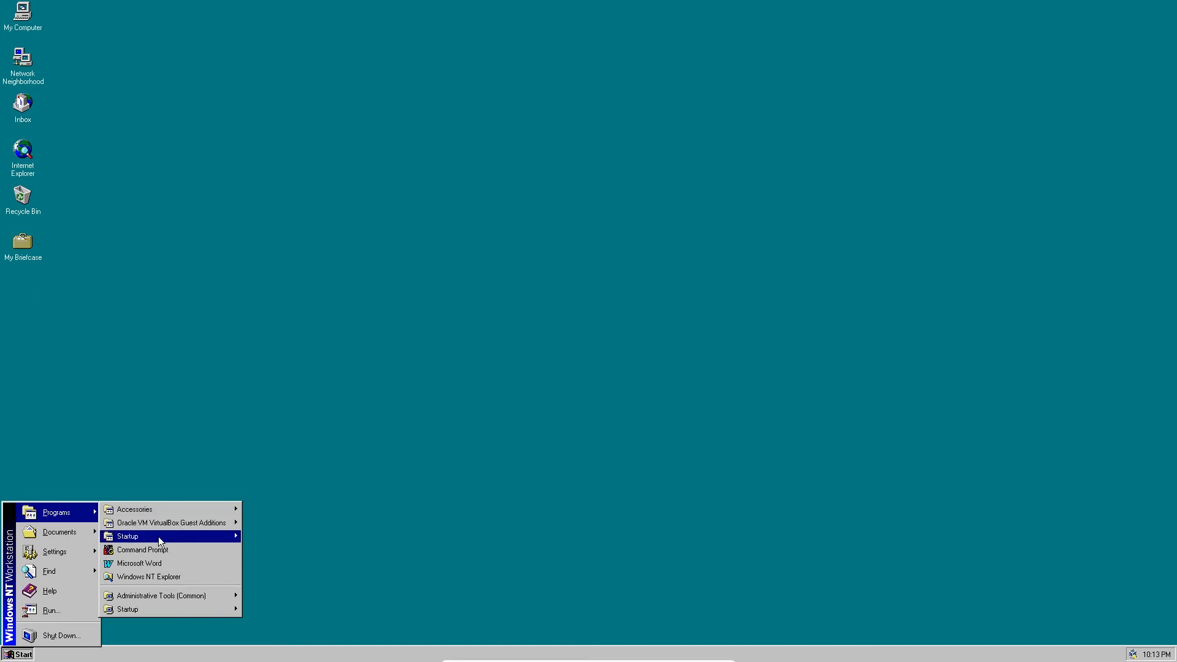
mouse_move(140, 563)
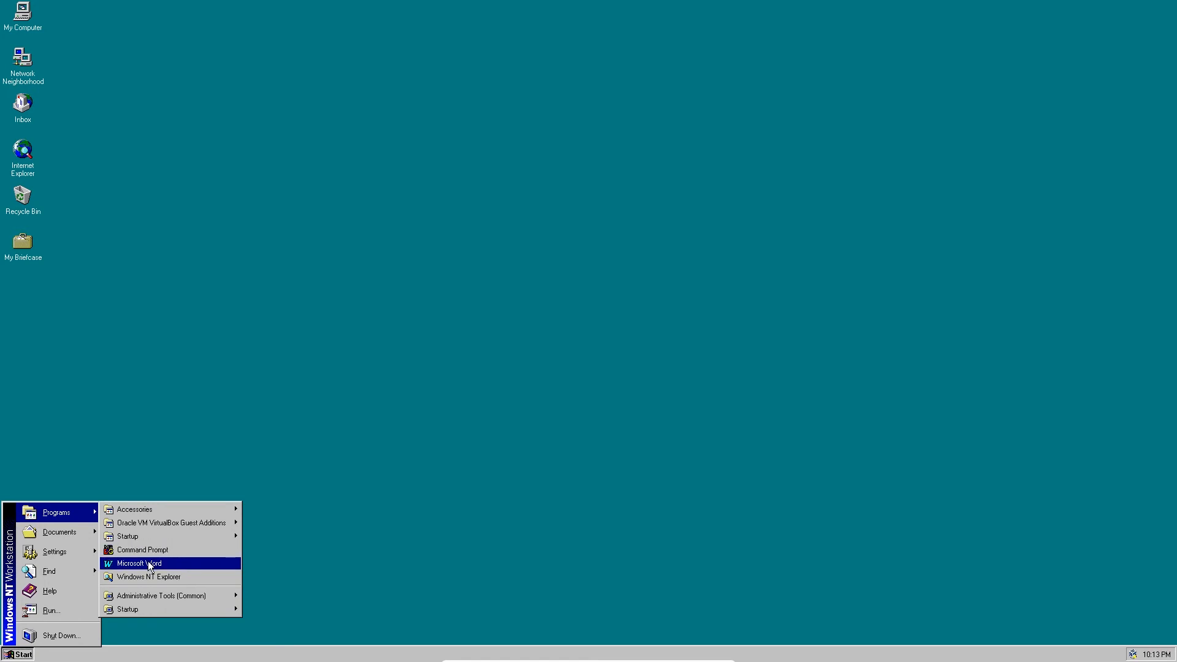
click(140, 562)
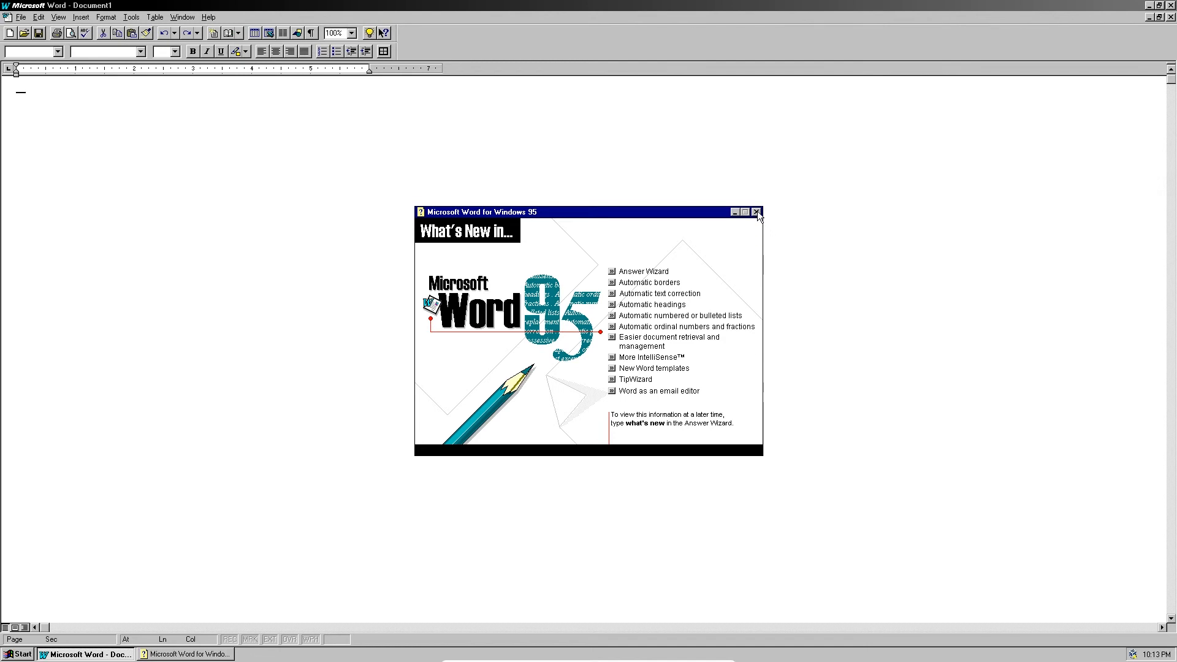
Dismiss What's New and type "Microsoft Office in Windows NT 4.0!" with a smiley in Document1
click(756, 211)
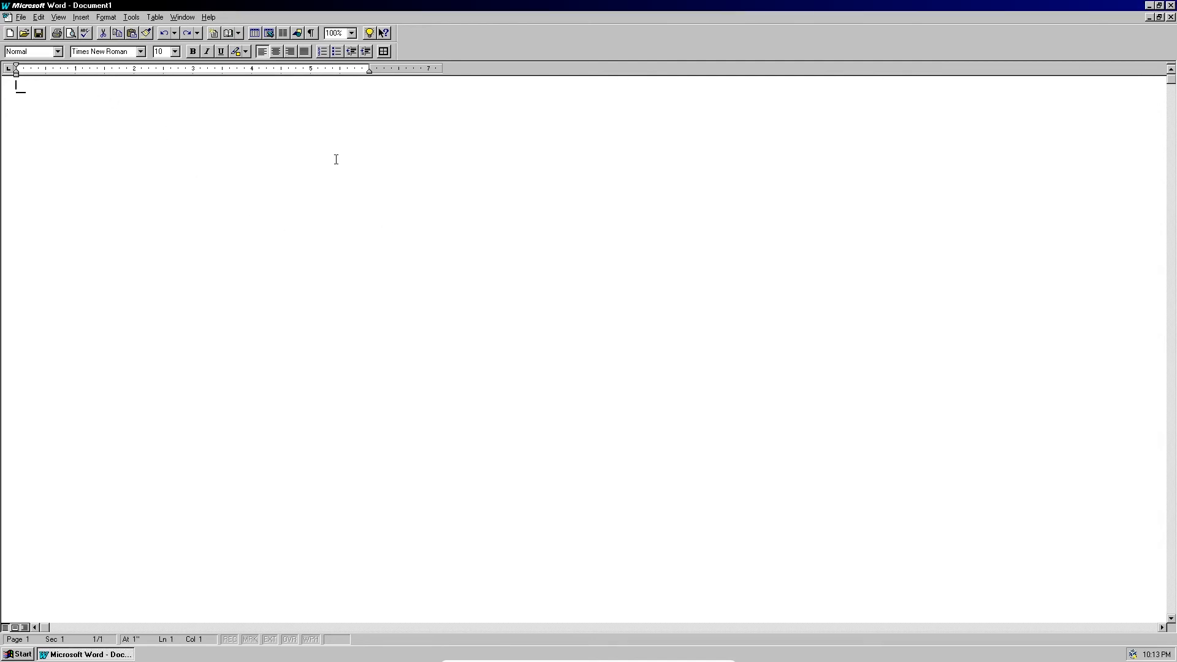
text(Microsoft Off)
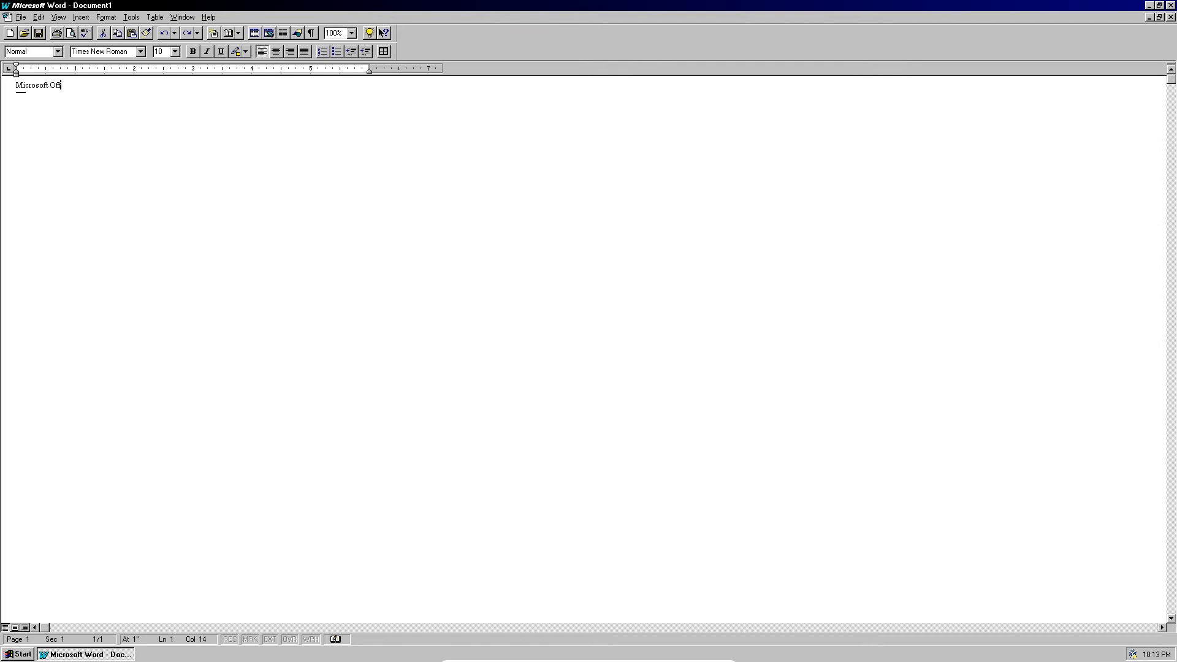
text(ice in W)
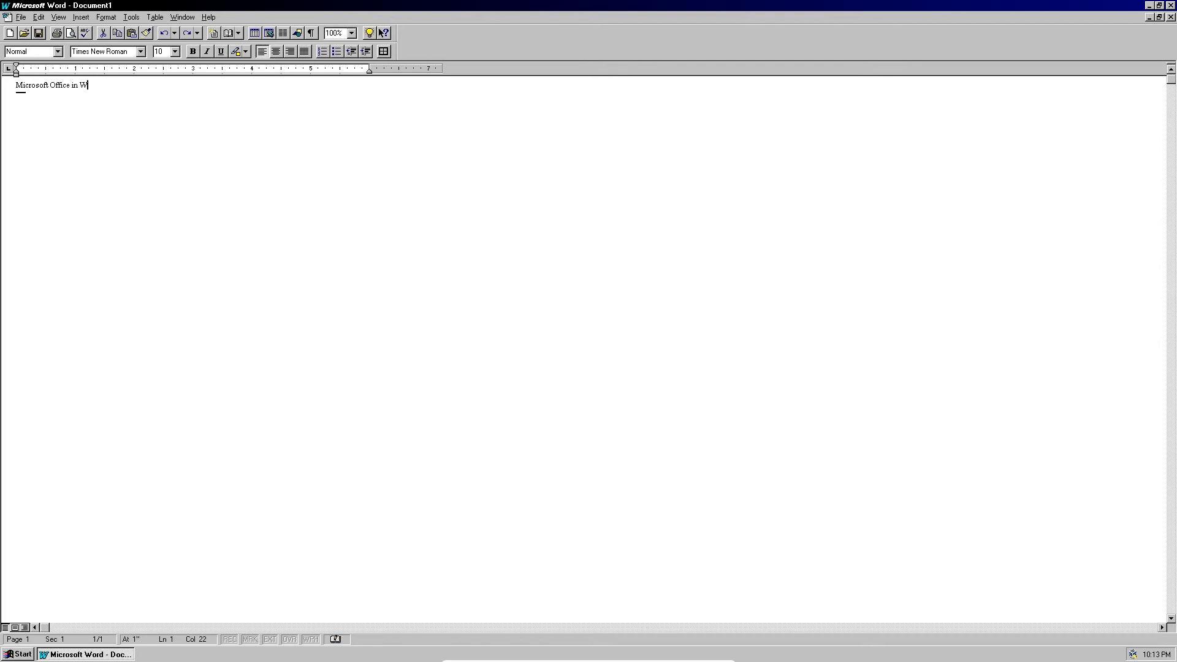
text(indows NT)
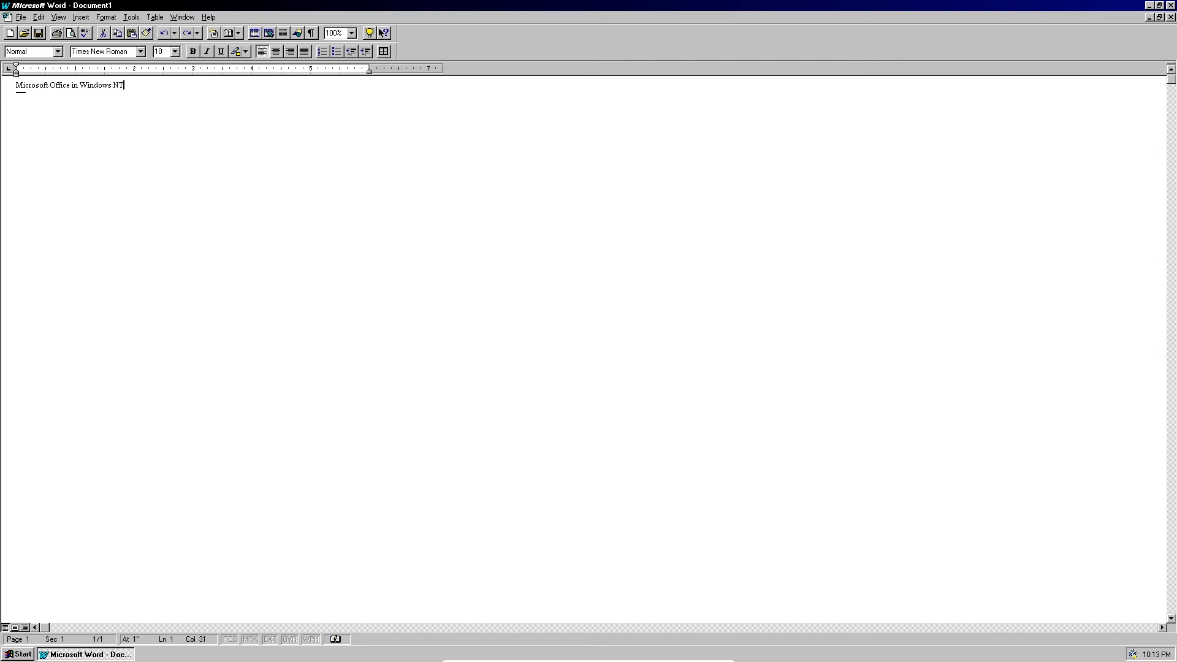
text(4.0!)
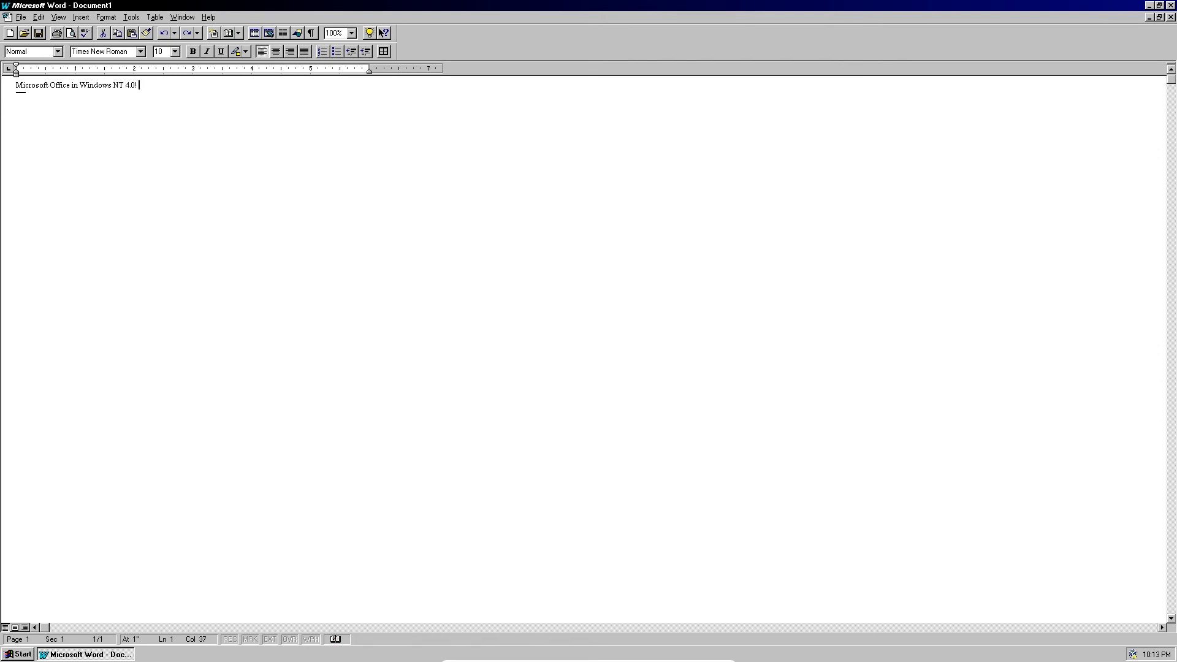
text(@)
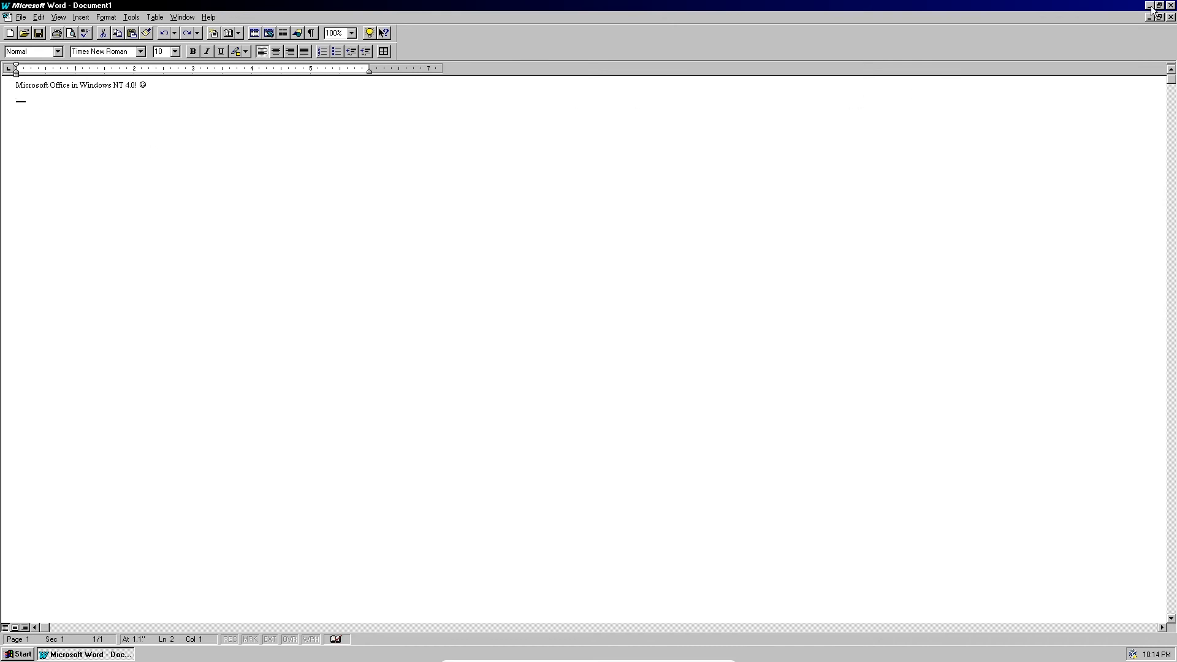
Quit Word, answering No to saving changes to Document1
click(1167, 5)
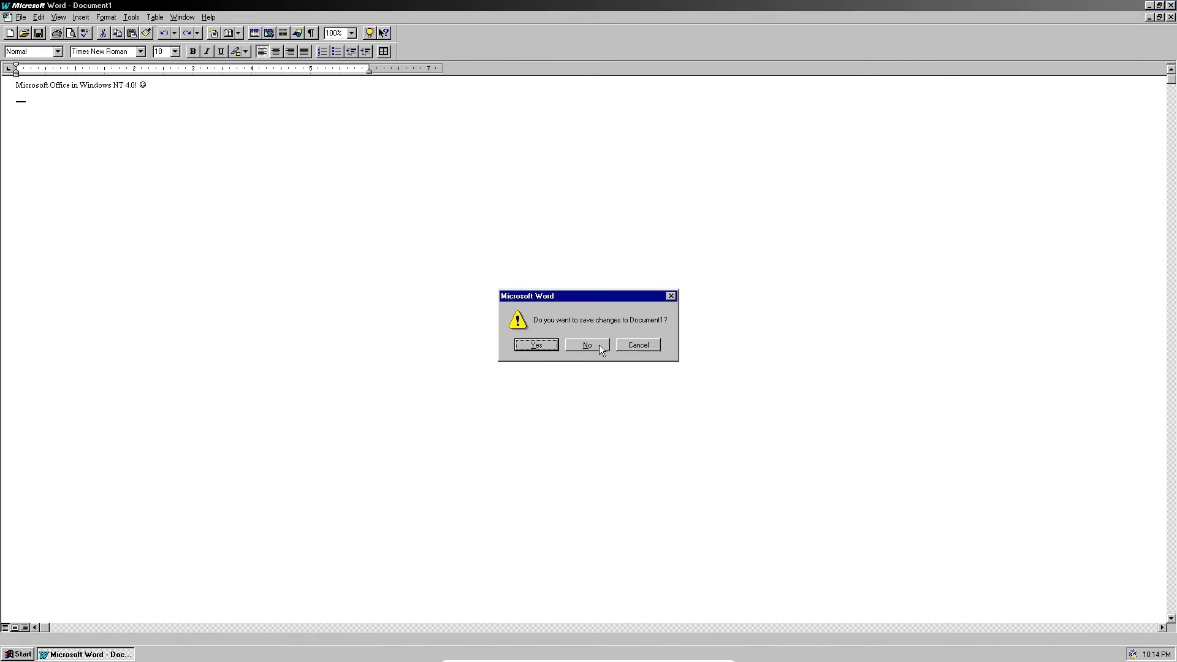
mouse_move(589, 348)
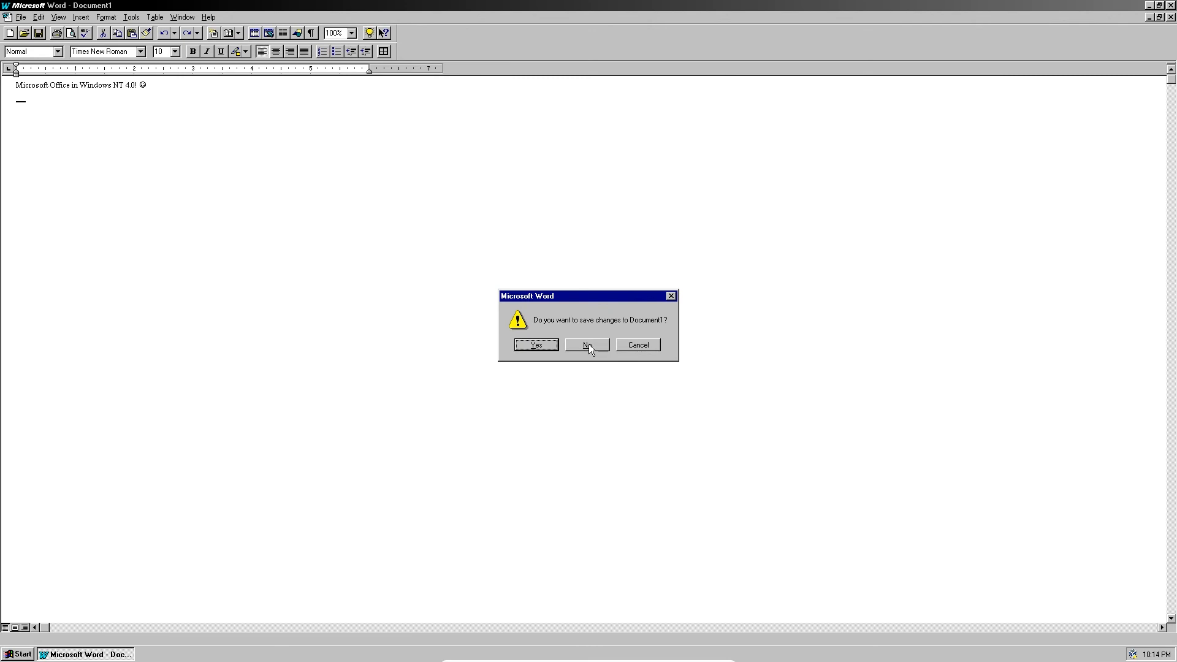
click(588, 345)
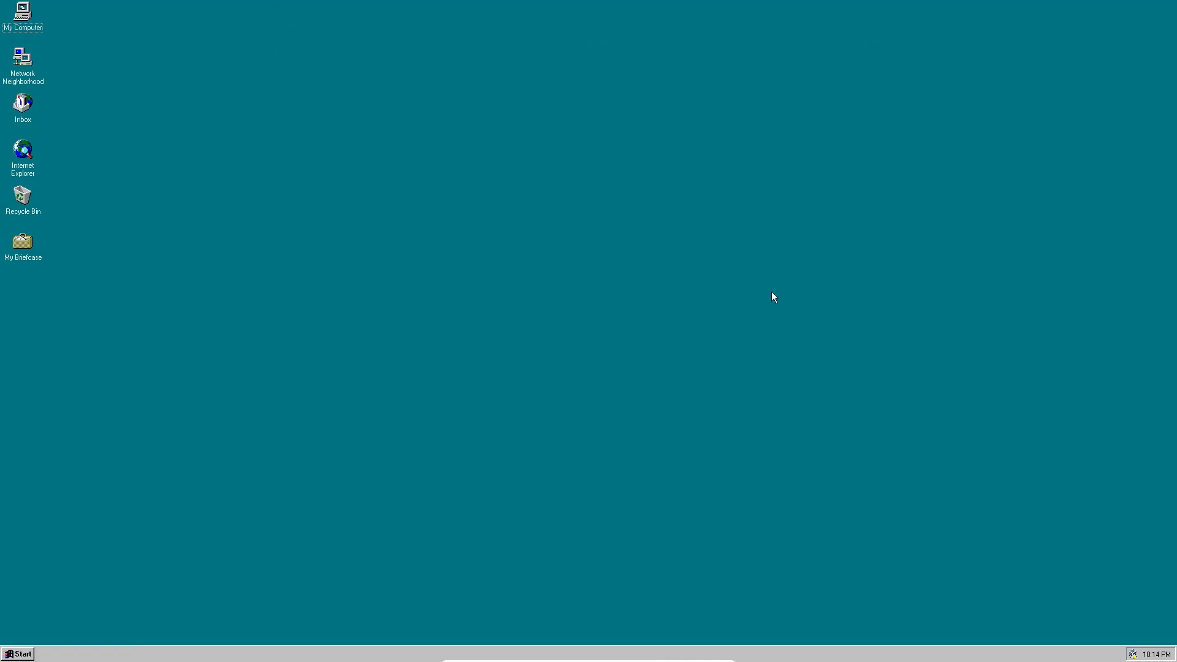
mouse_move(764, 302)
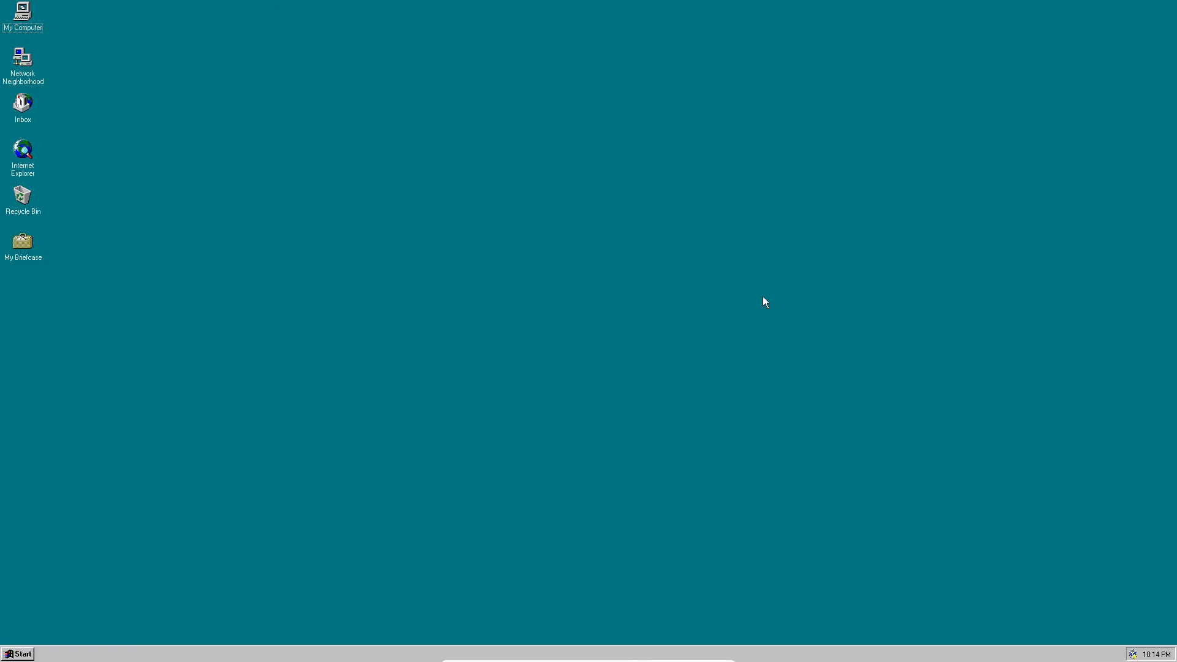